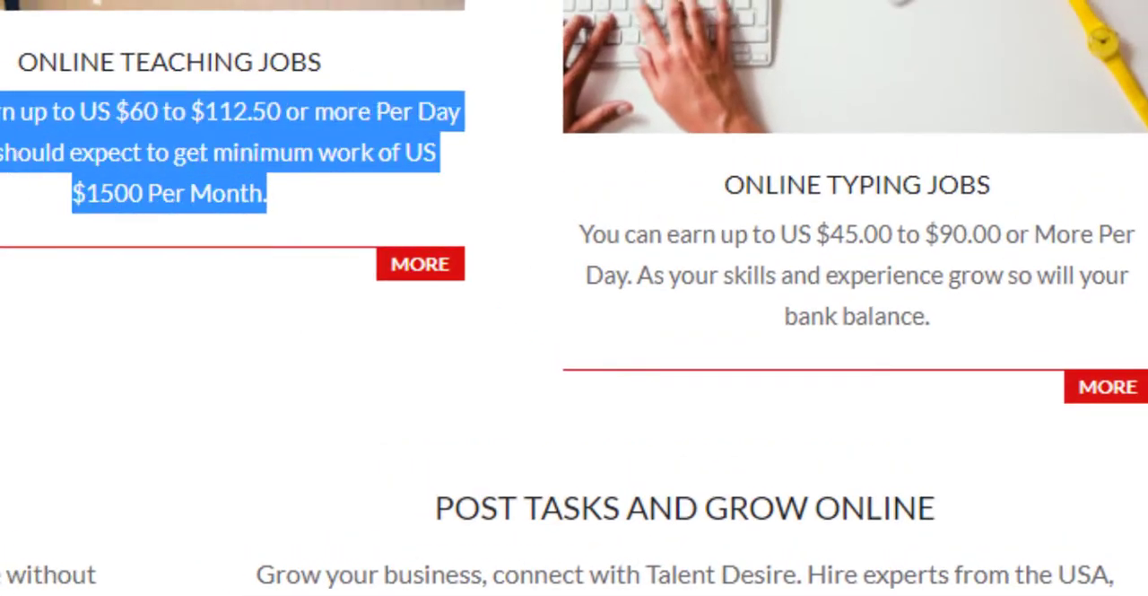
# Go from the homepage's Online Typing Jobs card to its details page and reach the rate tables
pyautogui.click(205, 296)
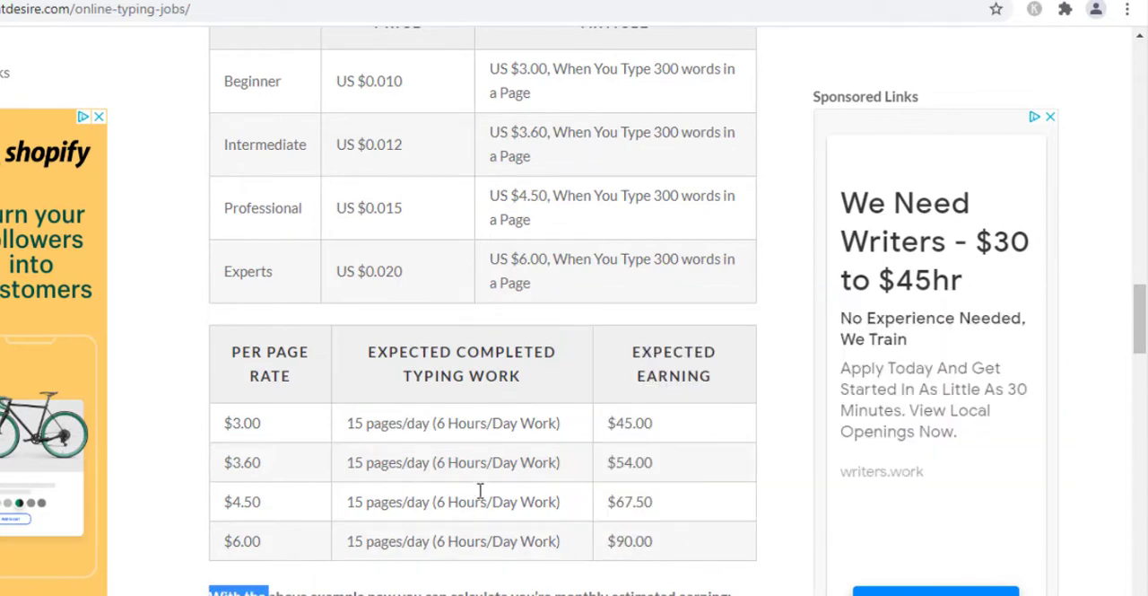
pyautogui.scroll(-3)
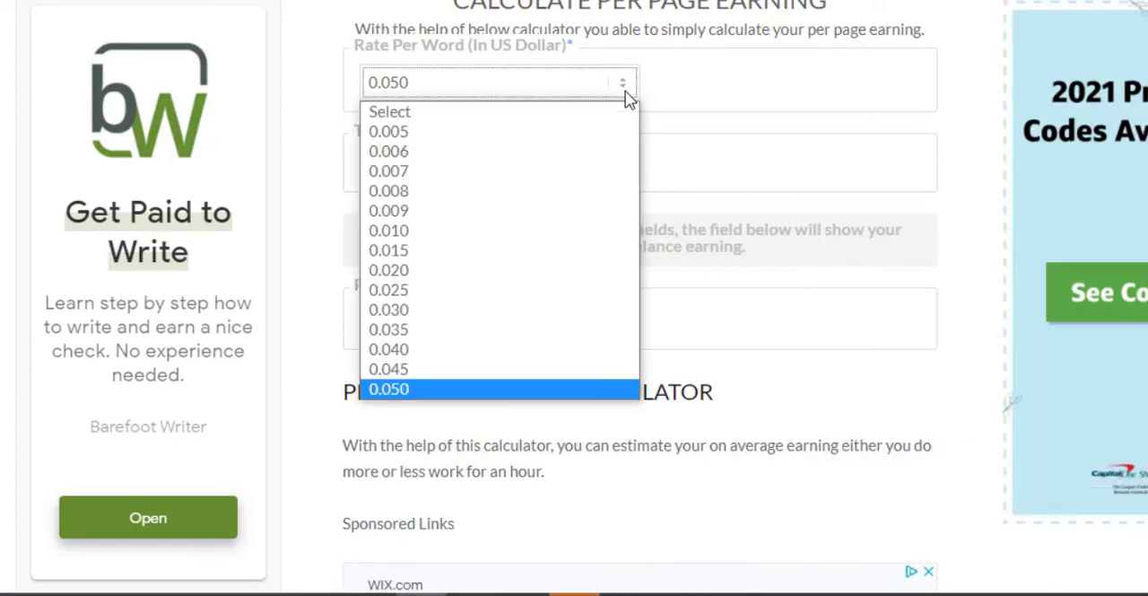
# Estimate per-page earnings in the calculator with a 0.050 rate per word and 500 words
pyautogui.click(391, 388)
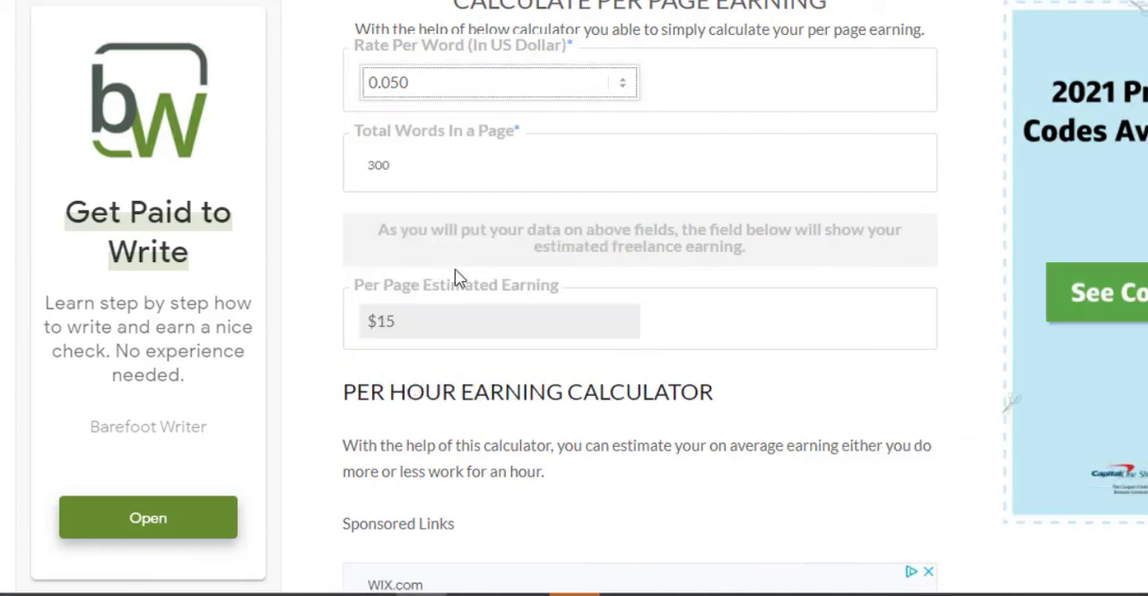
pyautogui.click(440, 165)
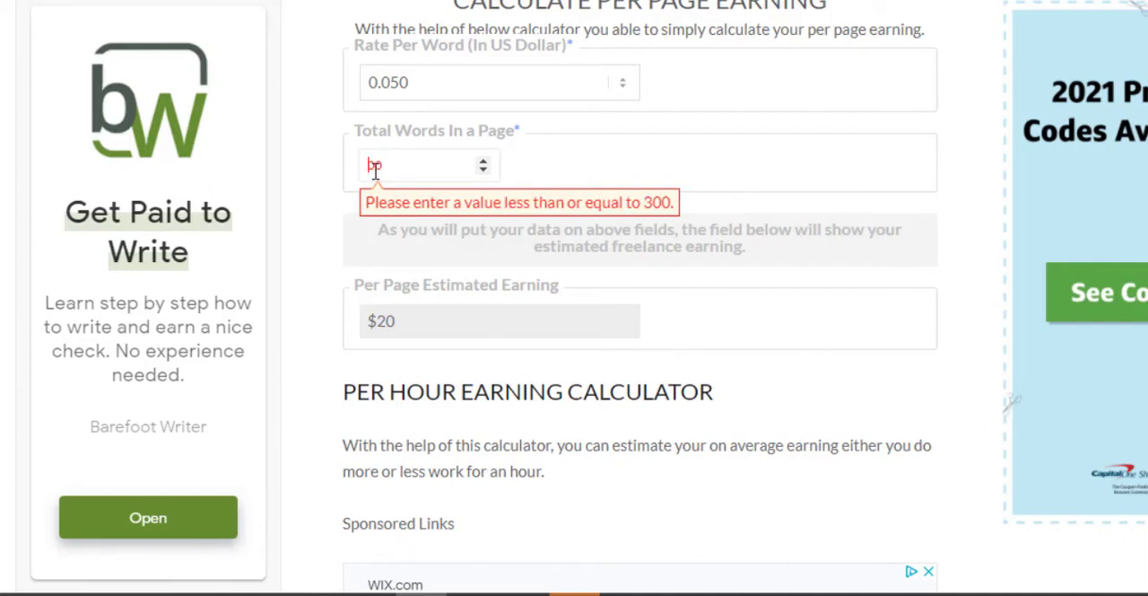
pyautogui.write('500')
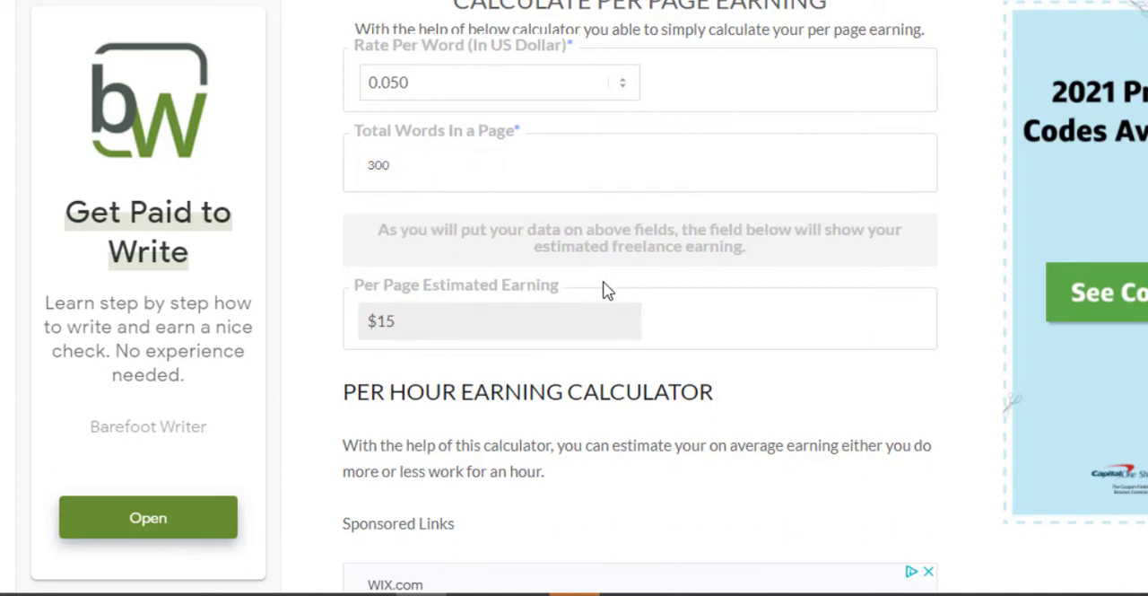
pyautogui.scroll(-3)
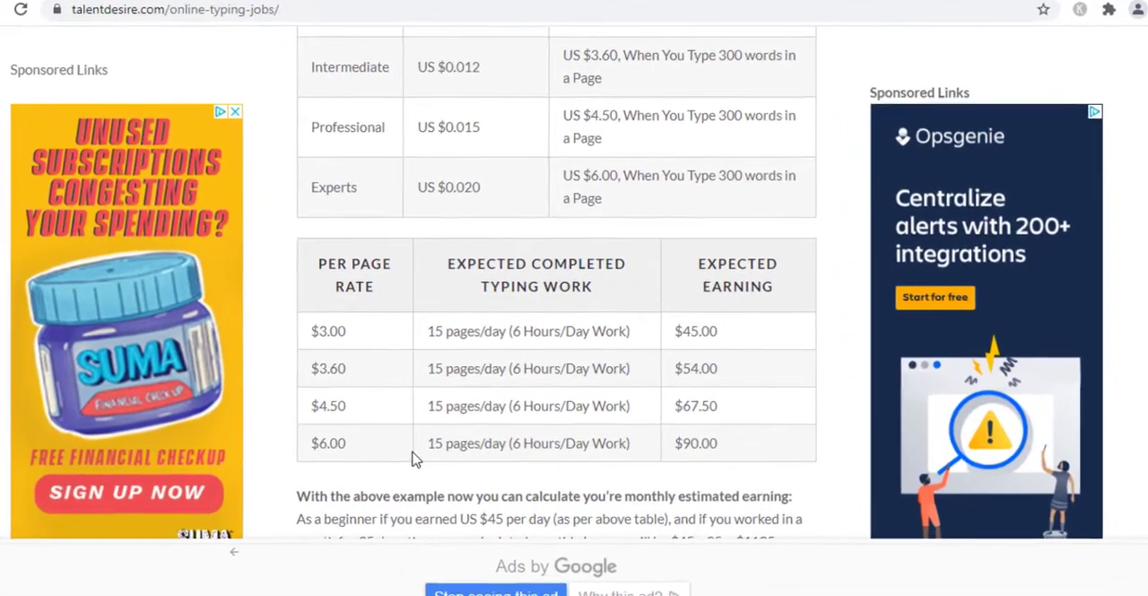
pyautogui.moveTo(434, 443); pyautogui.dragTo(731, 443)
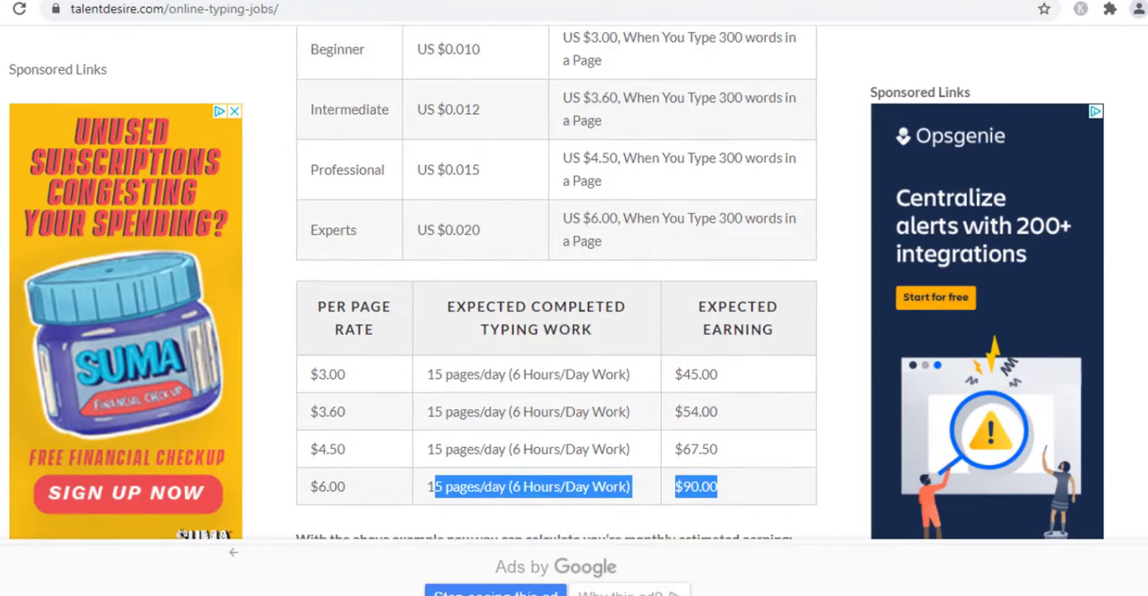
pyautogui.scroll(-3)
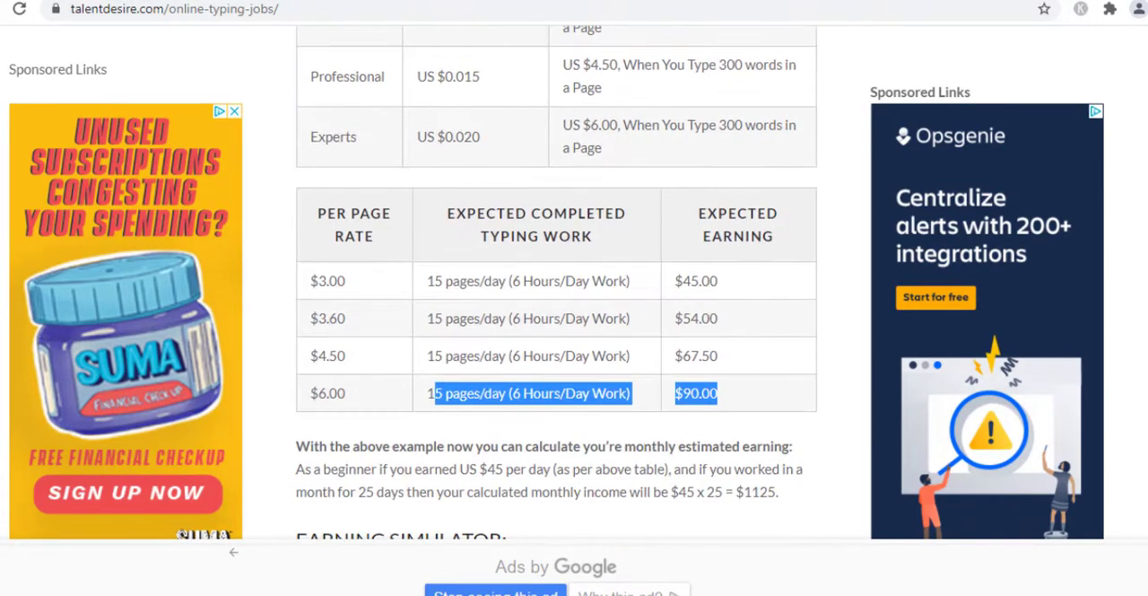
pyautogui.scroll(-3)
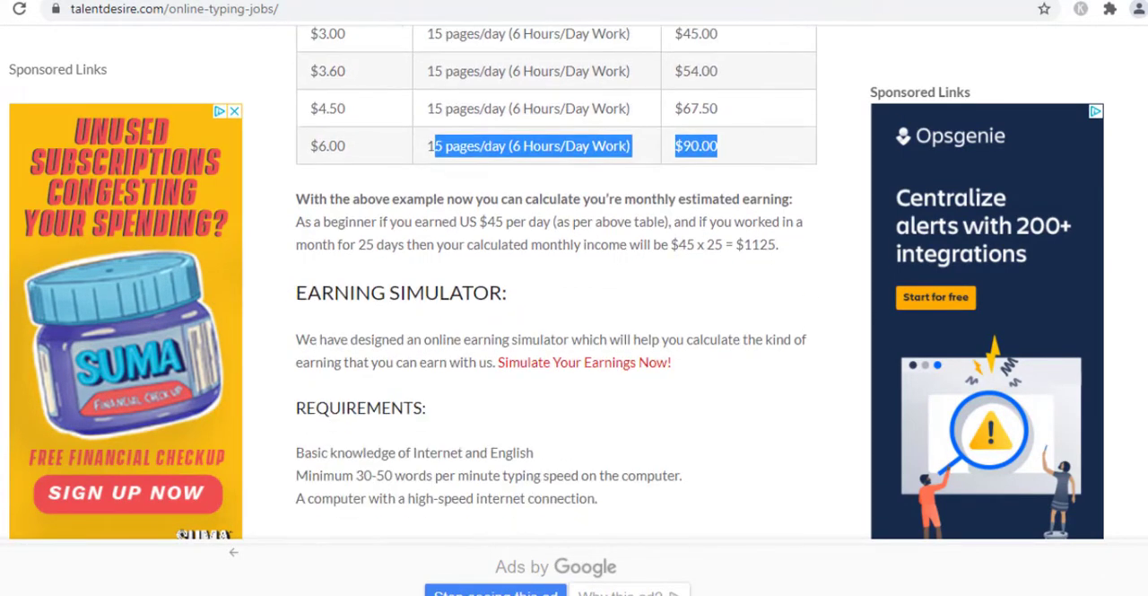
pyautogui.scroll(-3)
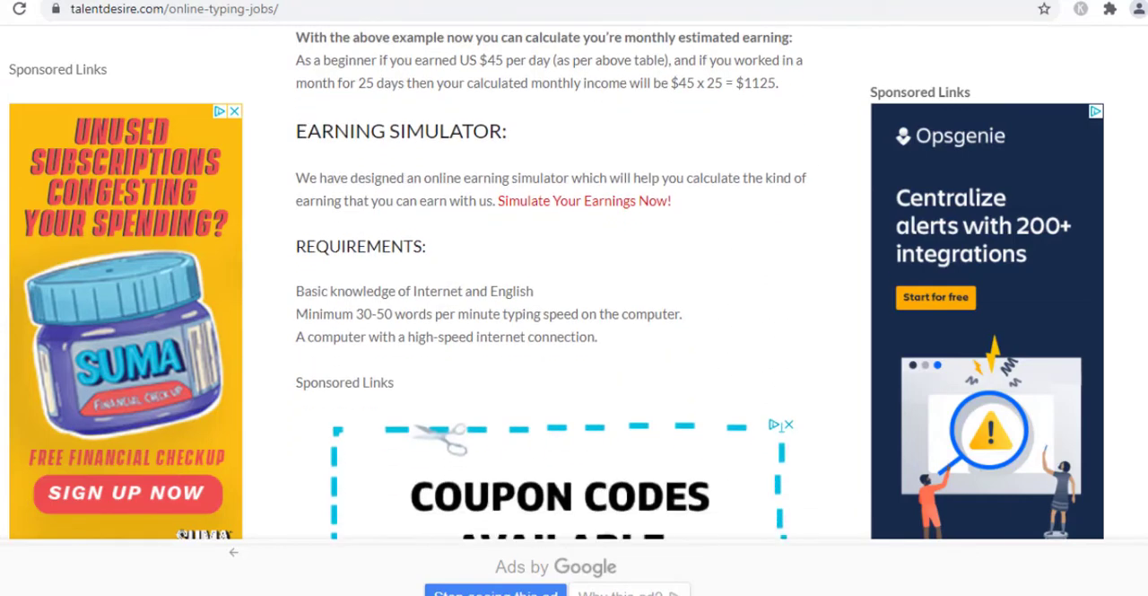
pyautogui.scroll(3)
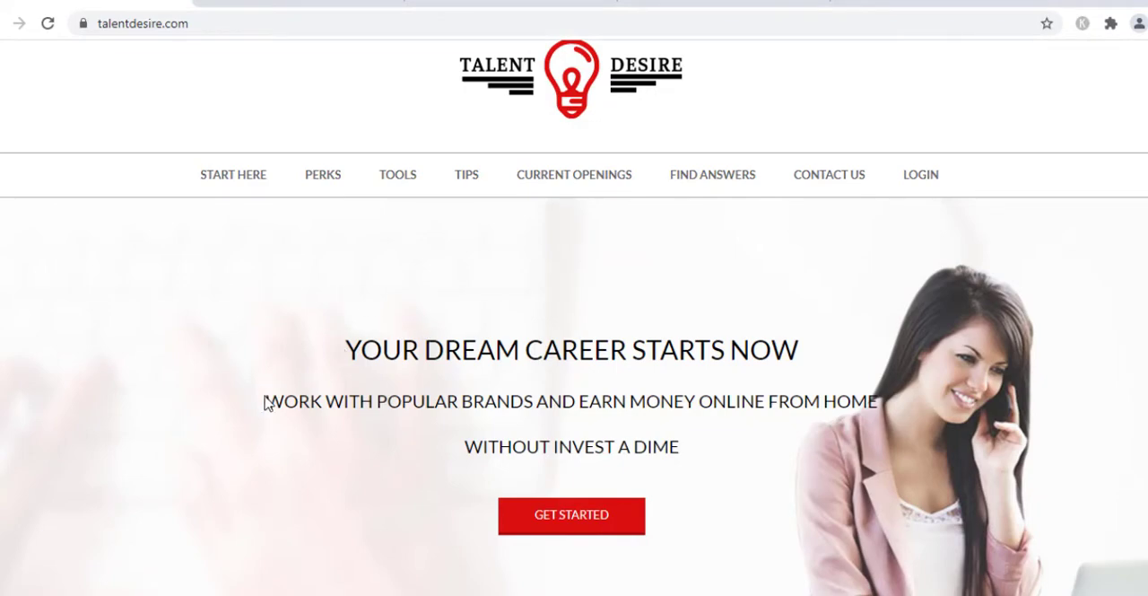
# Review the homepage job cards, highlighting the freelance blogging and translation daily pay ranges
pyautogui.scroll(-3)
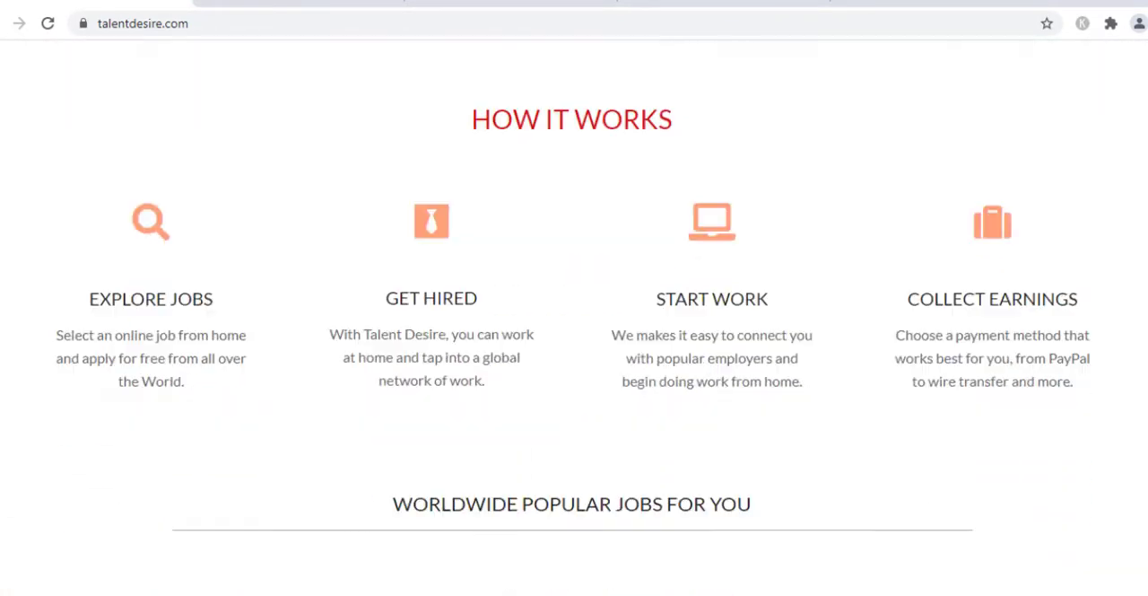
pyautogui.scroll(-3)
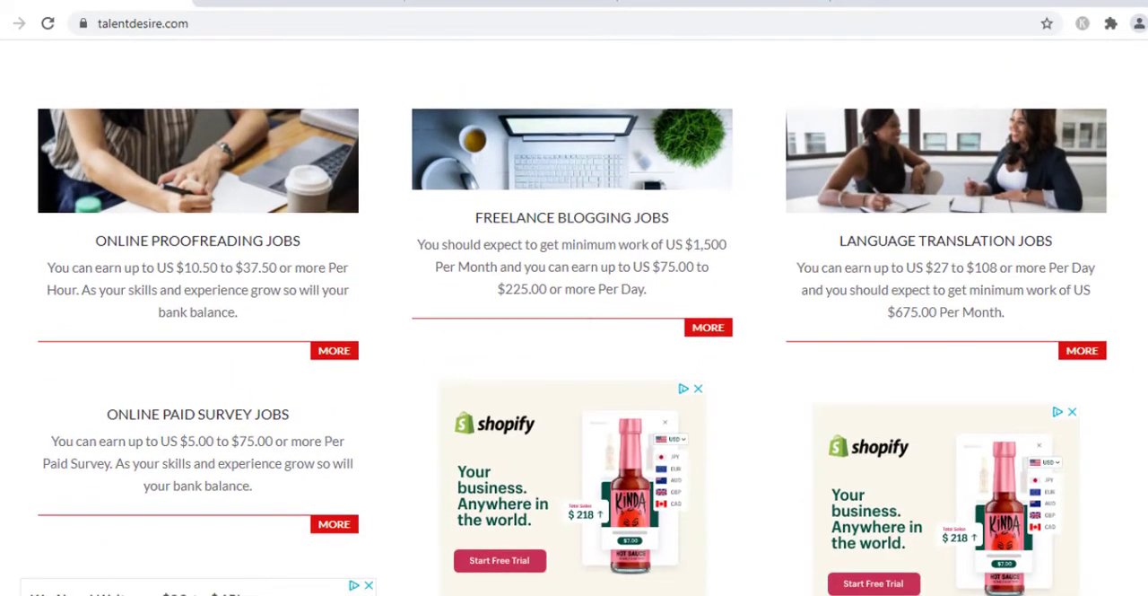
pyautogui.moveTo(90, 246)
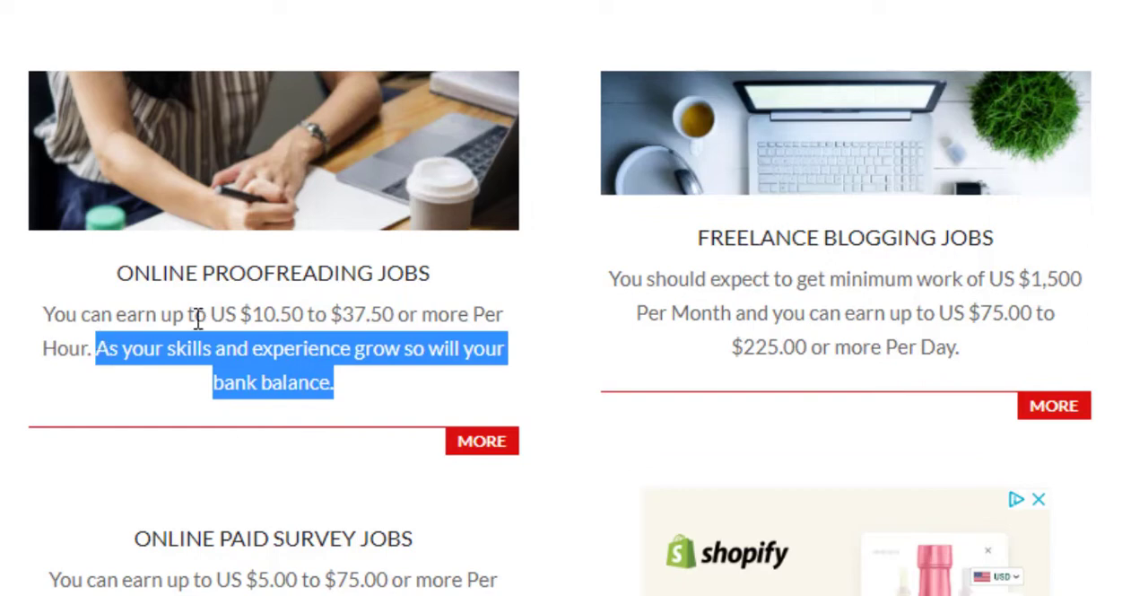
pyautogui.moveTo(1123, 355)
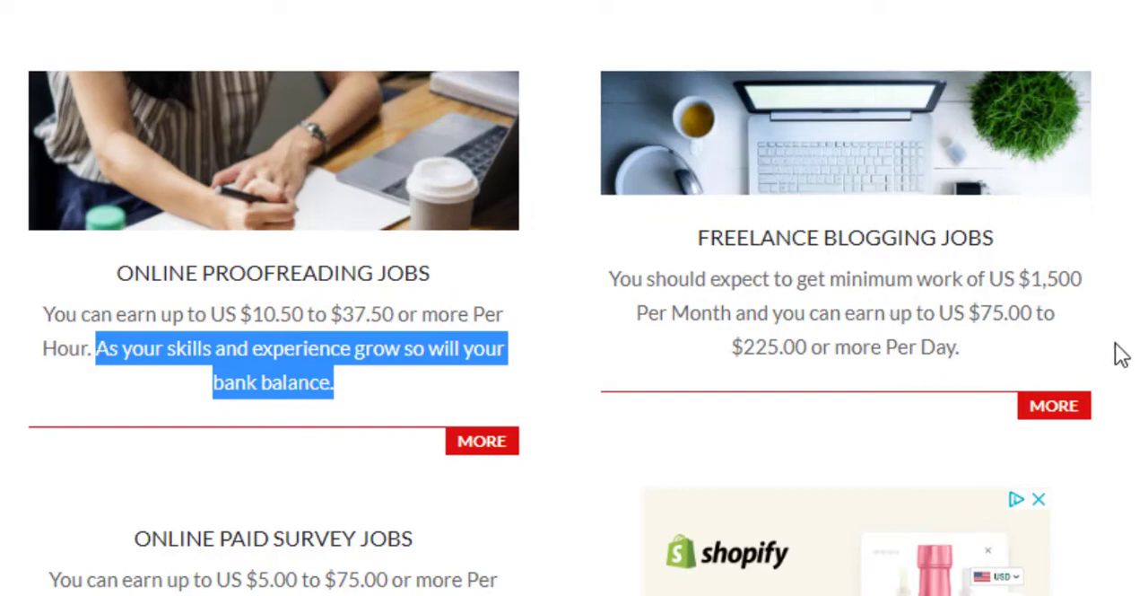
pyautogui.moveTo(122, 527)
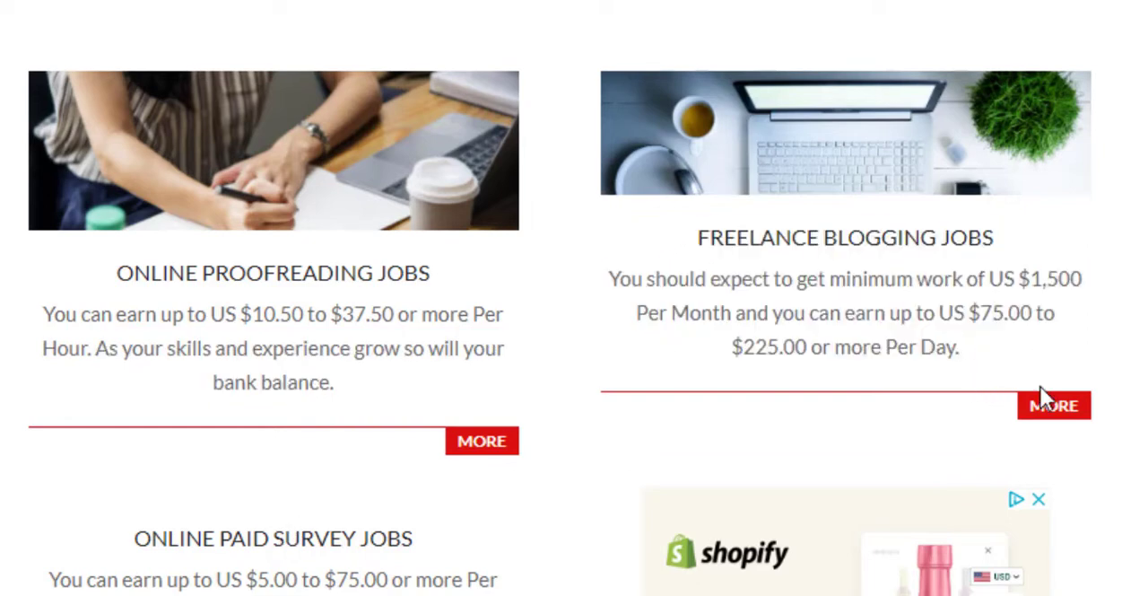
pyautogui.moveTo(1021, 278); pyautogui.dragTo(1054, 312)
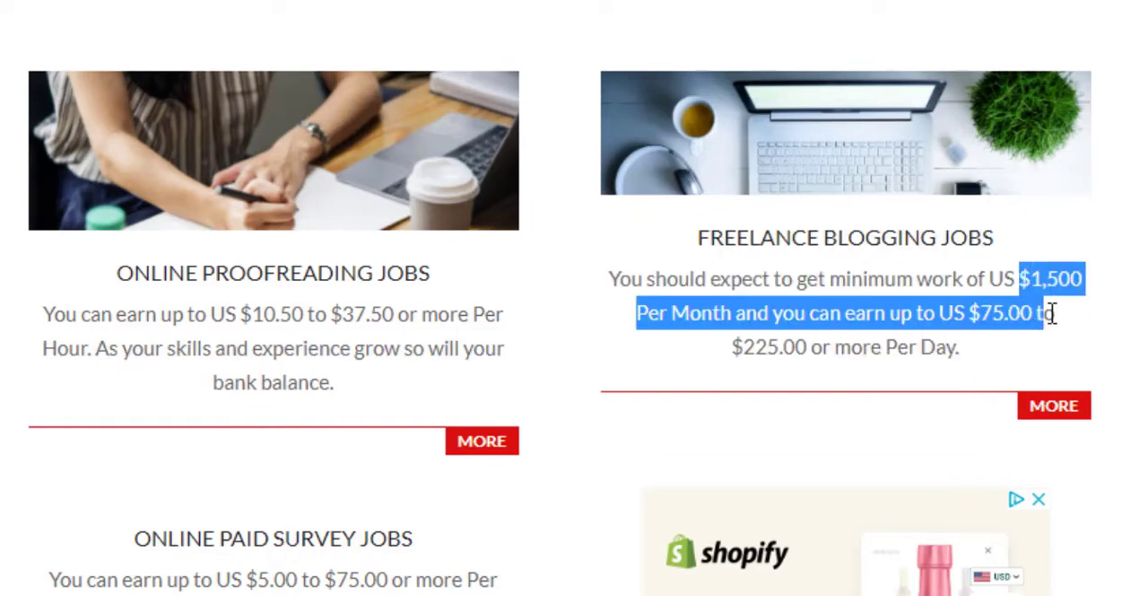
pyautogui.moveTo(1029, 359)
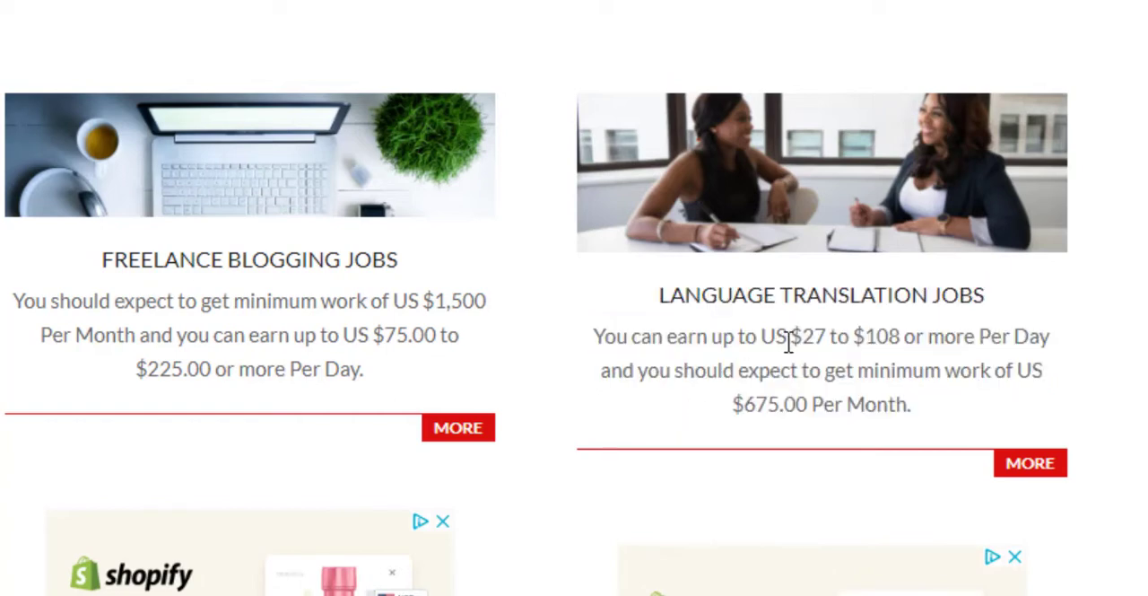
pyautogui.moveTo(792, 336); pyautogui.dragTo(897, 336)
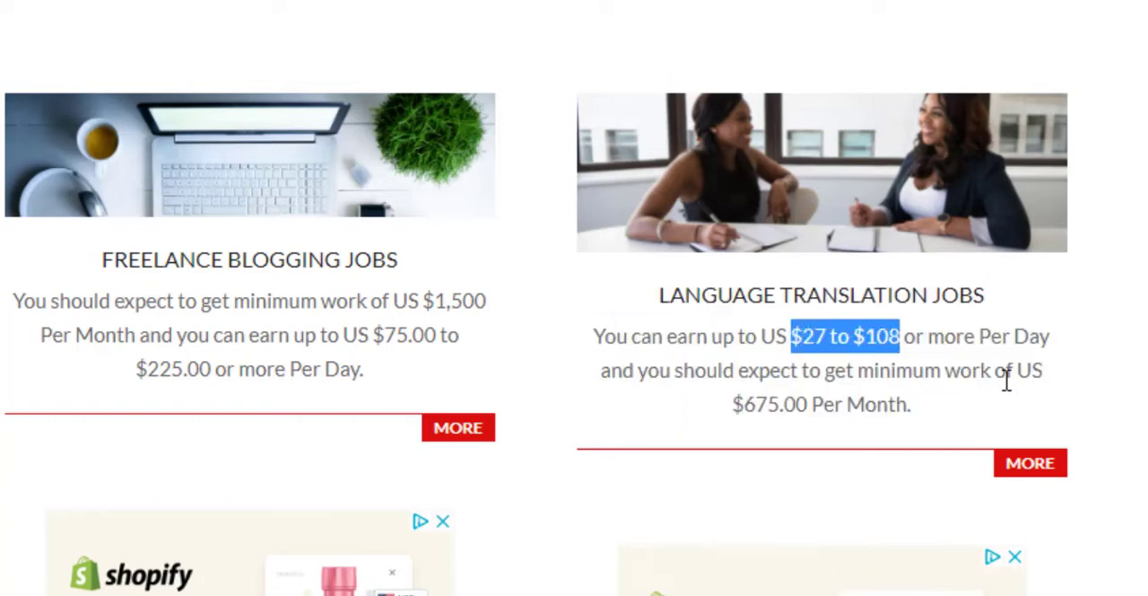
pyautogui.scroll(-3)
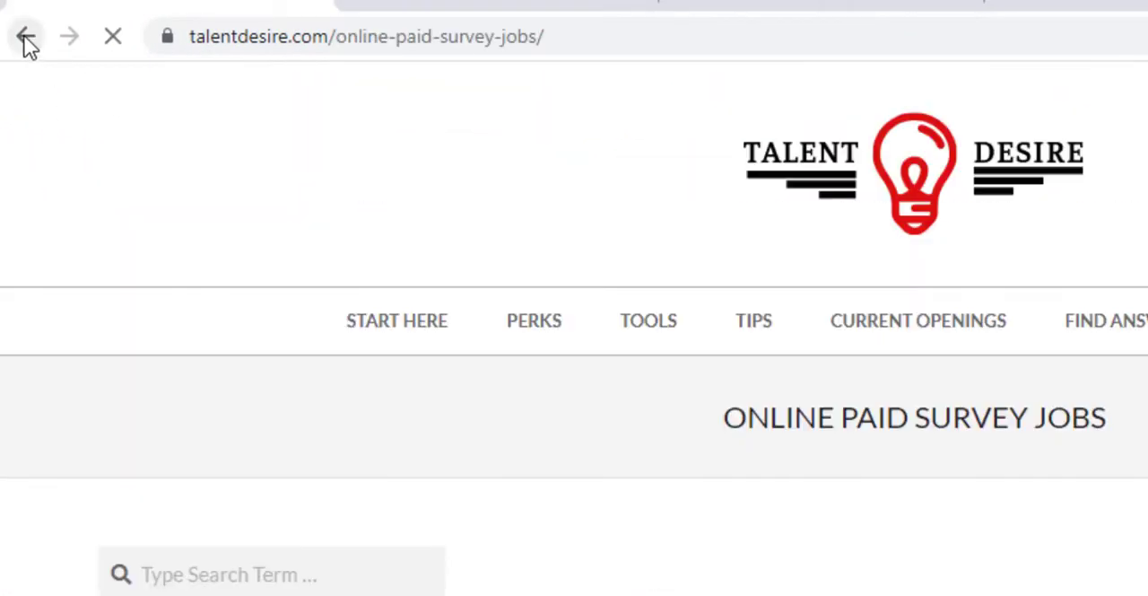
# Return to the homepage listings and highlight the typing jobs daily pay range
pyautogui.click(25, 36)
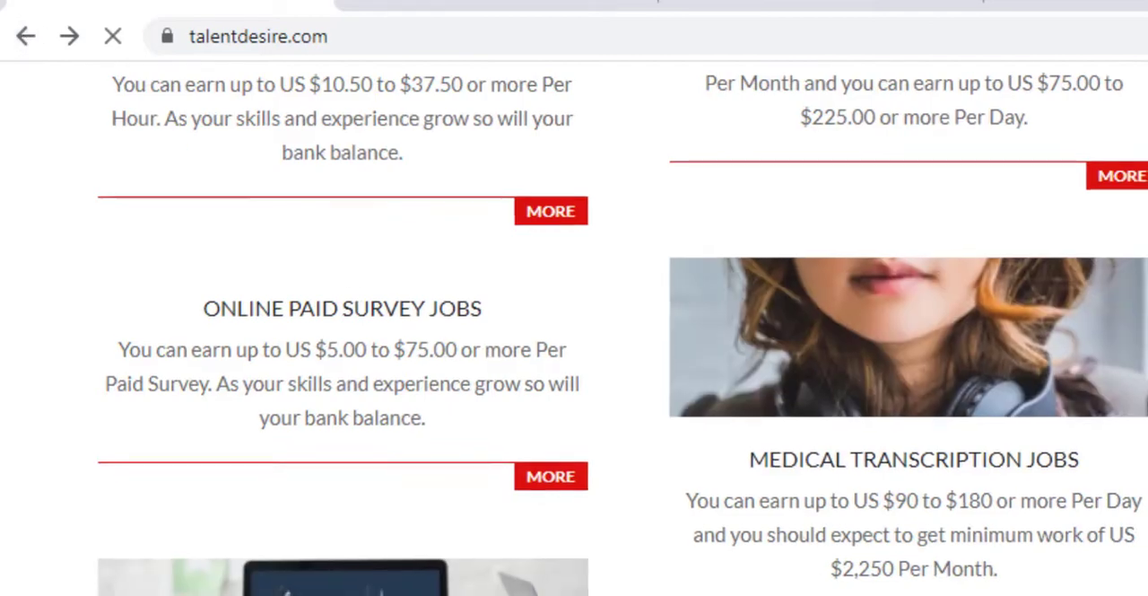
pyautogui.scroll(-3)
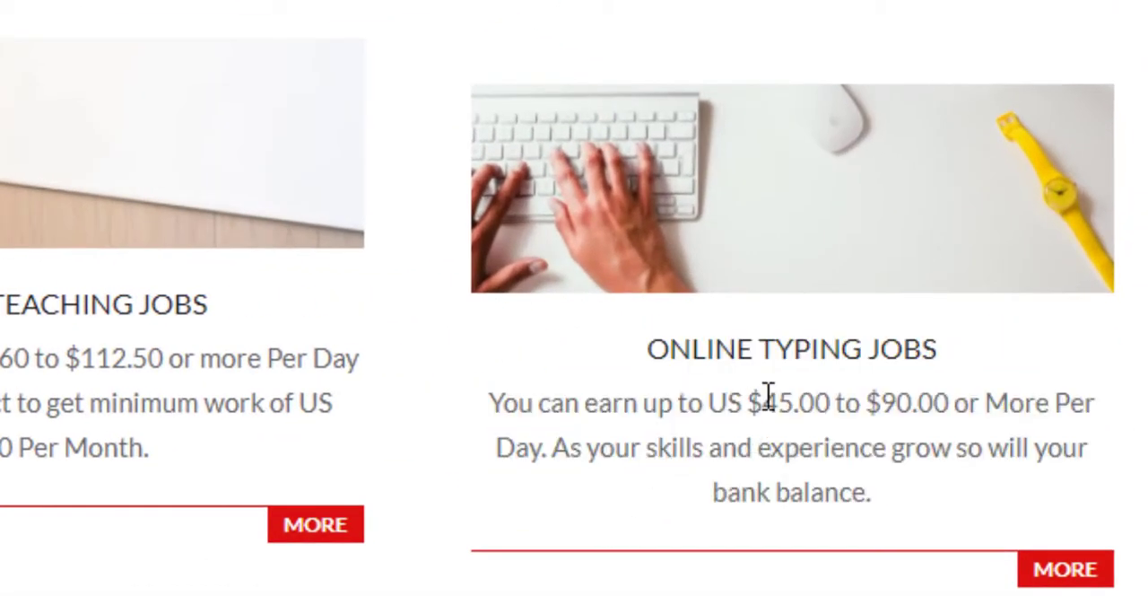
pyautogui.moveTo(746, 402); pyautogui.dragTo(936, 402)
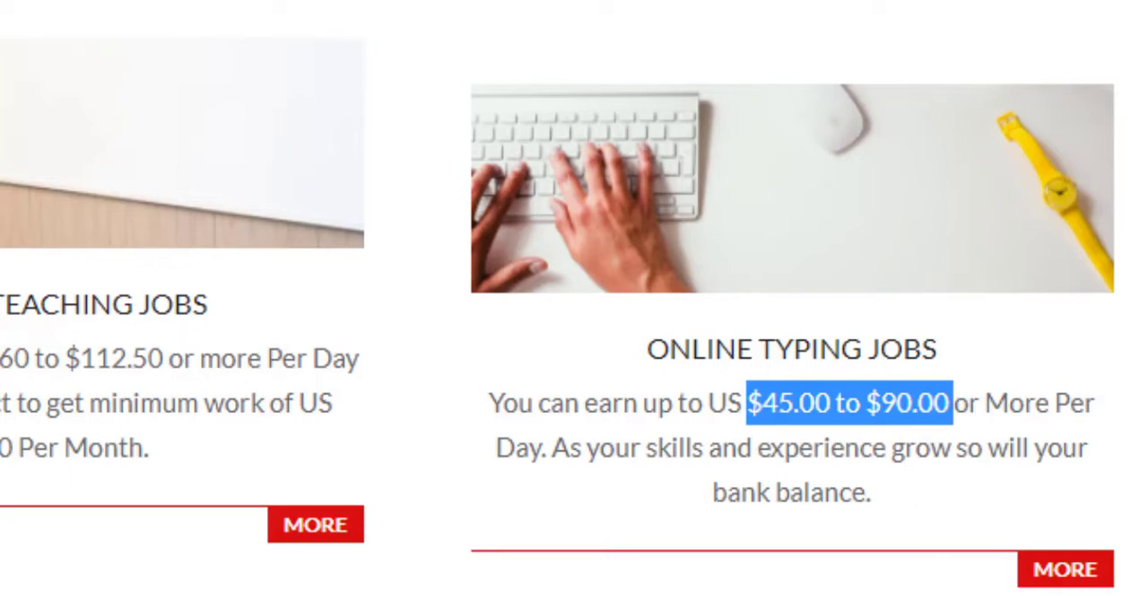
pyautogui.scroll(-3)
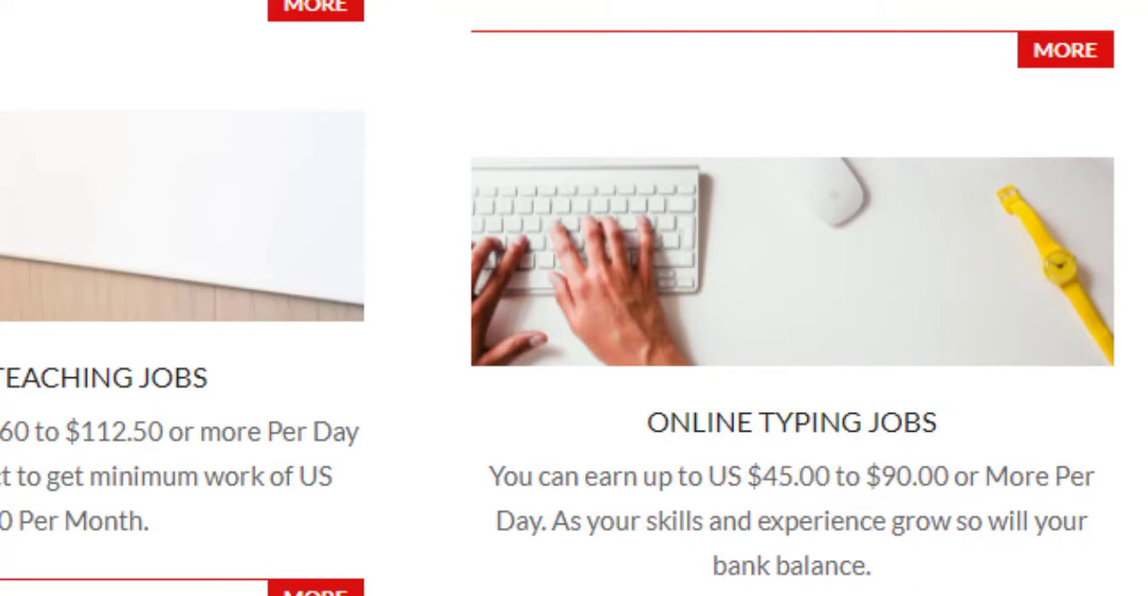
pyautogui.moveTo(348, 140)
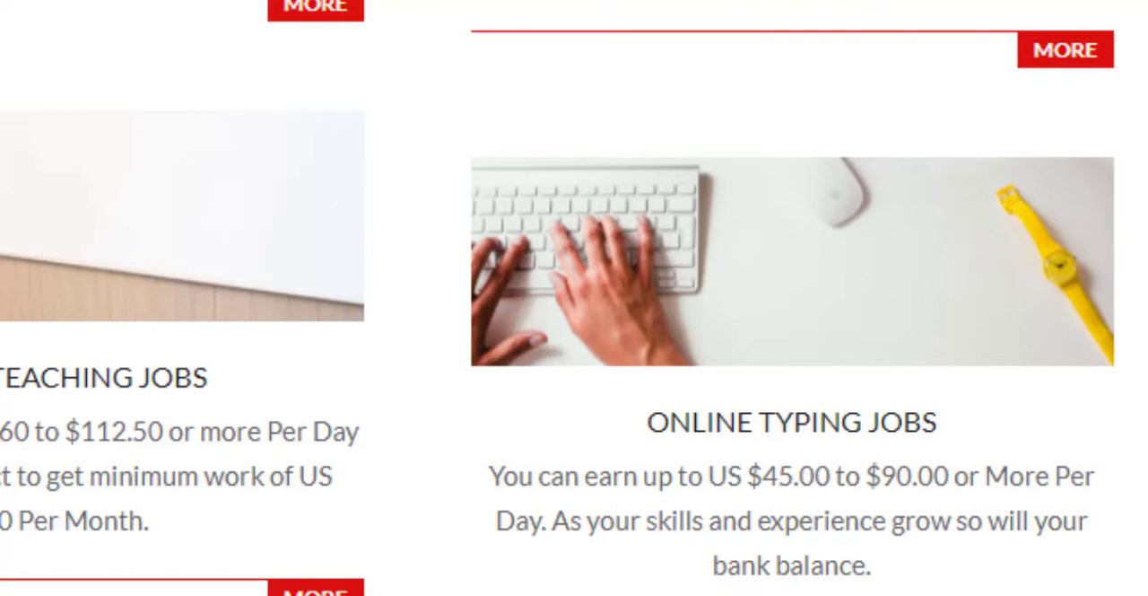
# Go to the Online Typing Jobs page and highlight the WE OFFER top pay for typists
pyautogui.click(1066, 51)
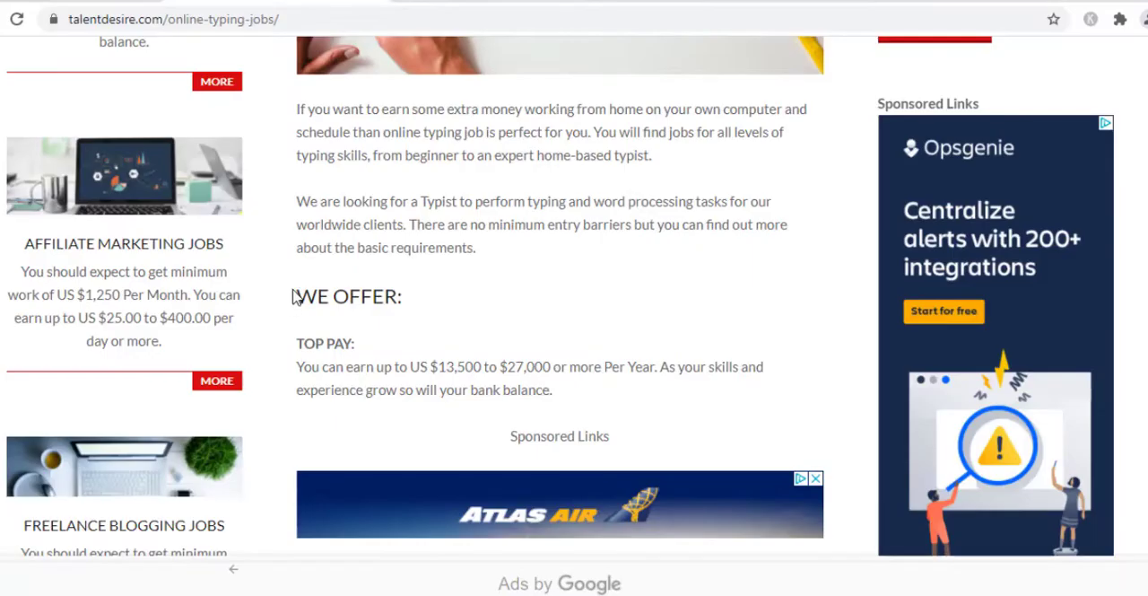
pyautogui.moveTo(296, 296); pyautogui.dragTo(552, 390)
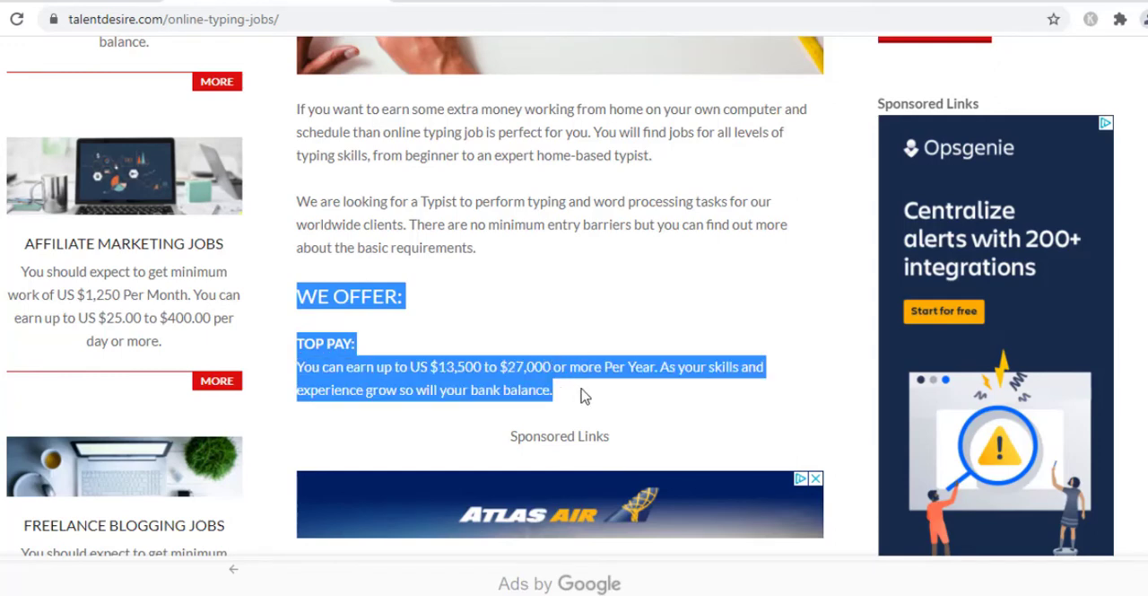
pyautogui.click(606, 402)
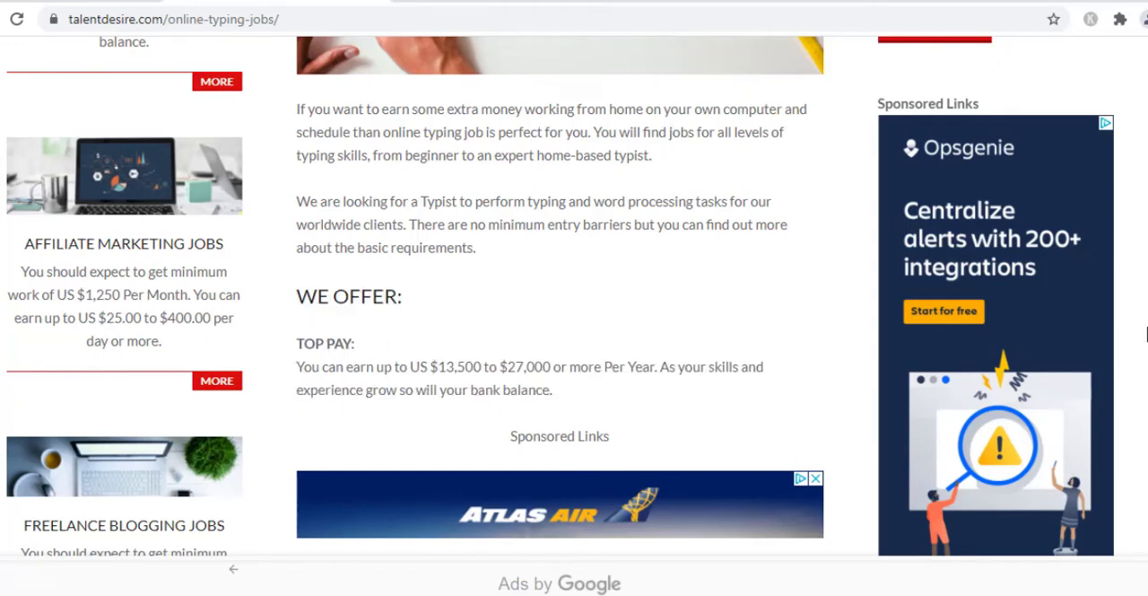
pyautogui.scroll(3)
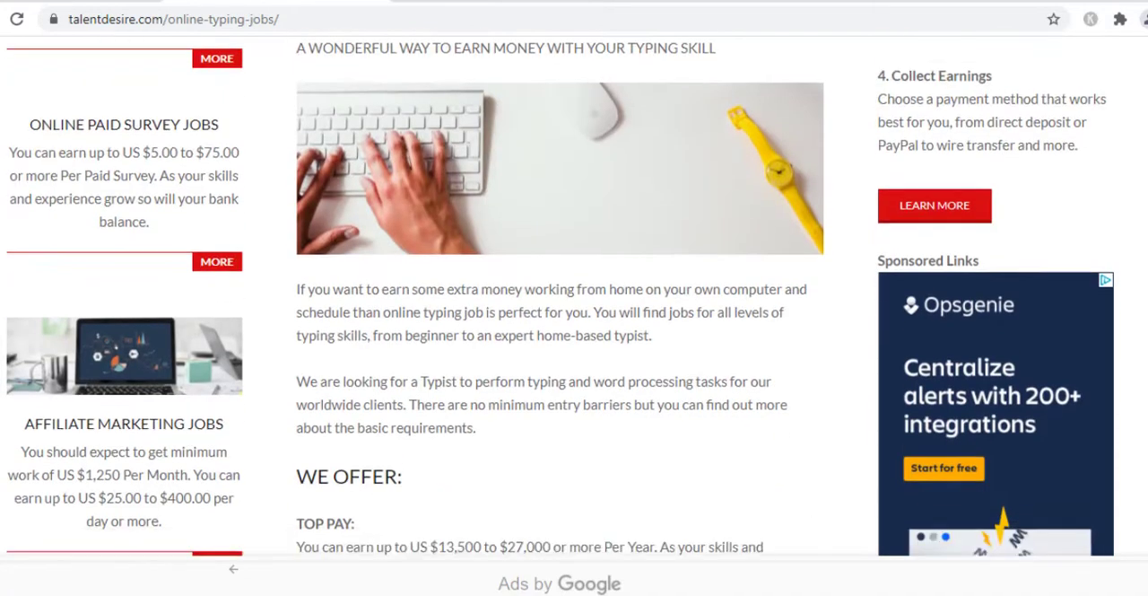
pyautogui.scroll(-3)
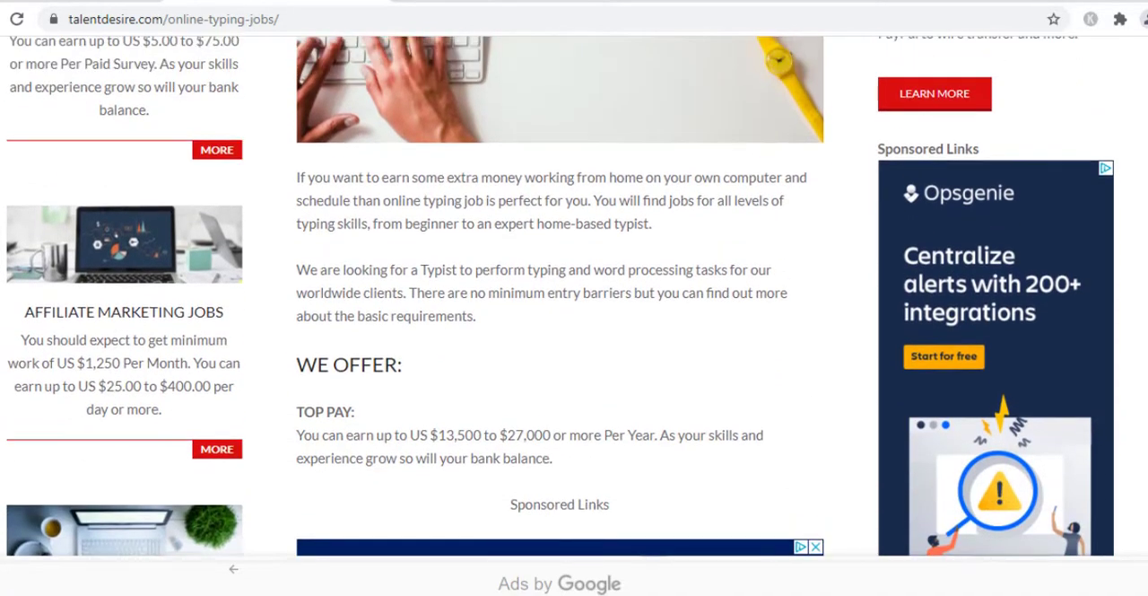
pyautogui.scroll(-3)
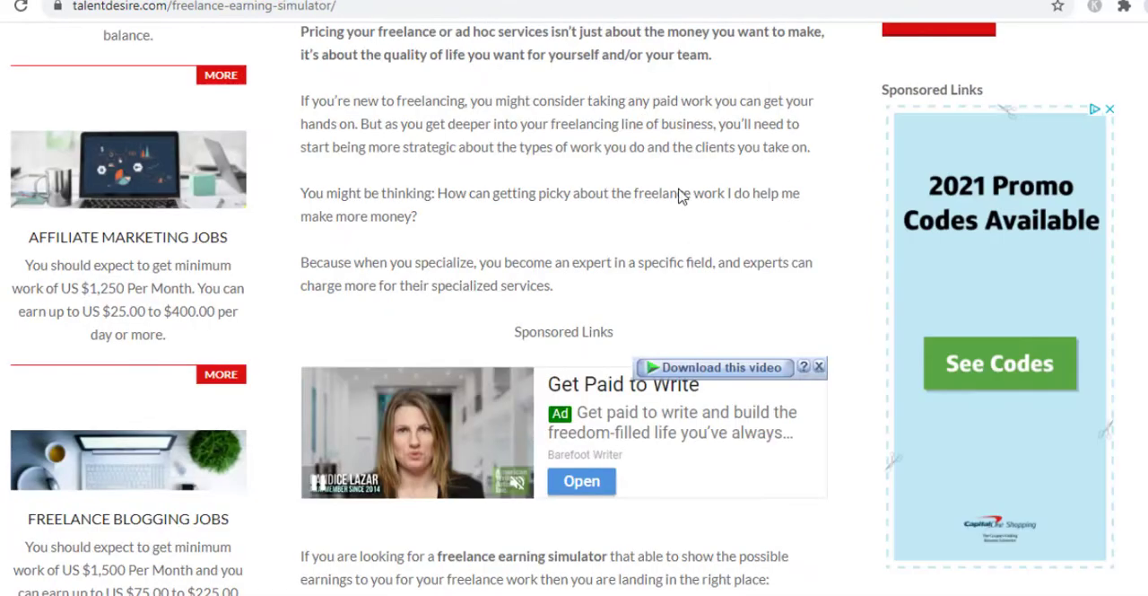
# Browse the typing pay-rate table and select the word LEVEL and the table's header row
pyautogui.scroll(3)
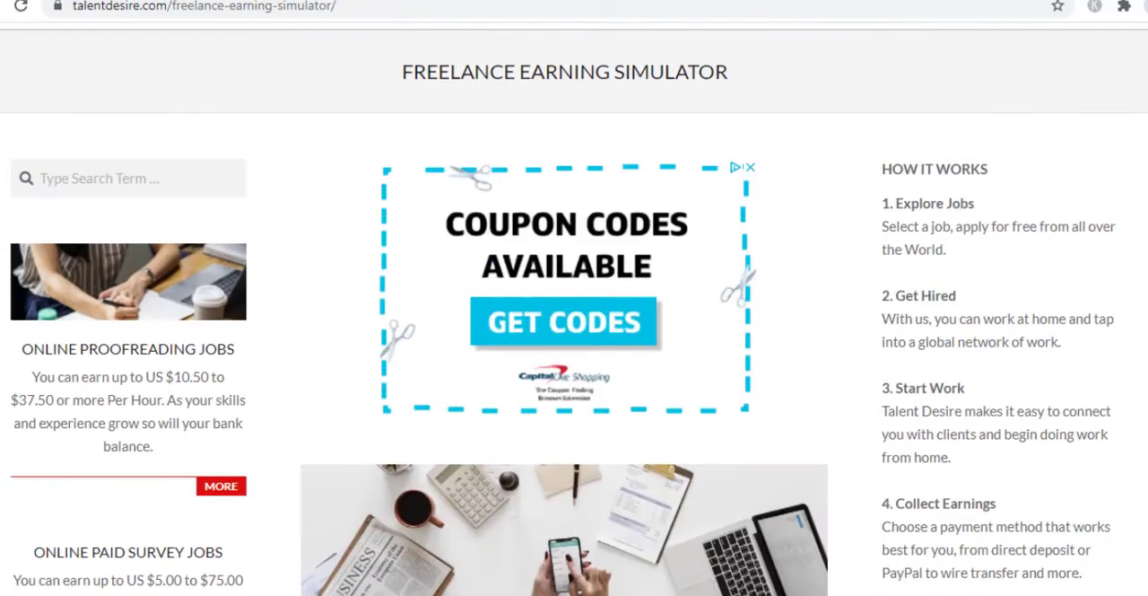
pyautogui.scroll(-3)
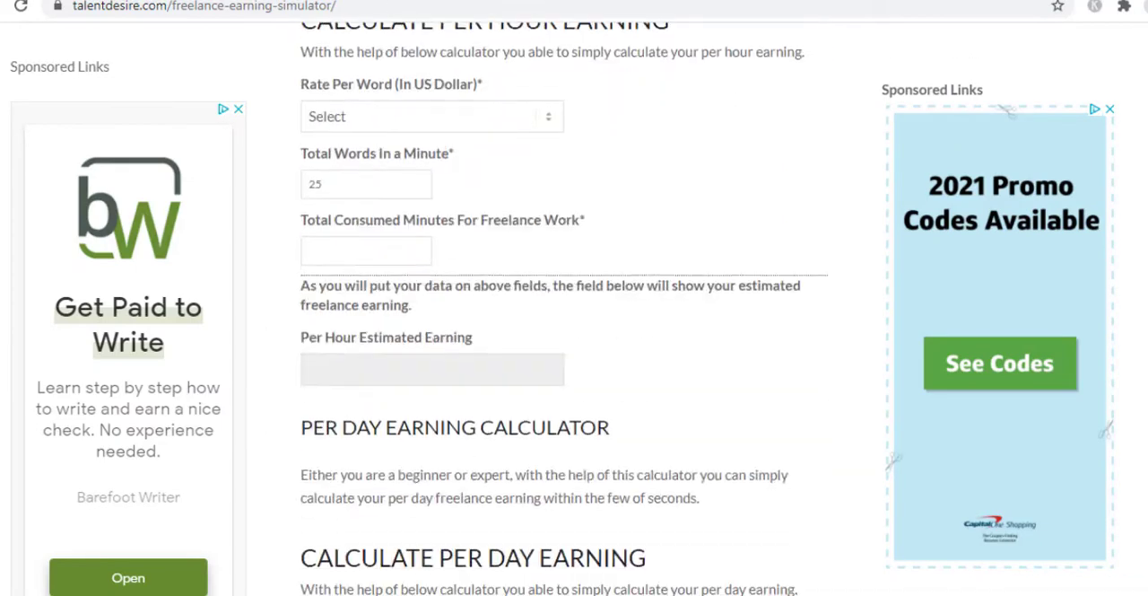
pyautogui.scroll(-3)
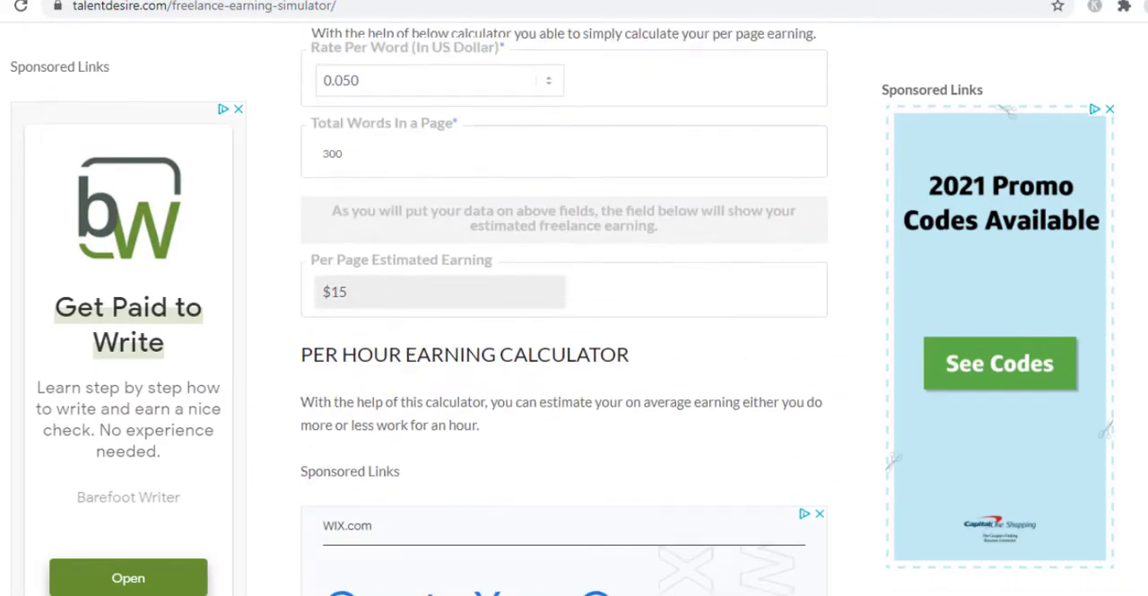
pyautogui.scroll(3)
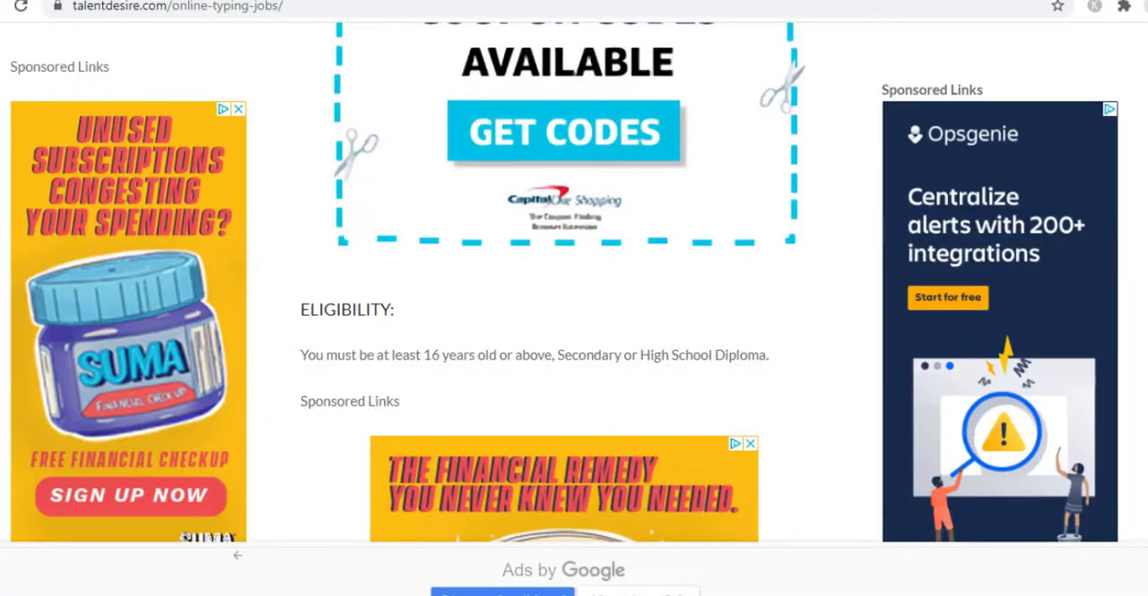
pyautogui.scroll(-3)
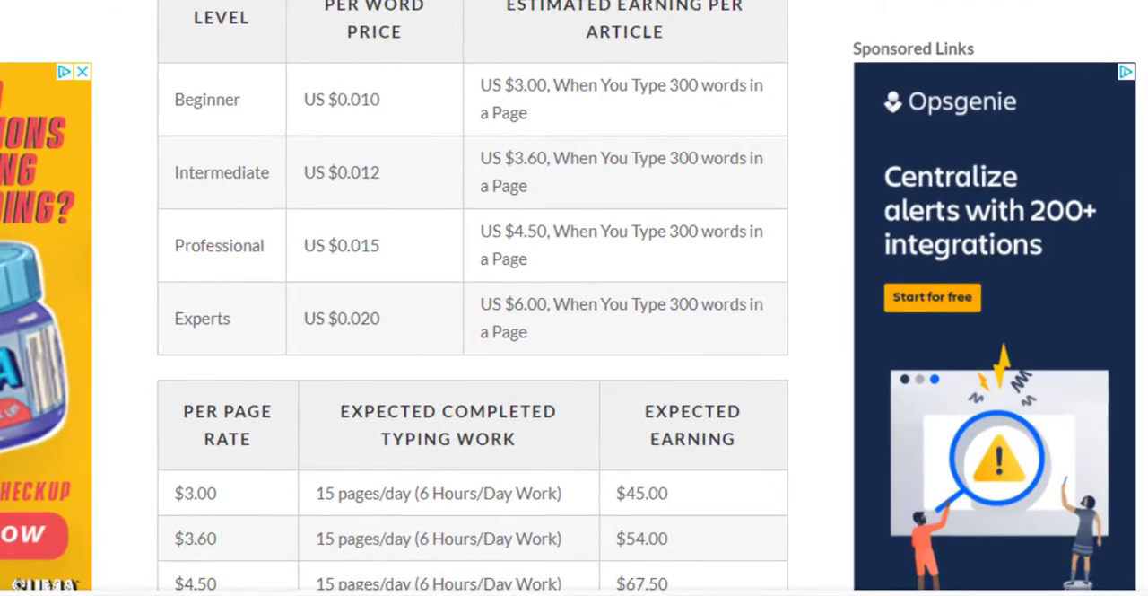
pyautogui.doubleClick(222, 16)
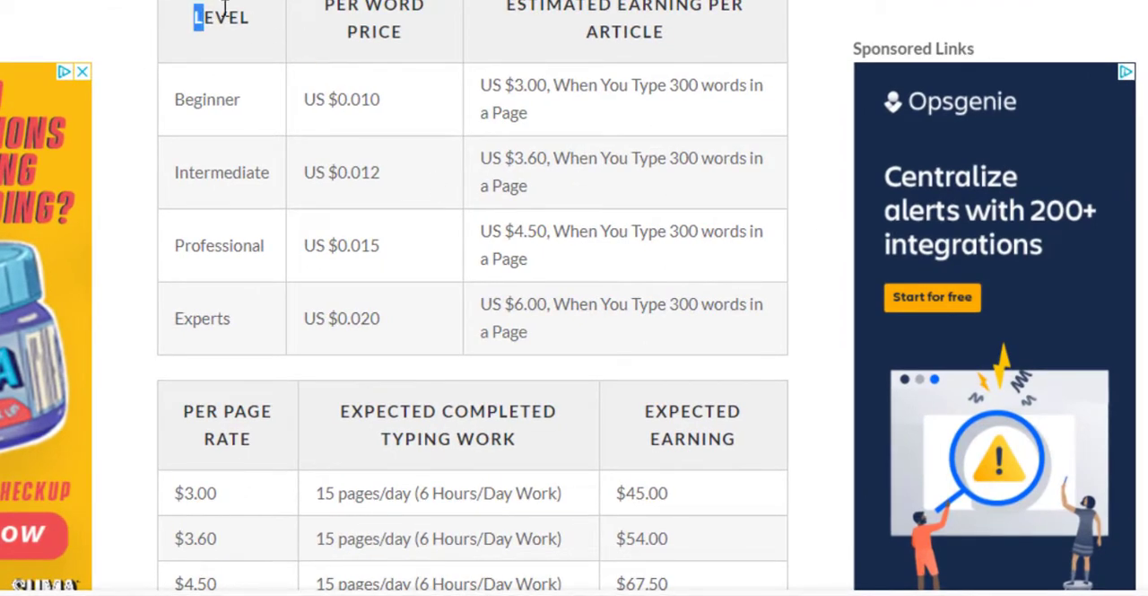
pyautogui.moveTo(197, 17); pyautogui.dragTo(624, 33)
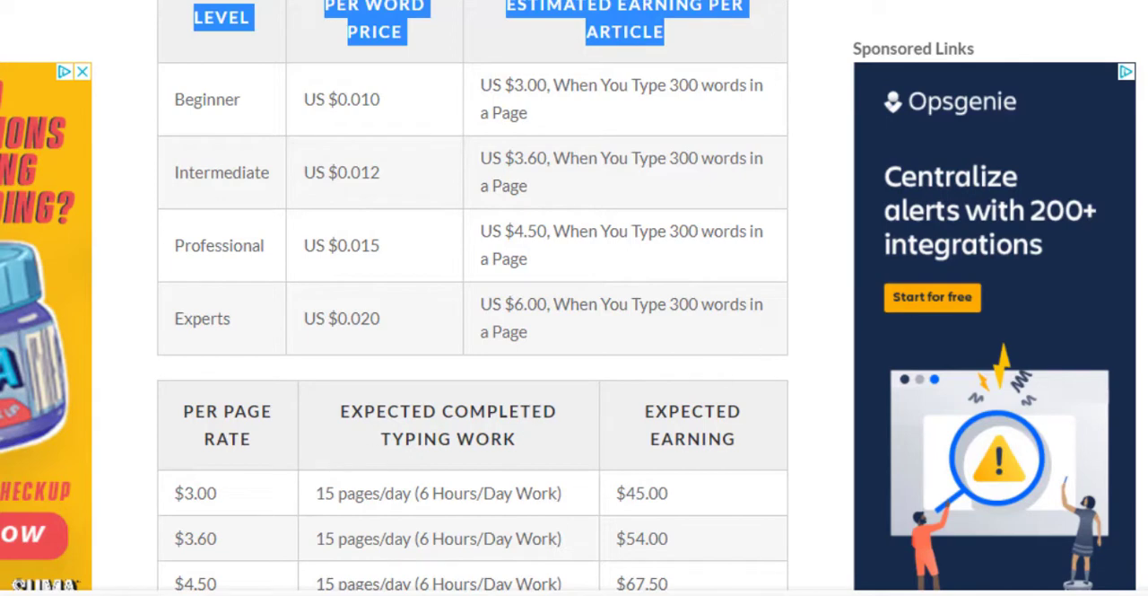
# Select the Experts row text and the top pay paragraph lower on the page
pyautogui.scroll(-3)
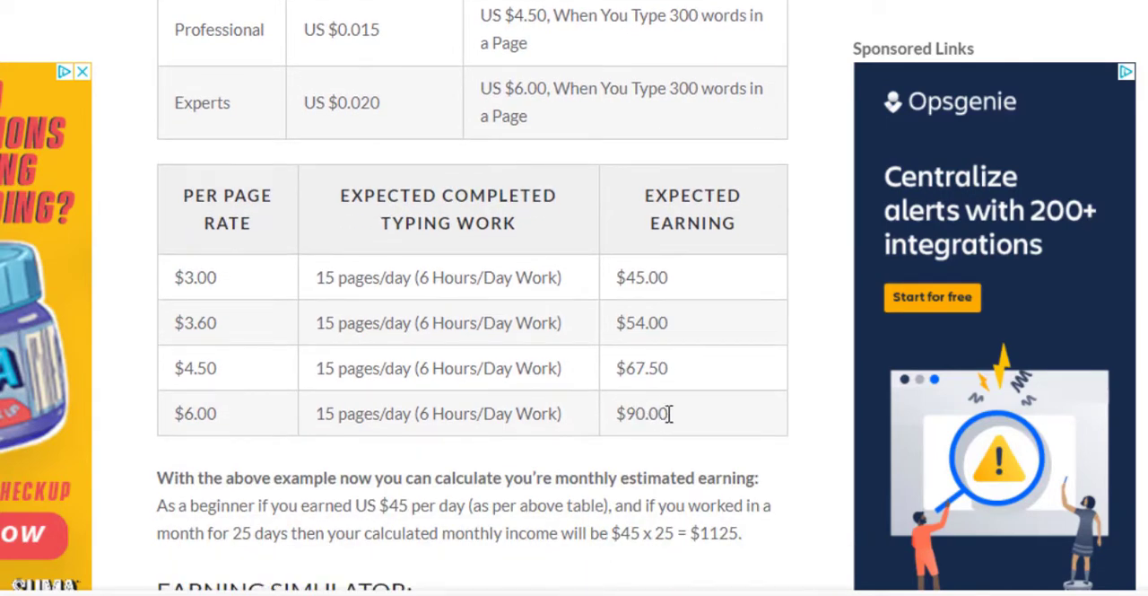
pyautogui.moveTo(156, 477); pyautogui.dragTo(742, 533)
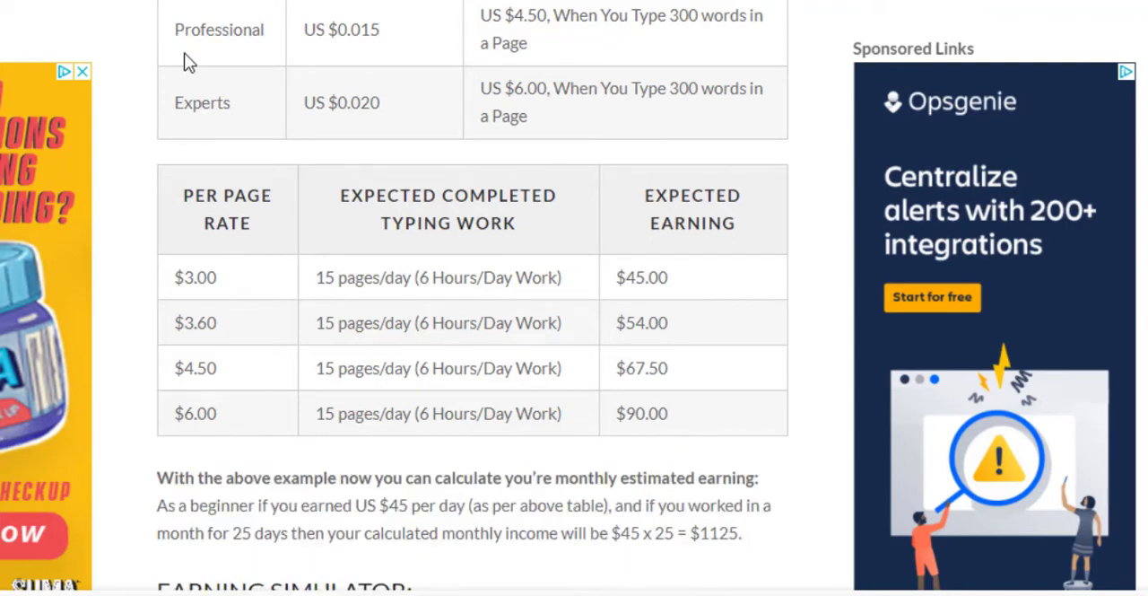
pyautogui.doubleClick(201, 102)
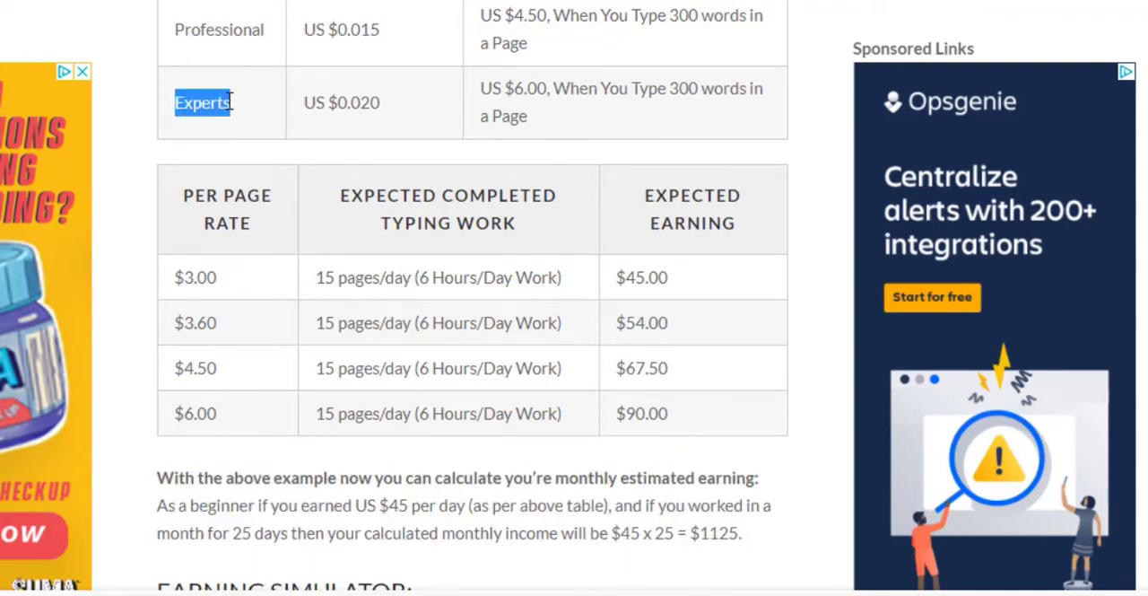
pyautogui.moveTo(510, 398)
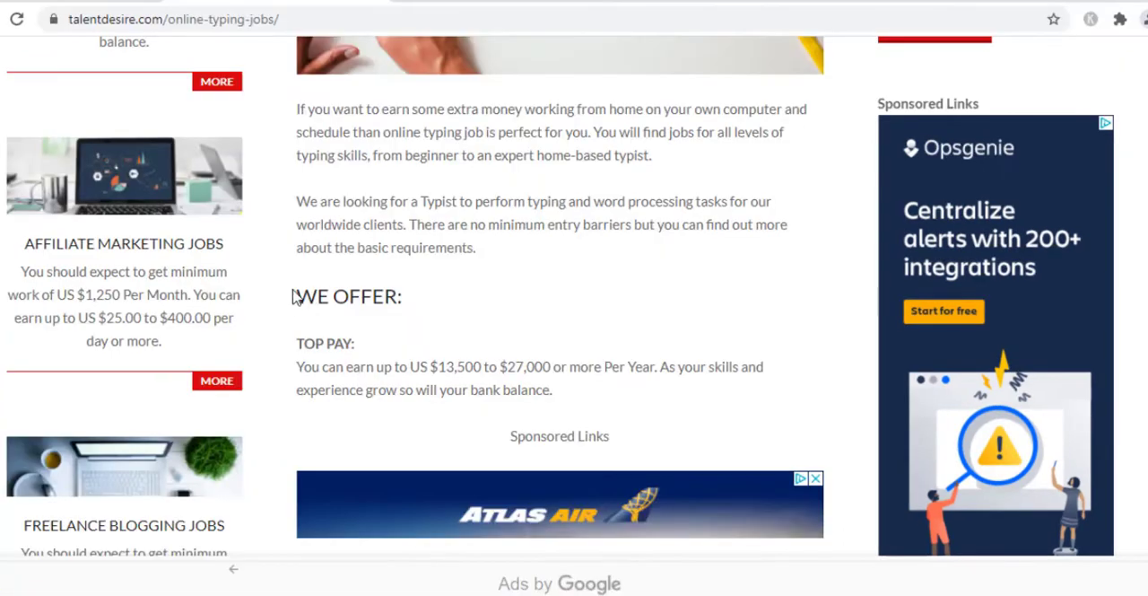
pyautogui.moveTo(296, 296); pyautogui.dragTo(555, 389)
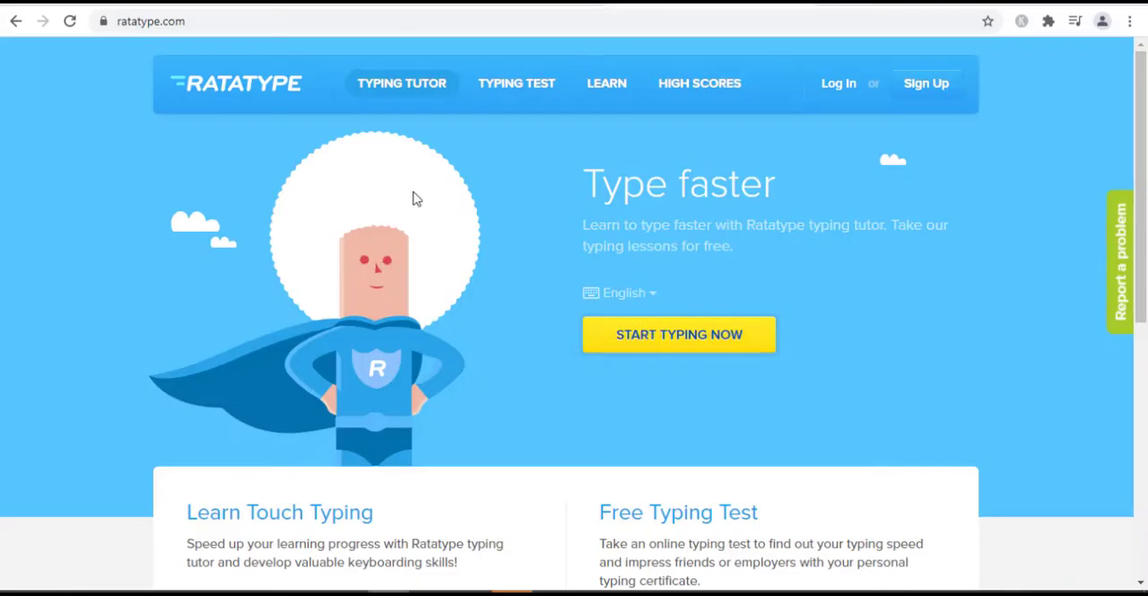
pyautogui.moveTo(222, 12)
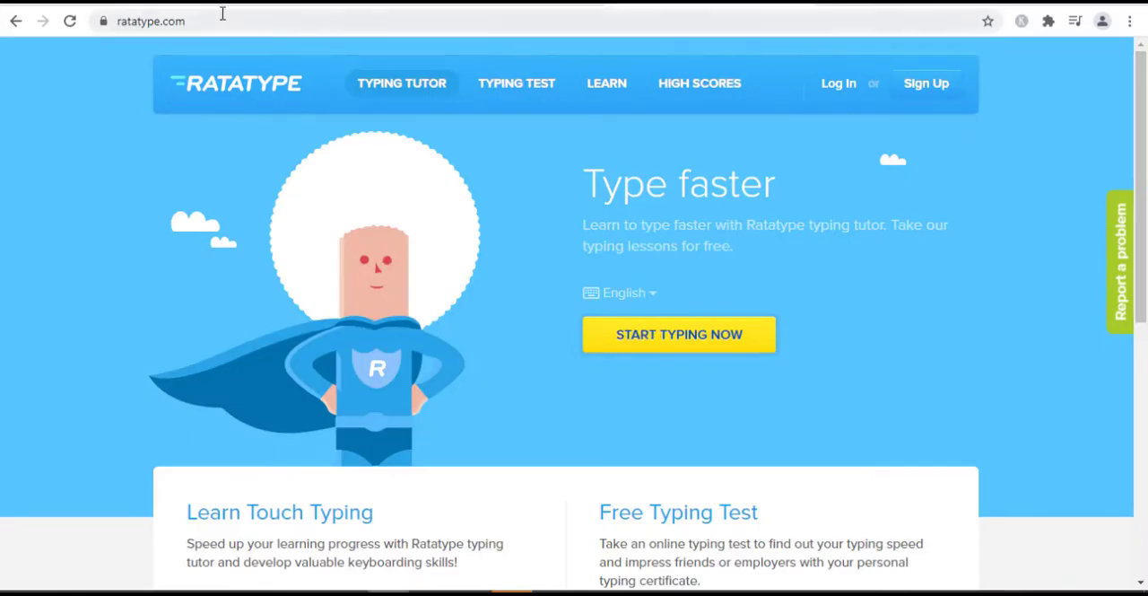
pyautogui.click(161, 22)
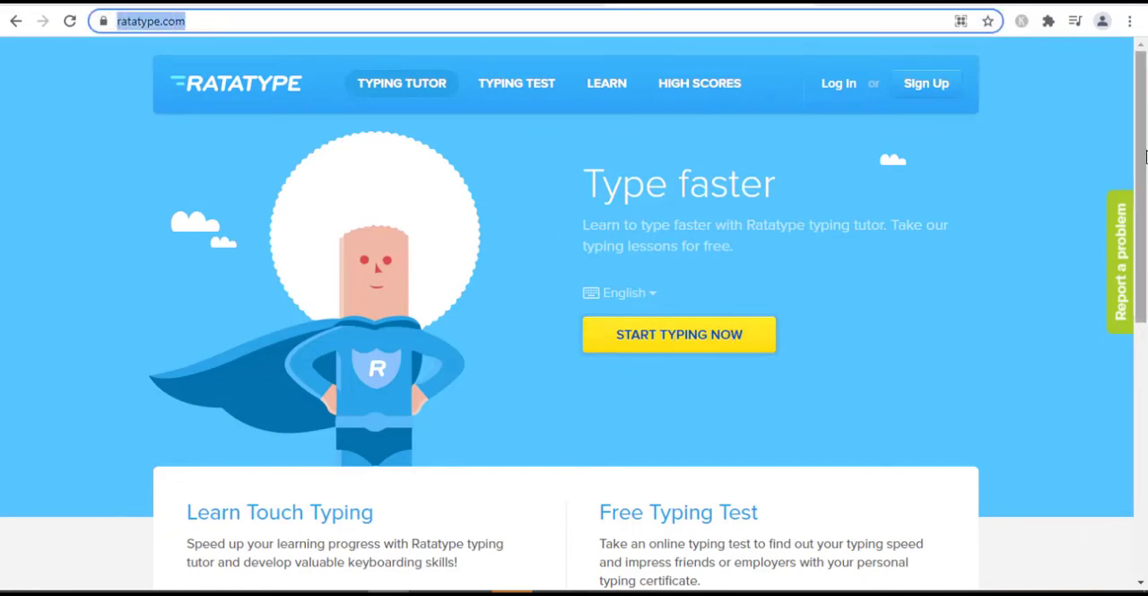
pyautogui.scroll(-3)
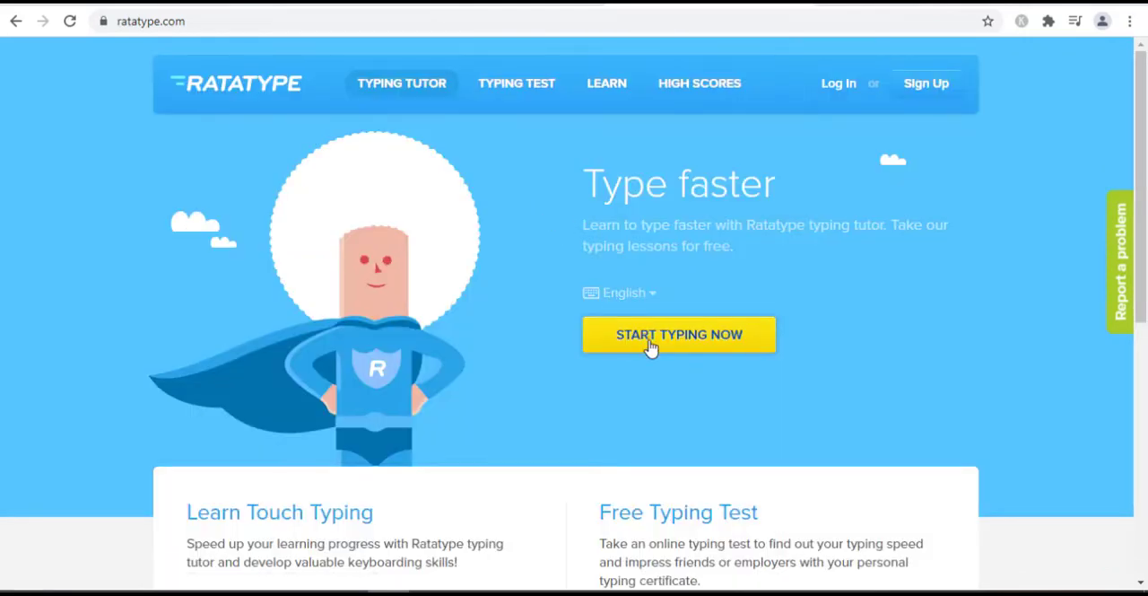
# Start the Ratatype practice exercise and type 'find how many word' of its sentence
pyautogui.click(678, 334)
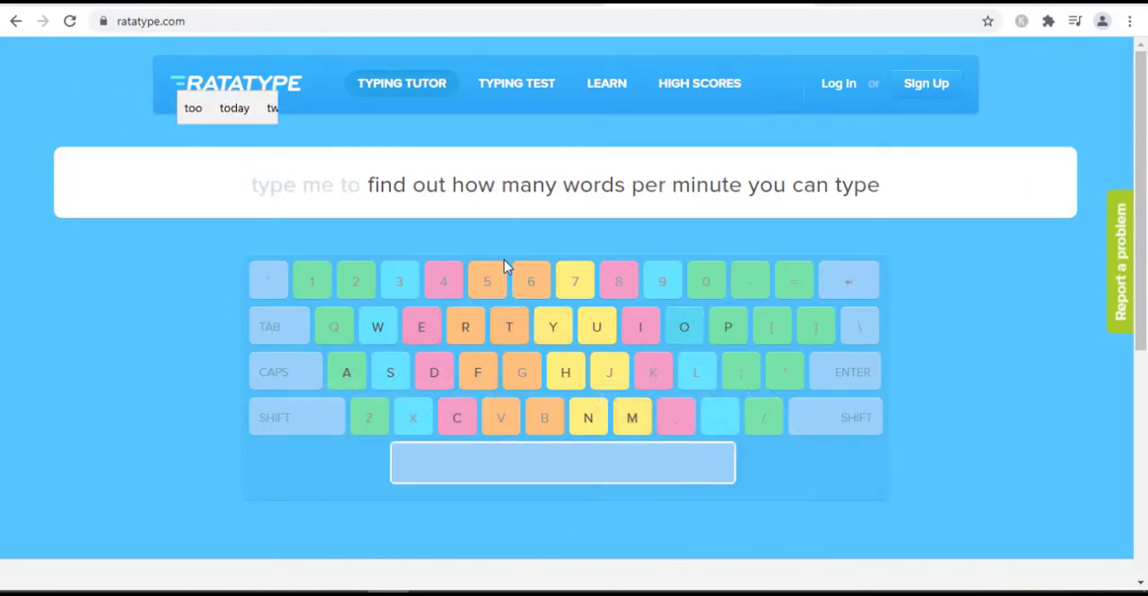
pyautogui.write('find out')
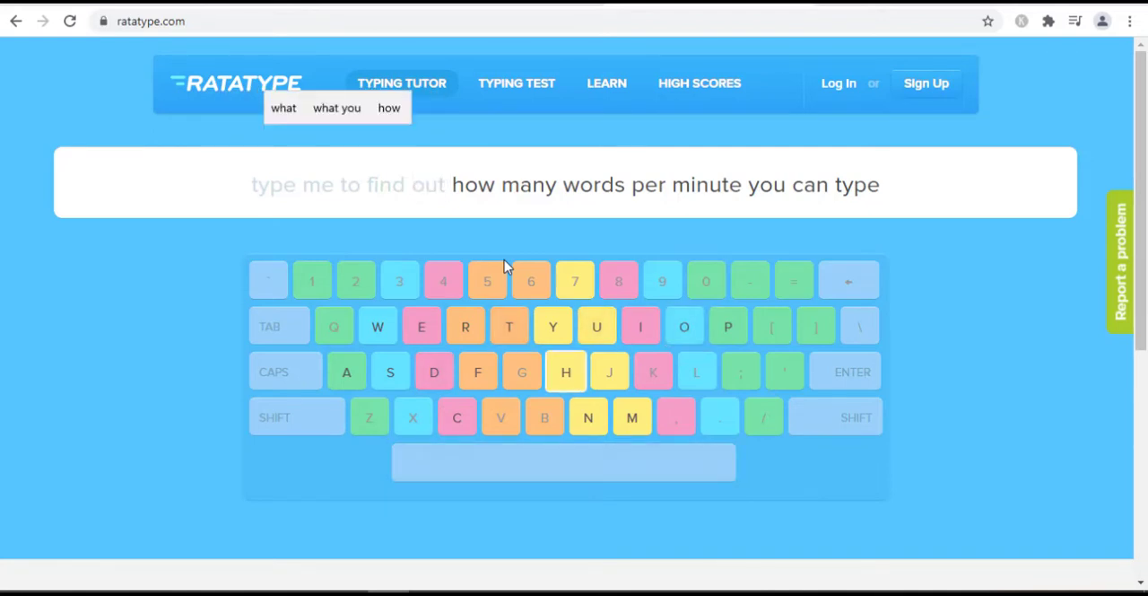
pyautogui.write('how many')
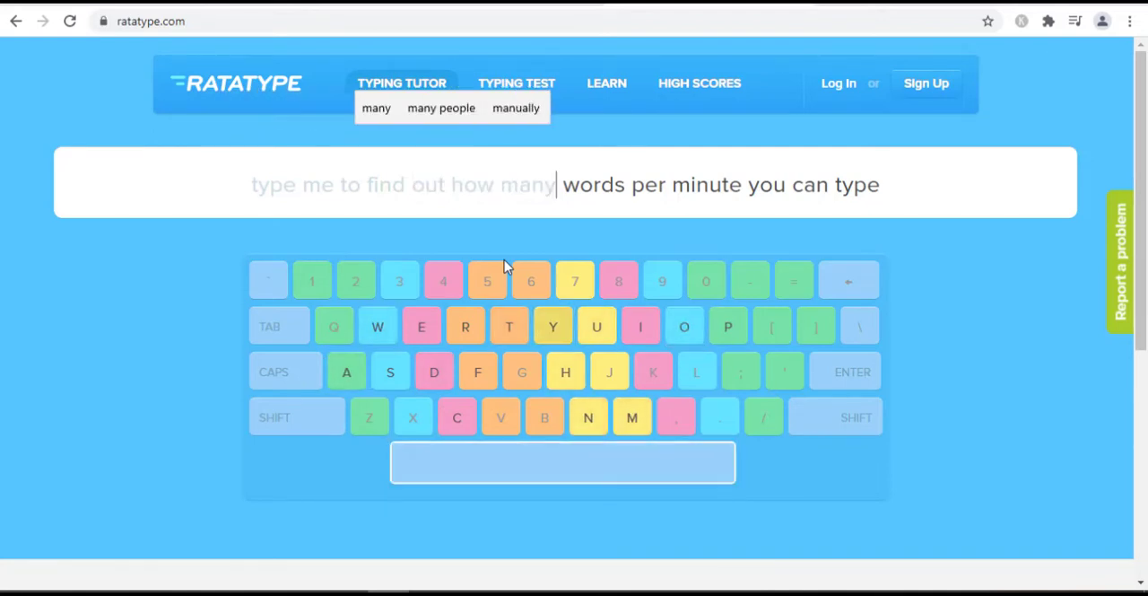
pyautogui.write('word')
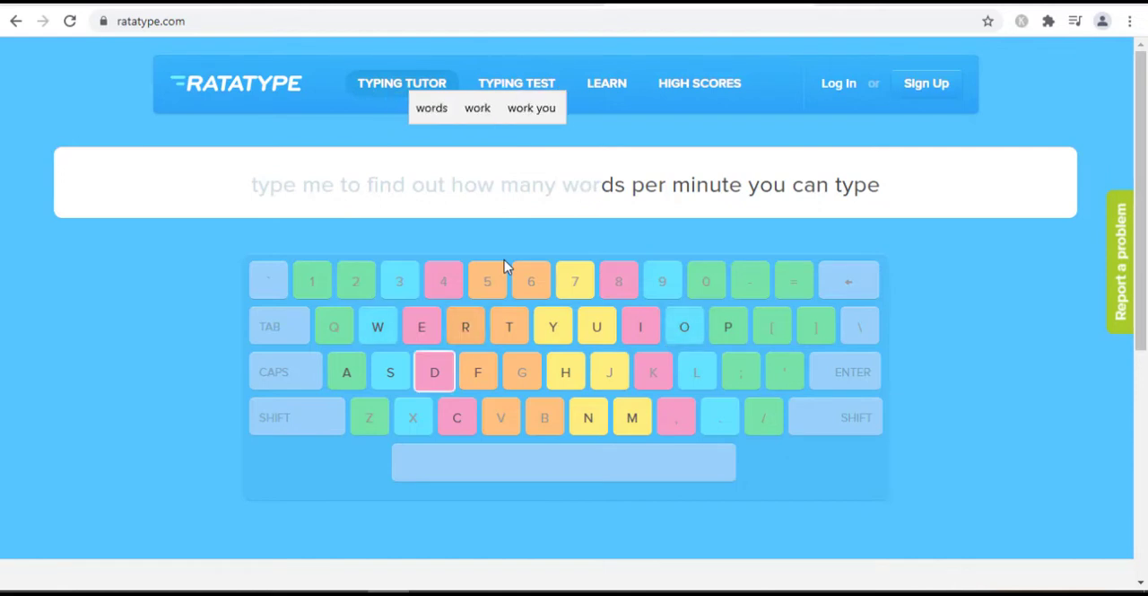
pyautogui.write('e')
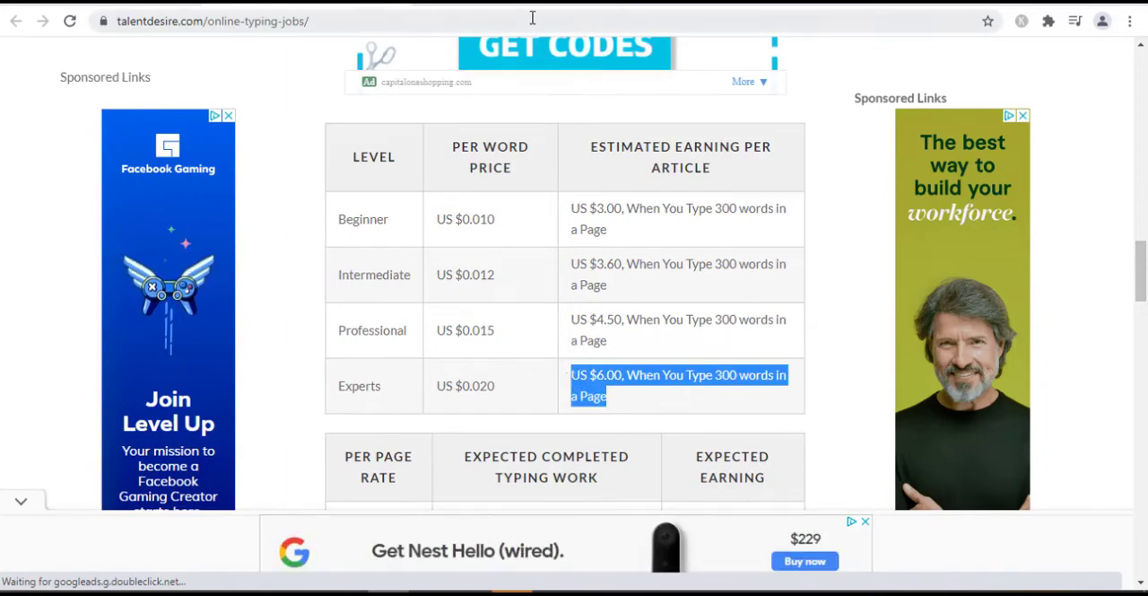
# Look over the Talent Desire WE OFFER top pay paragraph again, selecting then deselecting it
pyautogui.scroll(-3)
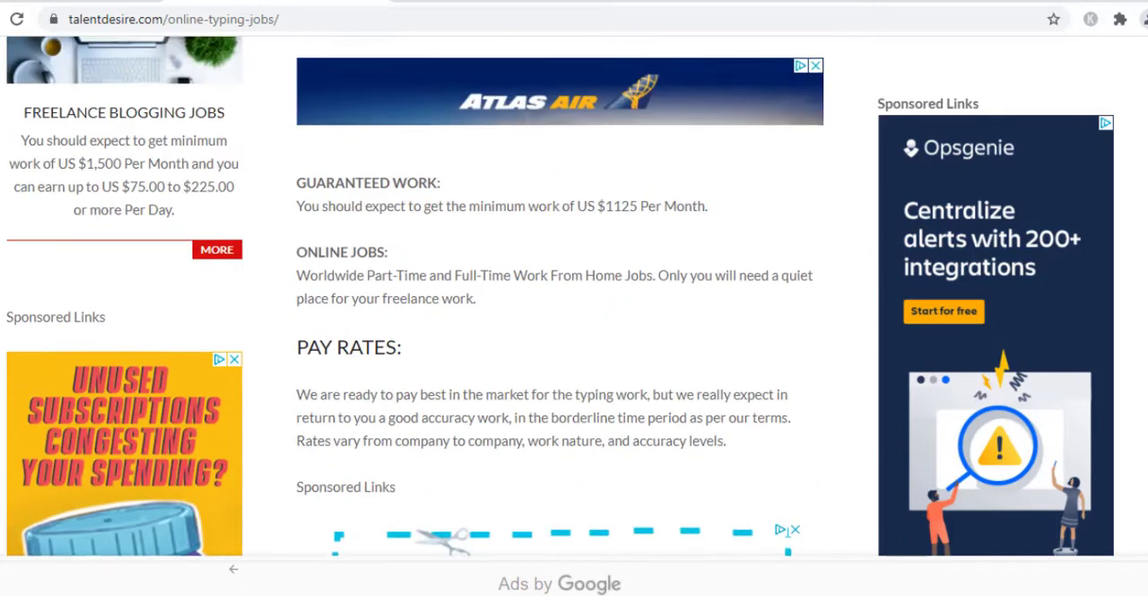
pyautogui.scroll(3)
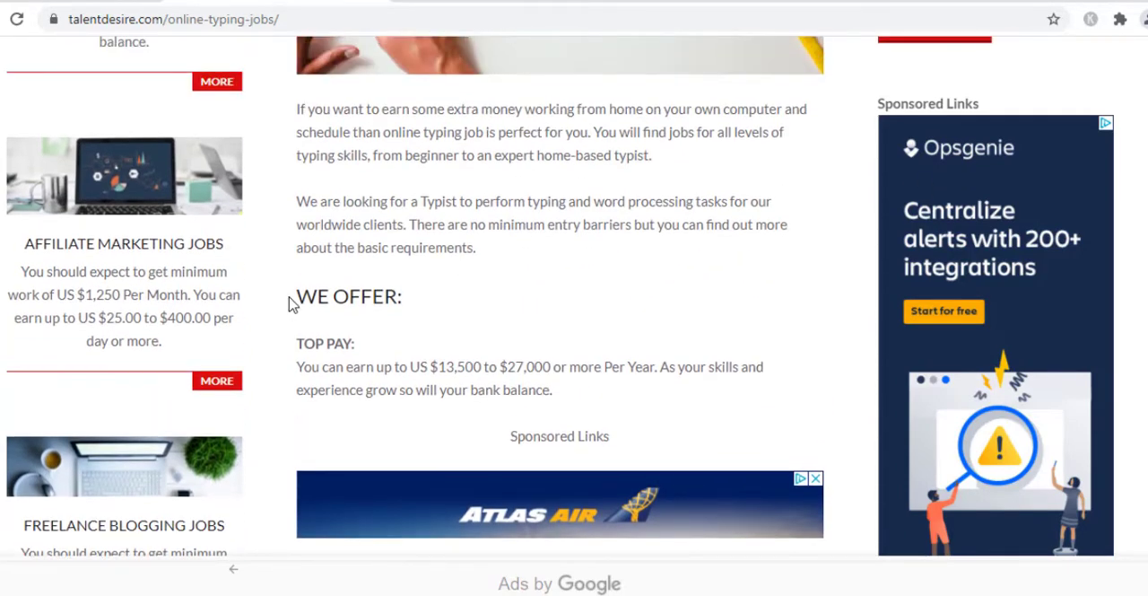
pyautogui.moveTo(296, 295); pyautogui.dragTo(552, 390)
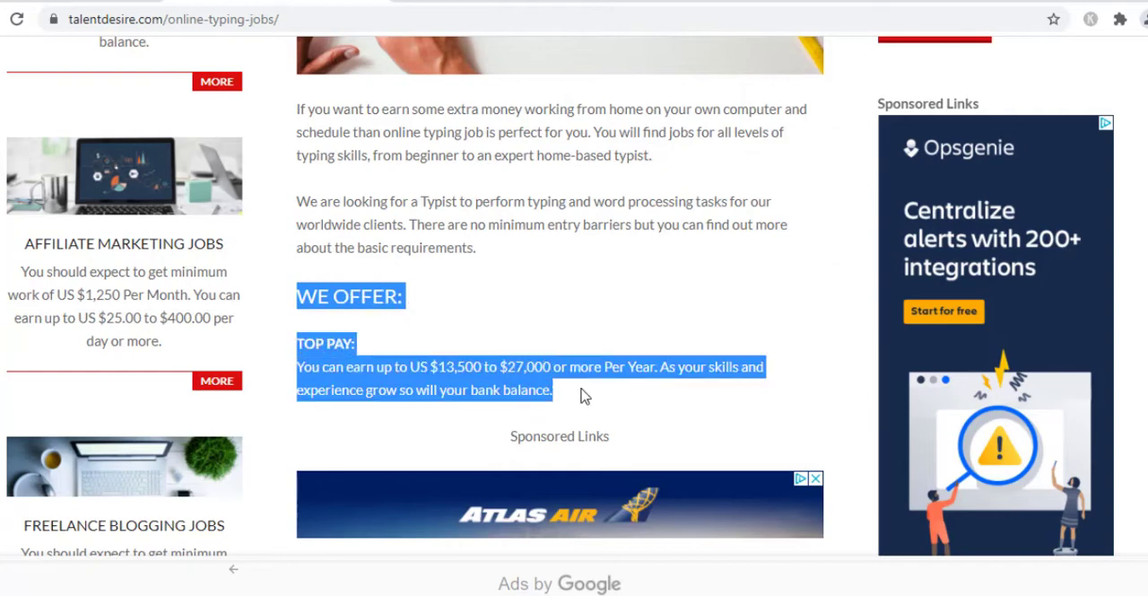
pyautogui.moveTo(606, 400)
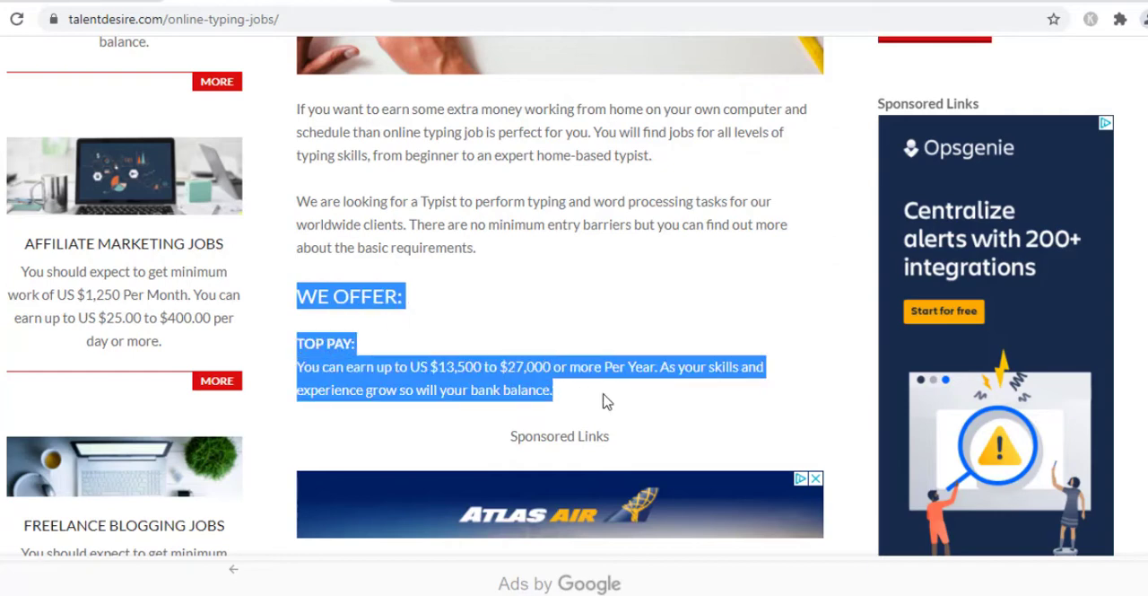
pyautogui.click(606, 400)
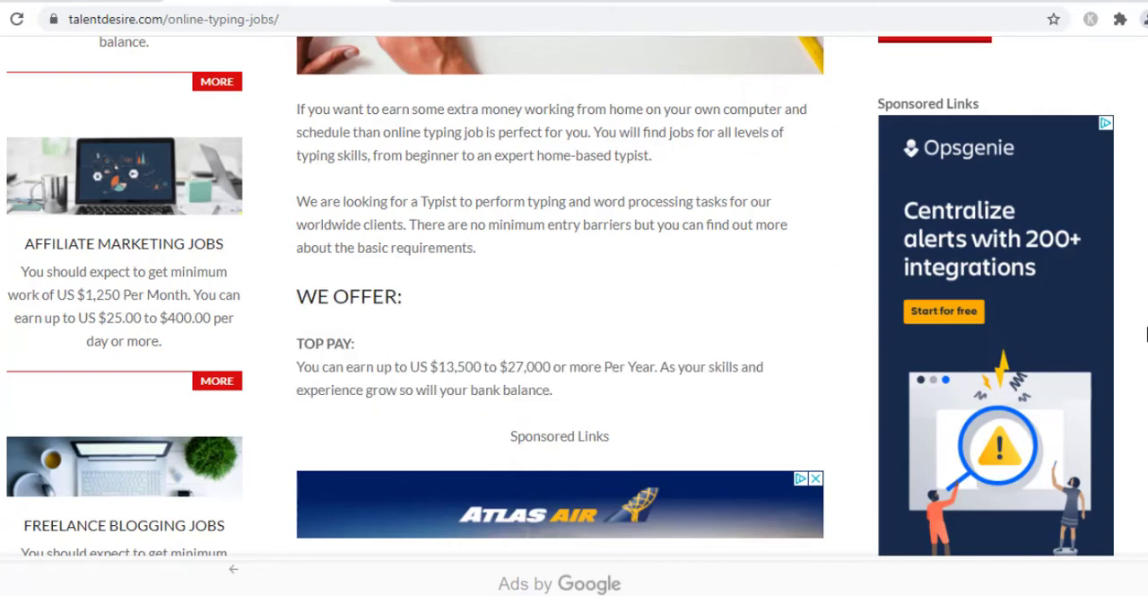
pyautogui.scroll(3)
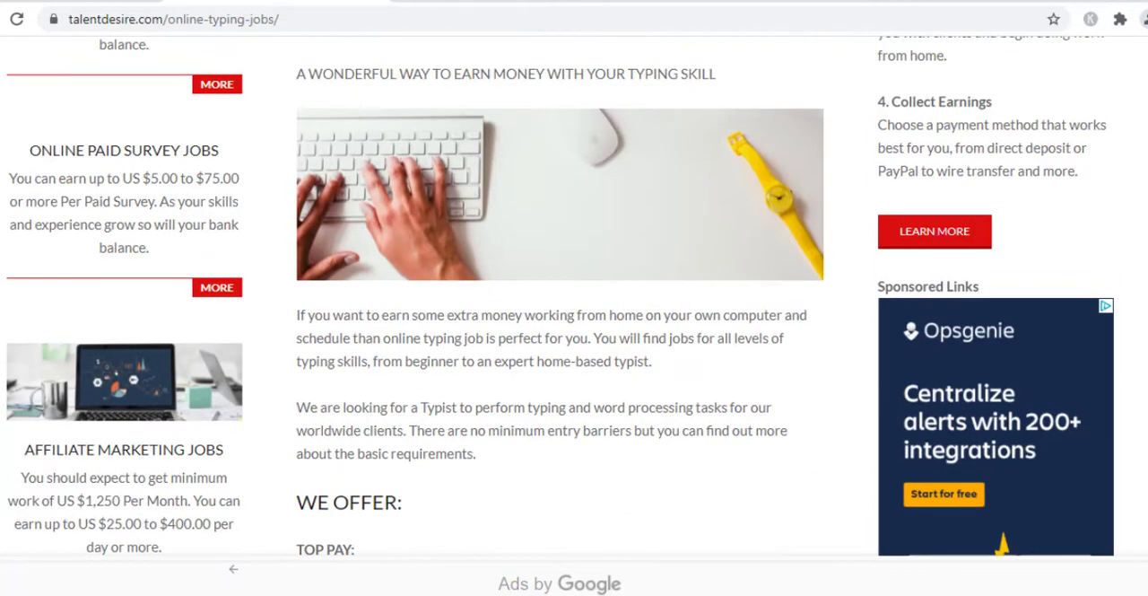
pyautogui.scroll(-3)
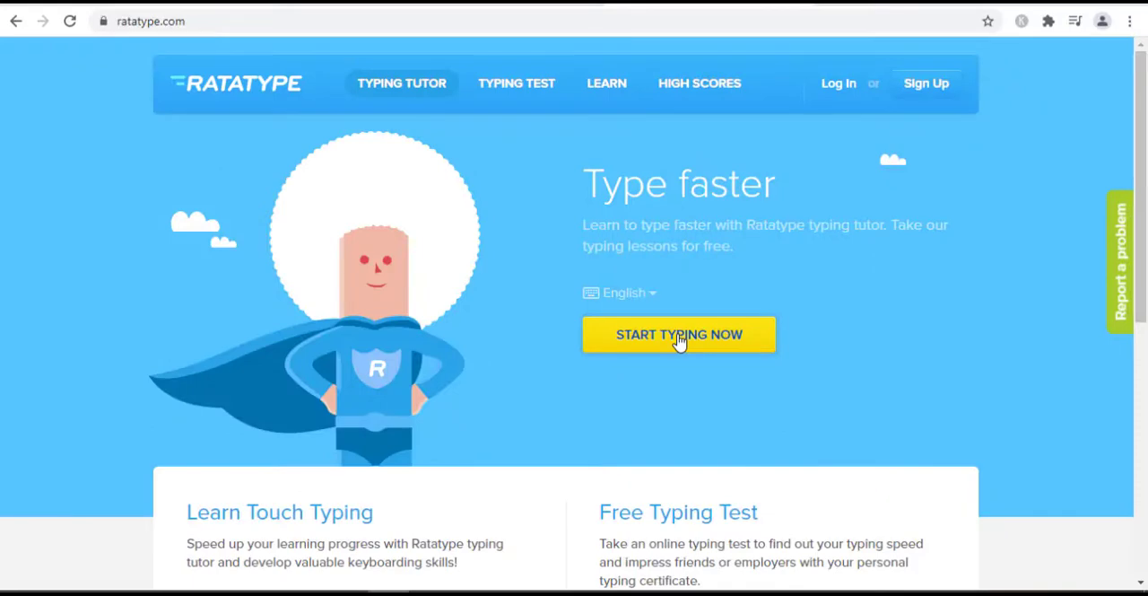
# Start a new Ratatype practice exercise and type 'many'
pyautogui.click(678, 334)
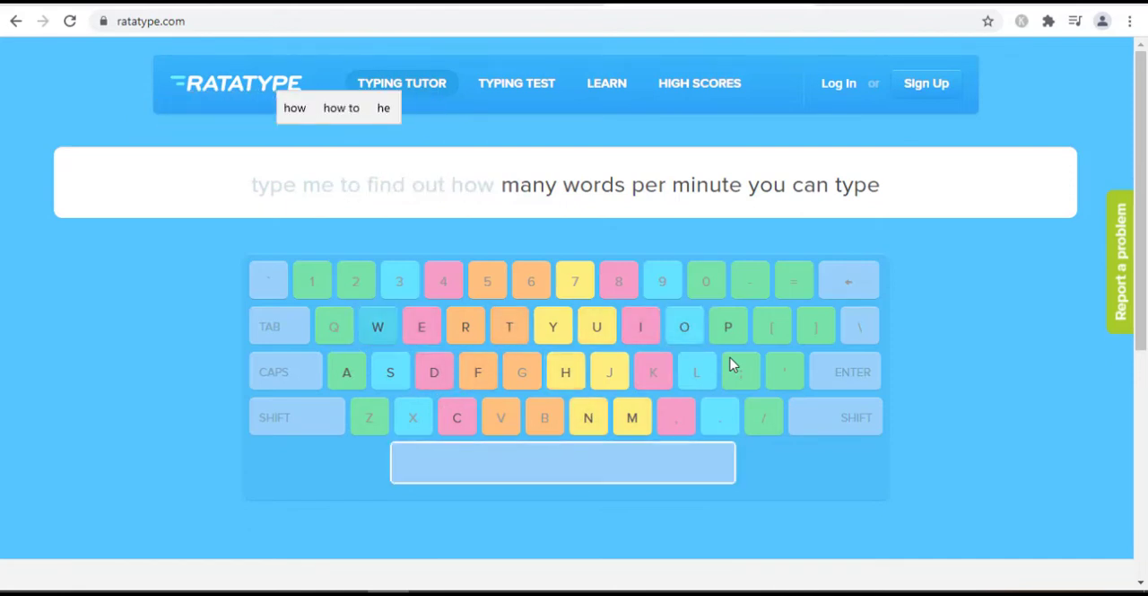
pyautogui.write('many')
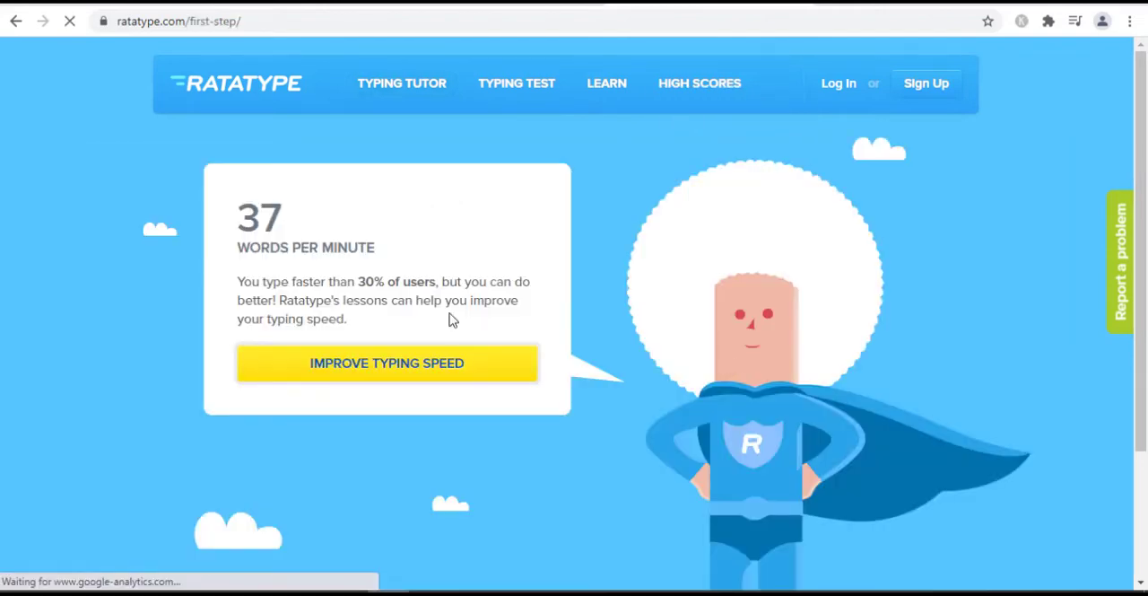
pyautogui.moveTo(249, 89)
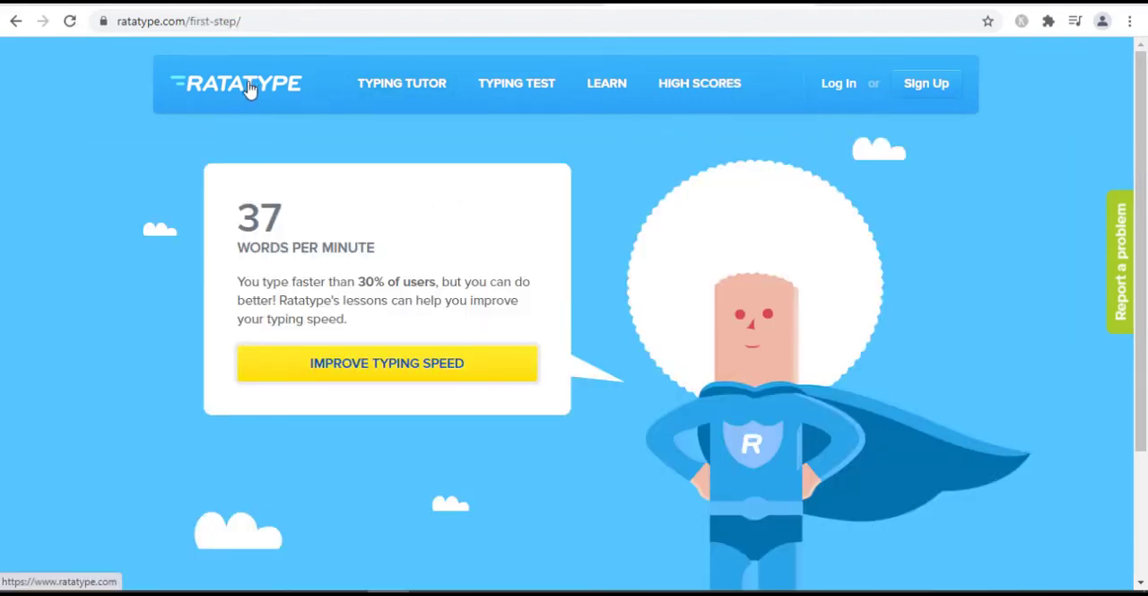
# Leave the result page via the Ratatype logo and go to the free Typing Test page
pyautogui.click(699, 82)
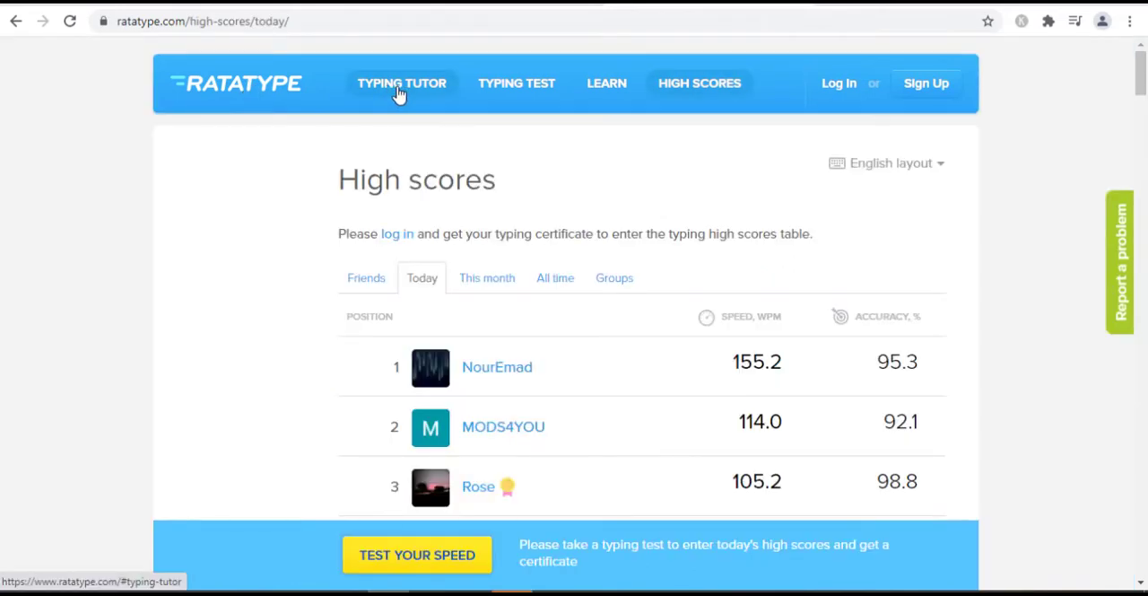
pyautogui.moveTo(495, 88)
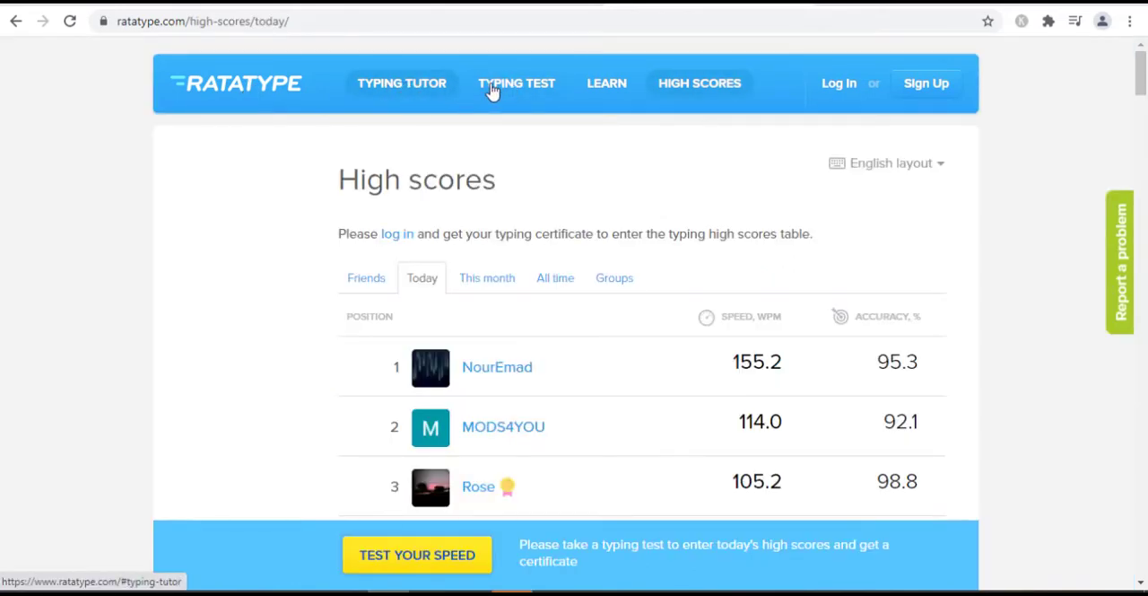
pyautogui.click(402, 86)
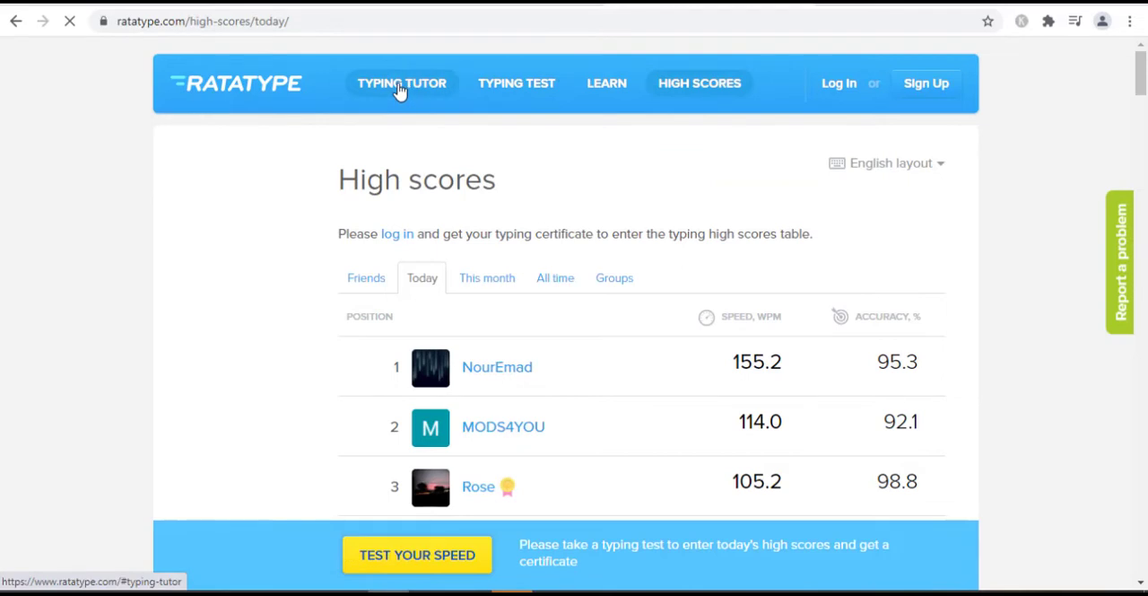
pyautogui.click(516, 83)
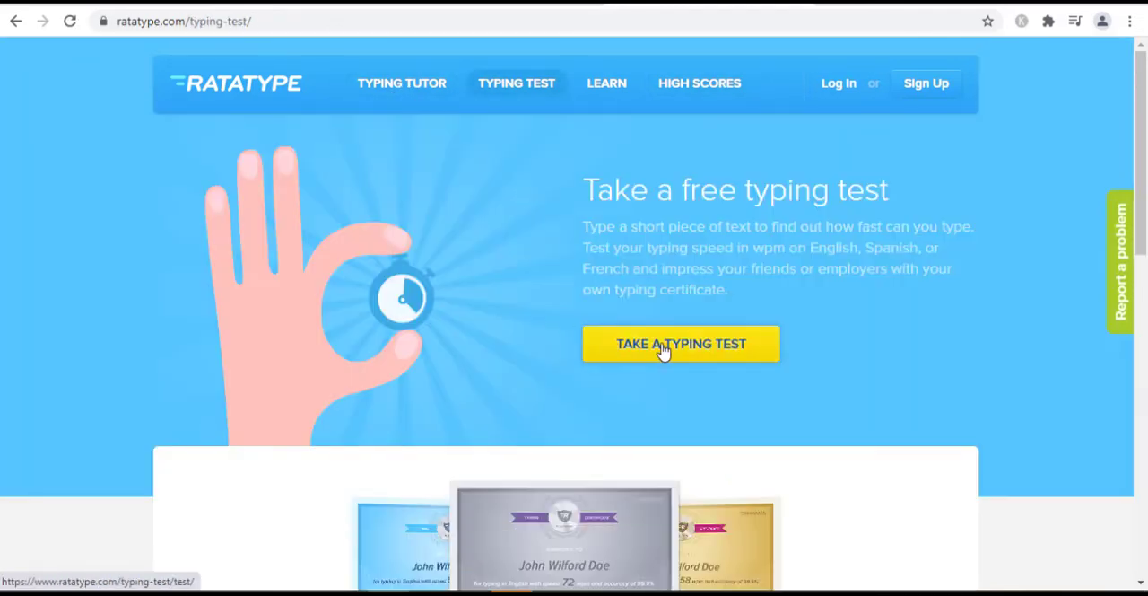
# Take a new typing test and begin typing its passage
pyautogui.click(681, 343)
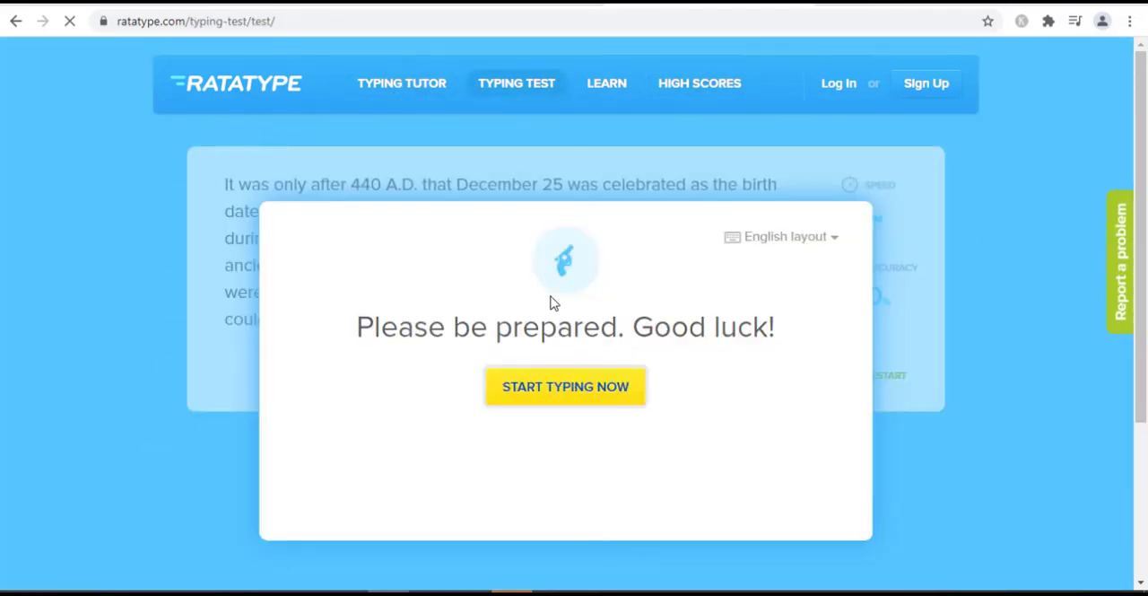
pyautogui.moveTo(882, 340)
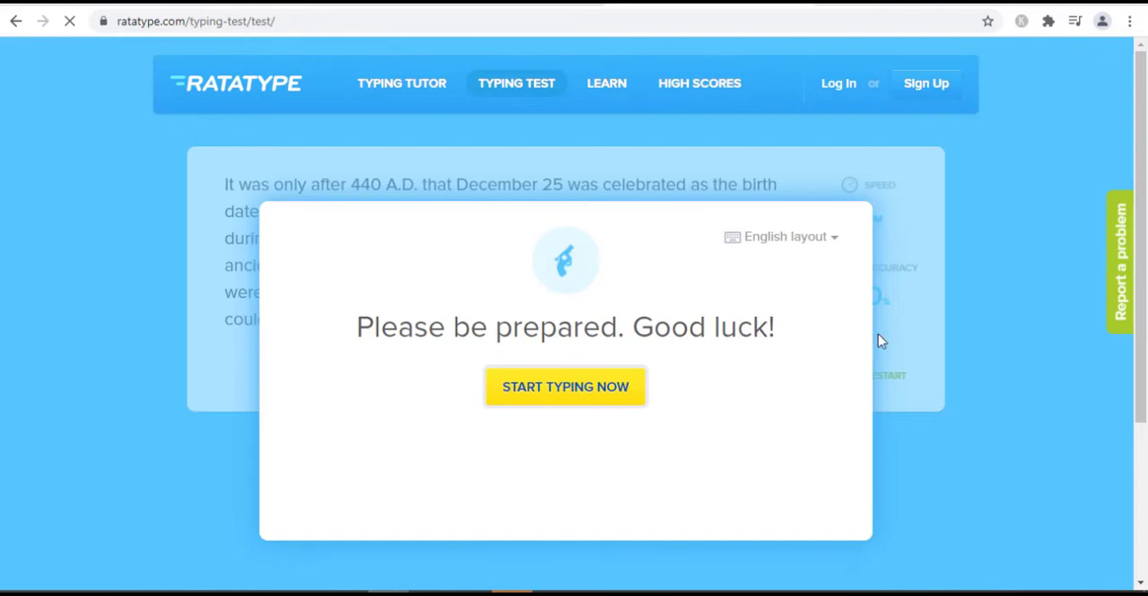
pyautogui.click(565, 386)
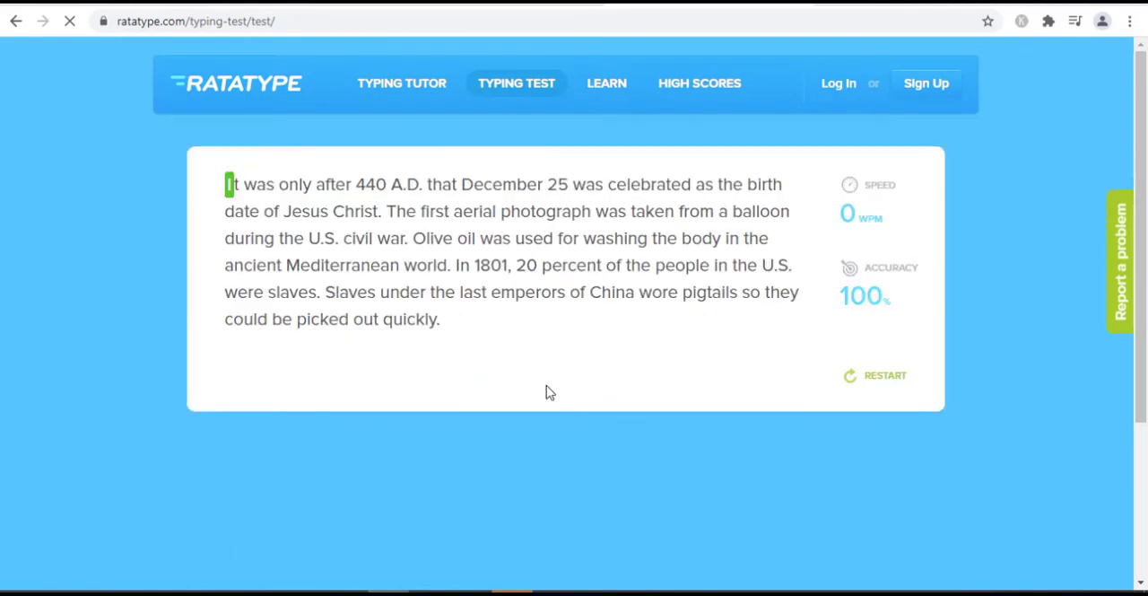
pyautogui.moveTo(595, 199)
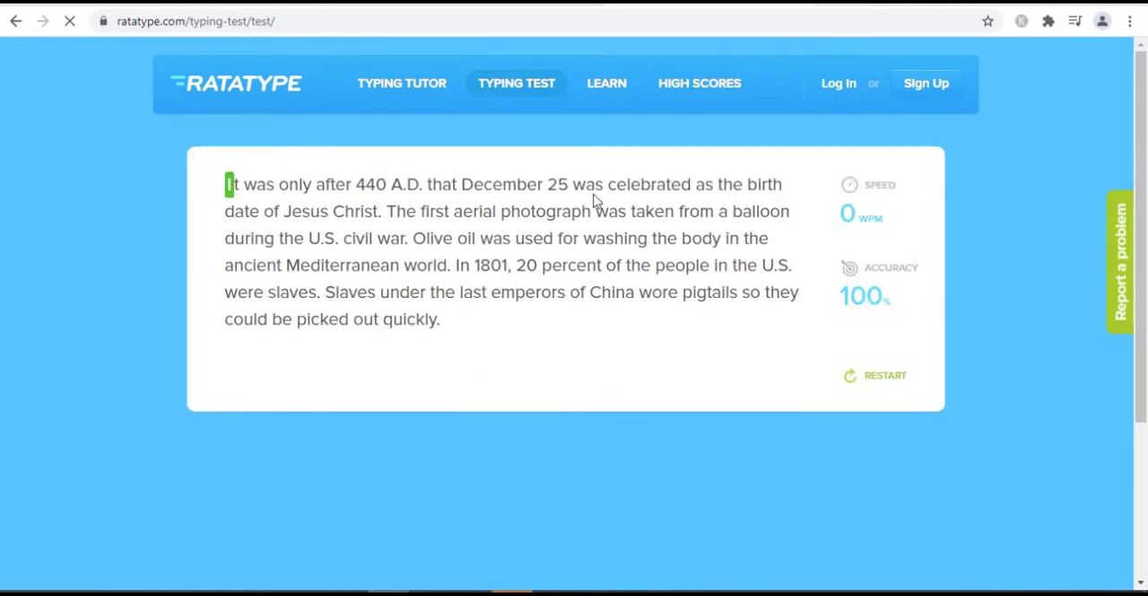
pyautogui.moveTo(660, 500)
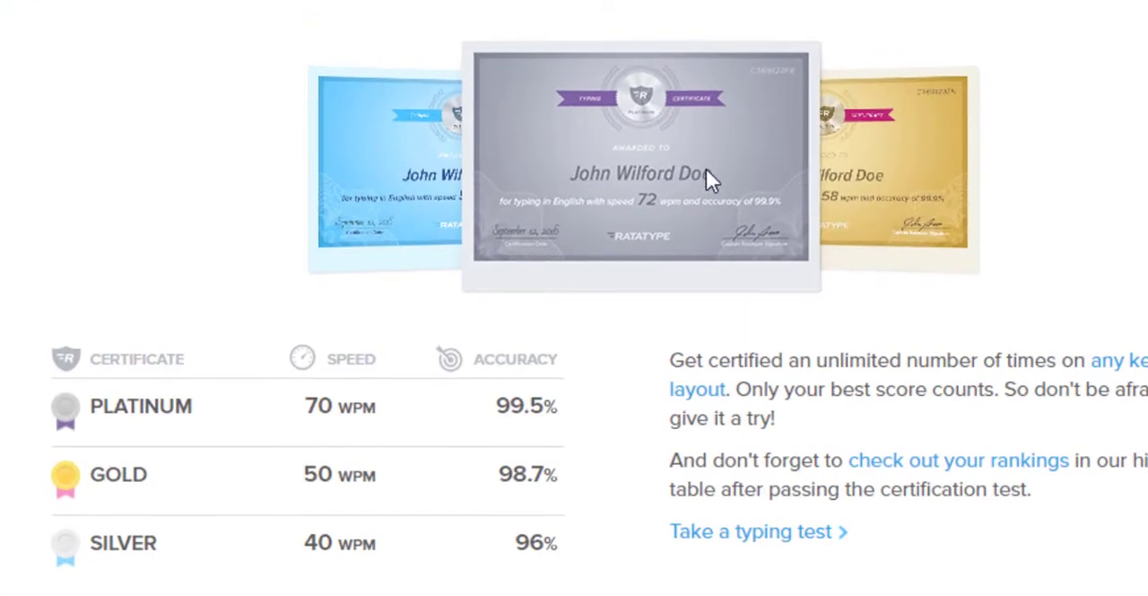
pyautogui.moveTo(904, 205)
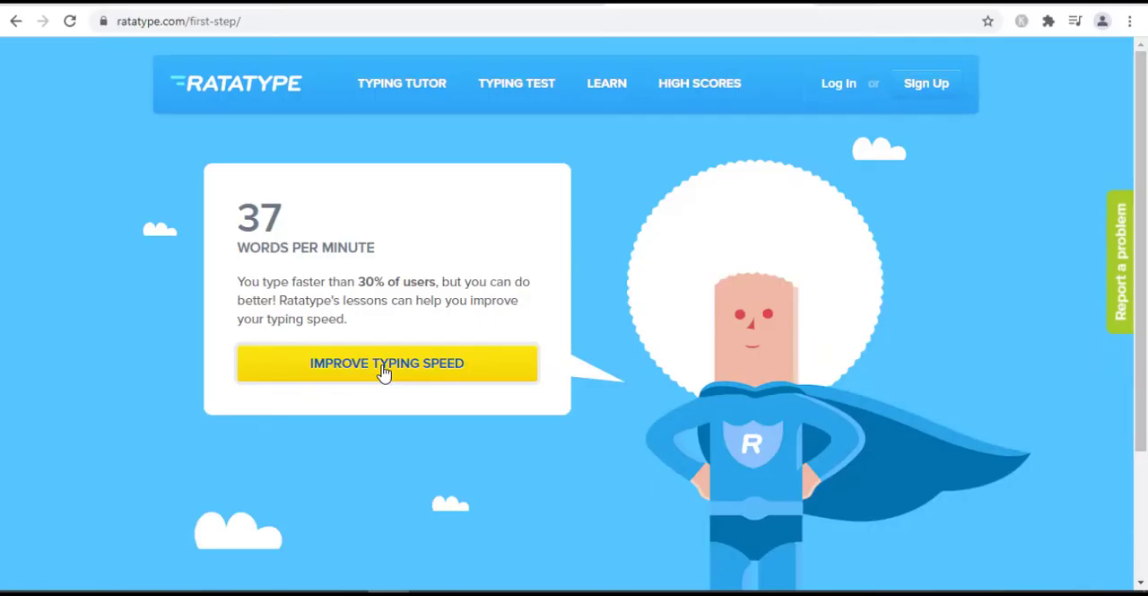
# Open the Ratatype sign-up form and continue past the form-resubmission dialog
pyautogui.click(388, 362)
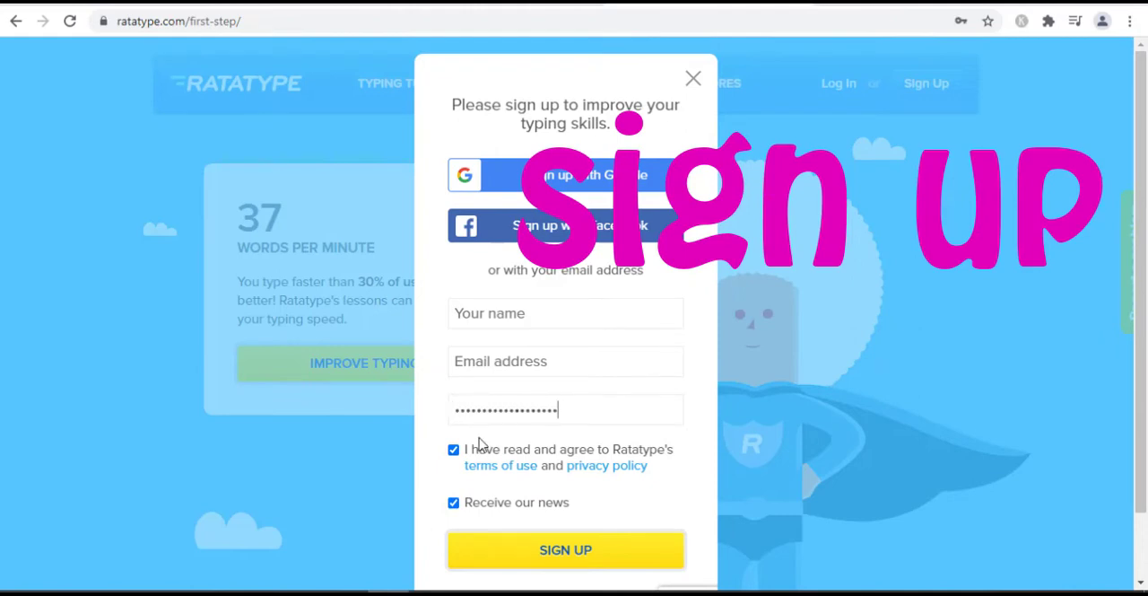
pyautogui.click(692, 79)
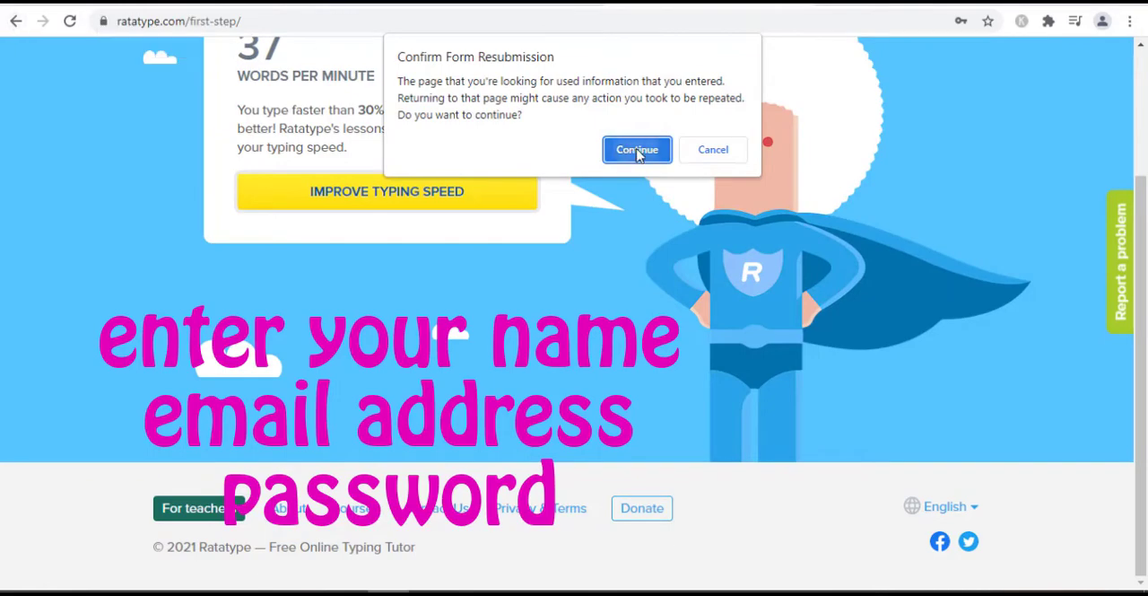
pyautogui.click(637, 149)
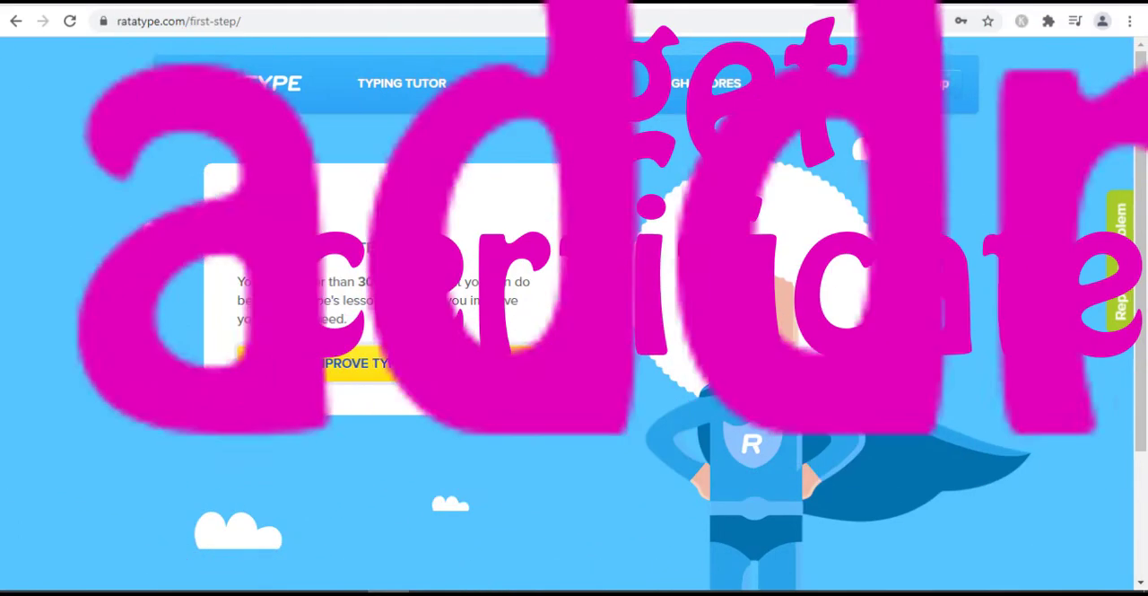
# Return through Typing Test to the Typing Tutor home page and review its Type faster introduction
pyautogui.click(517, 83)
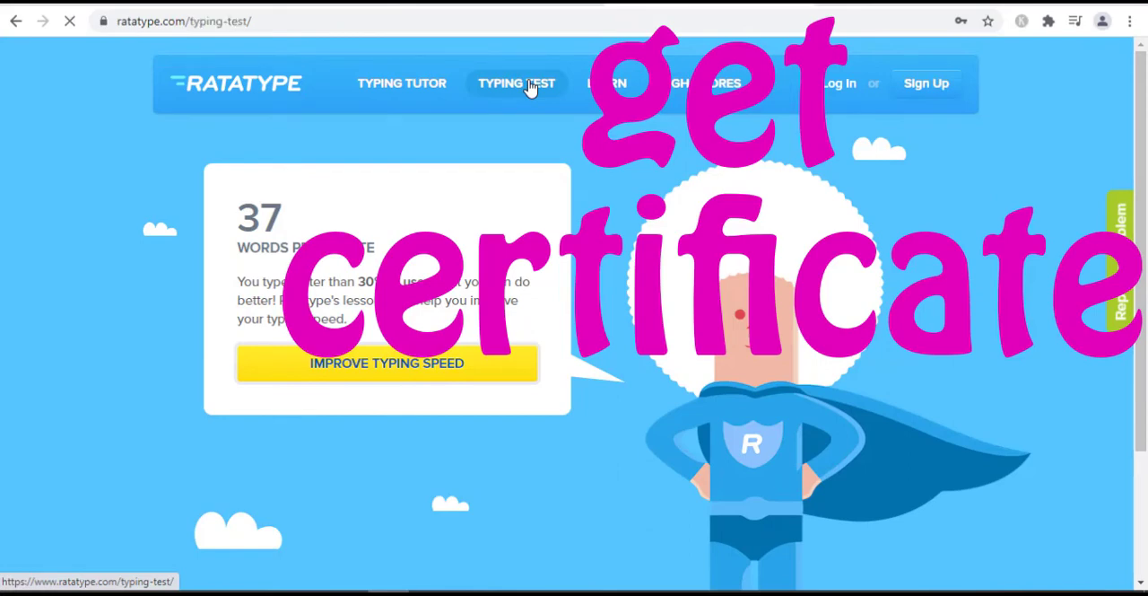
pyautogui.click(517, 82)
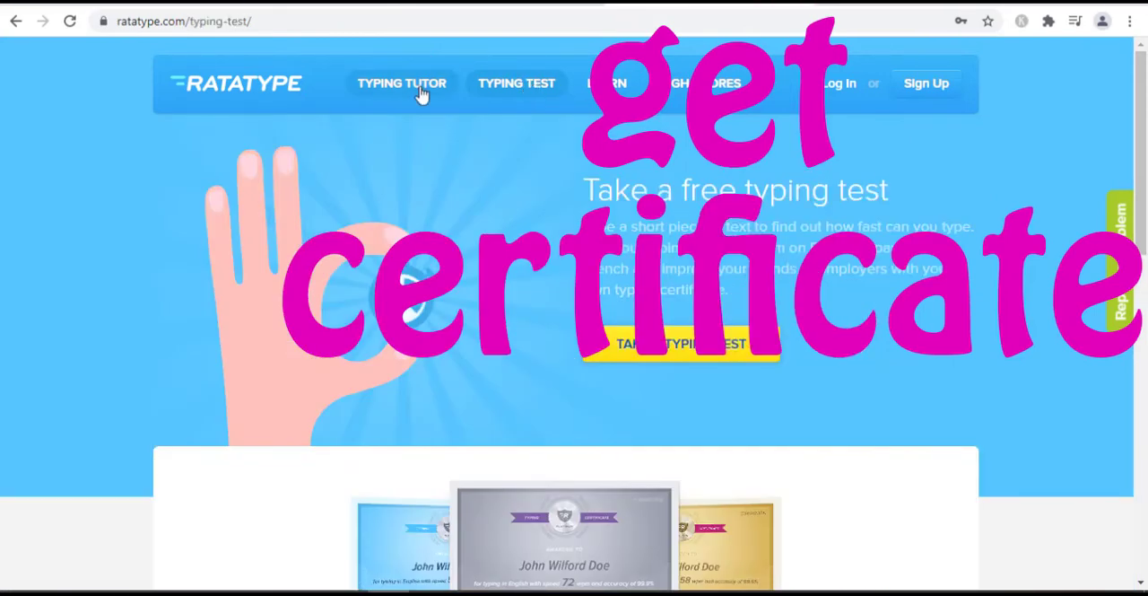
pyautogui.click(402, 82)
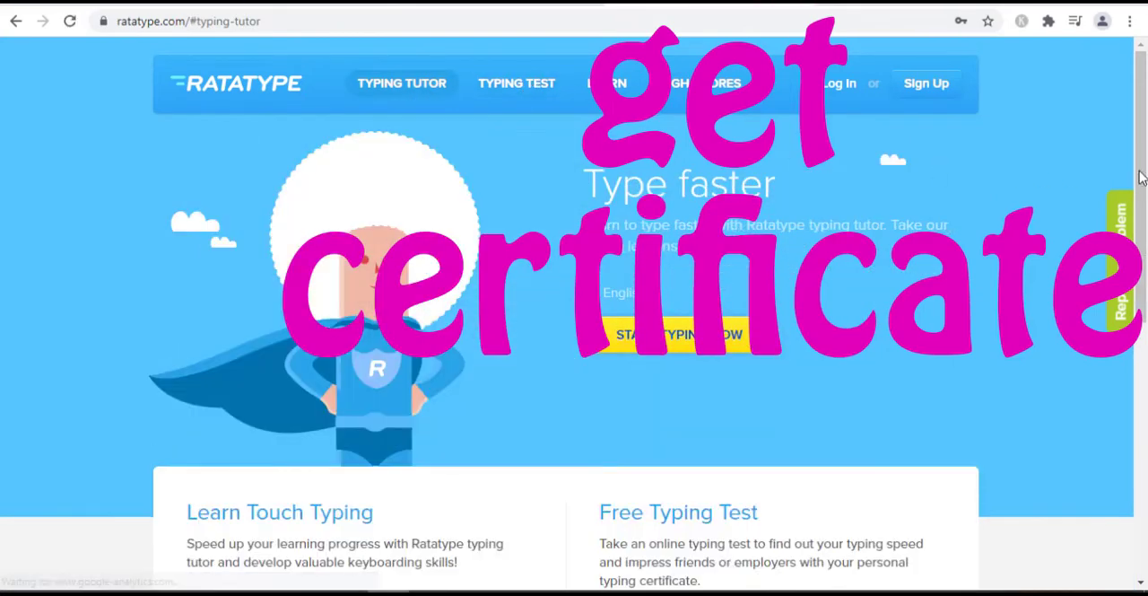
pyautogui.scroll(-3)
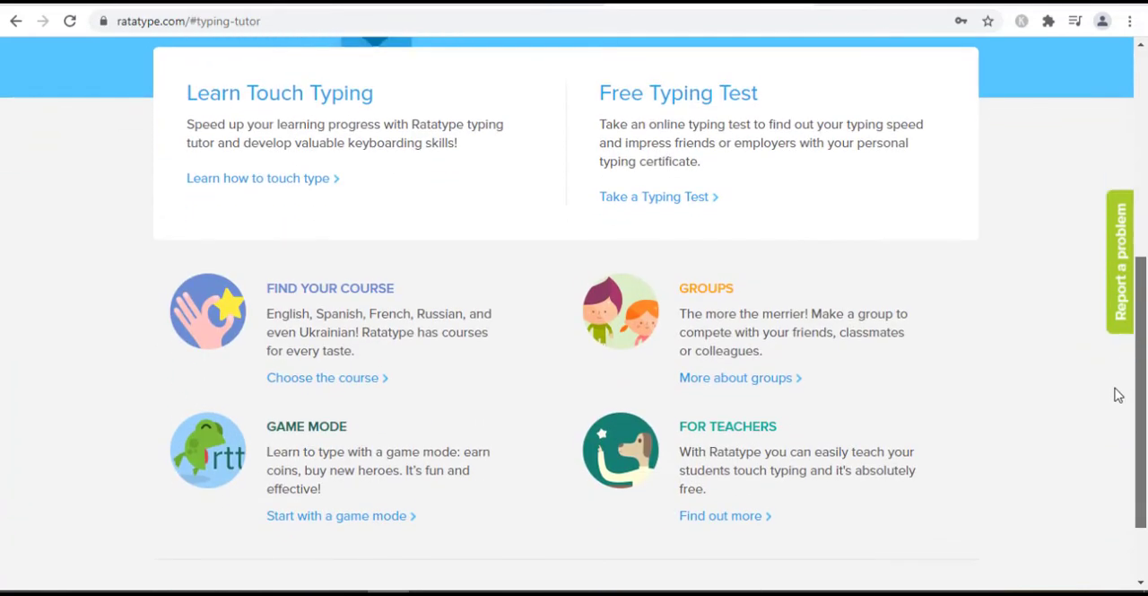
pyautogui.scroll(-3)
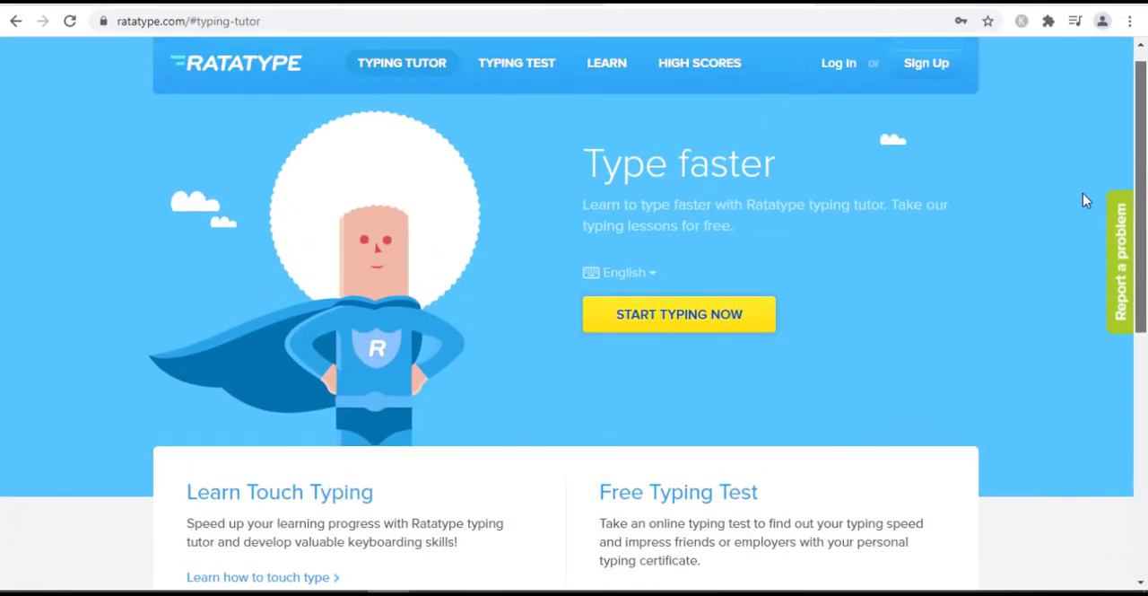
pyautogui.click(678, 314)
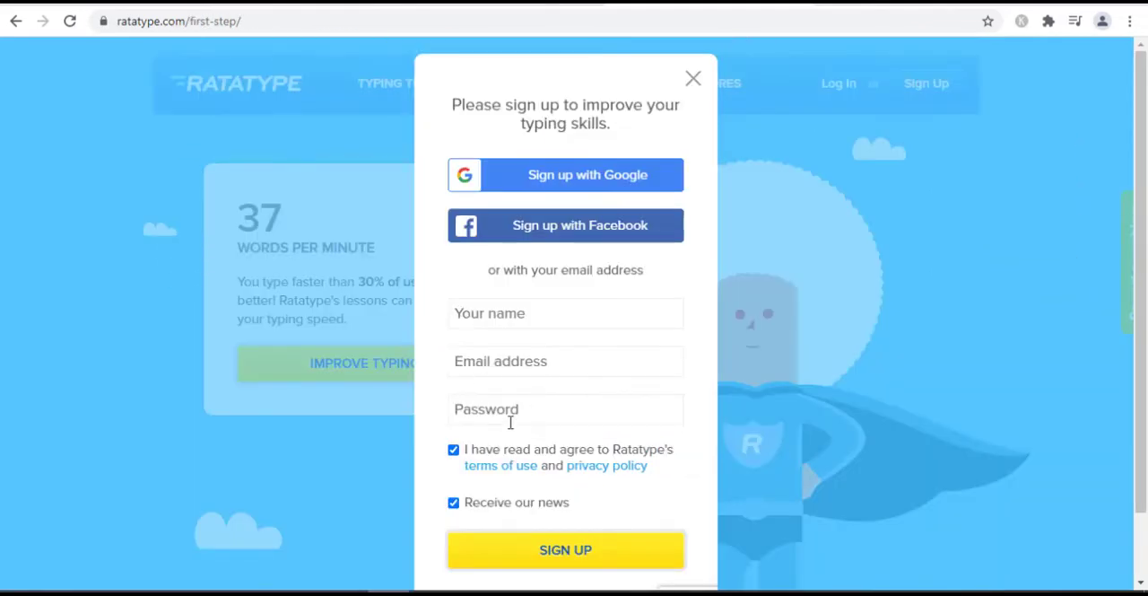
pyautogui.moveTo(524, 411)
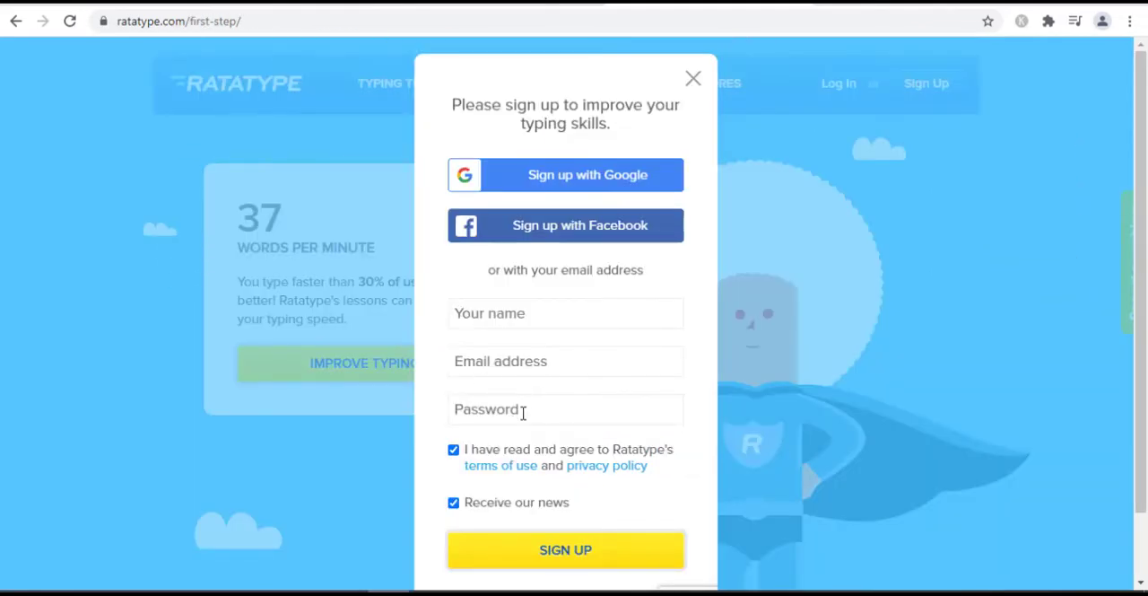
pyautogui.write('password')
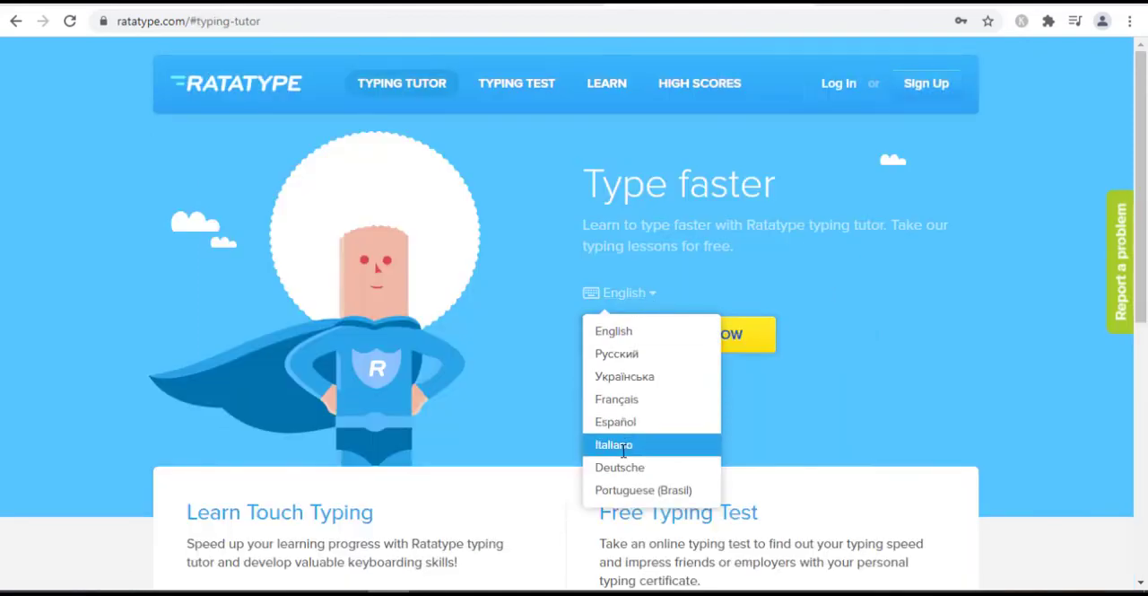
pyautogui.click(613, 445)
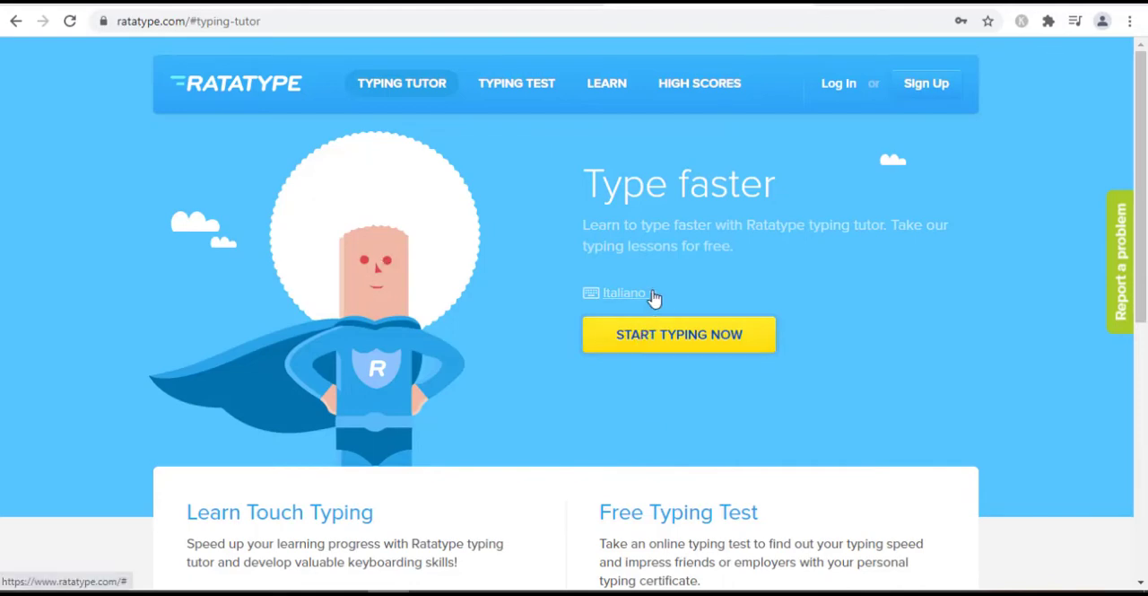
pyautogui.click(517, 82)
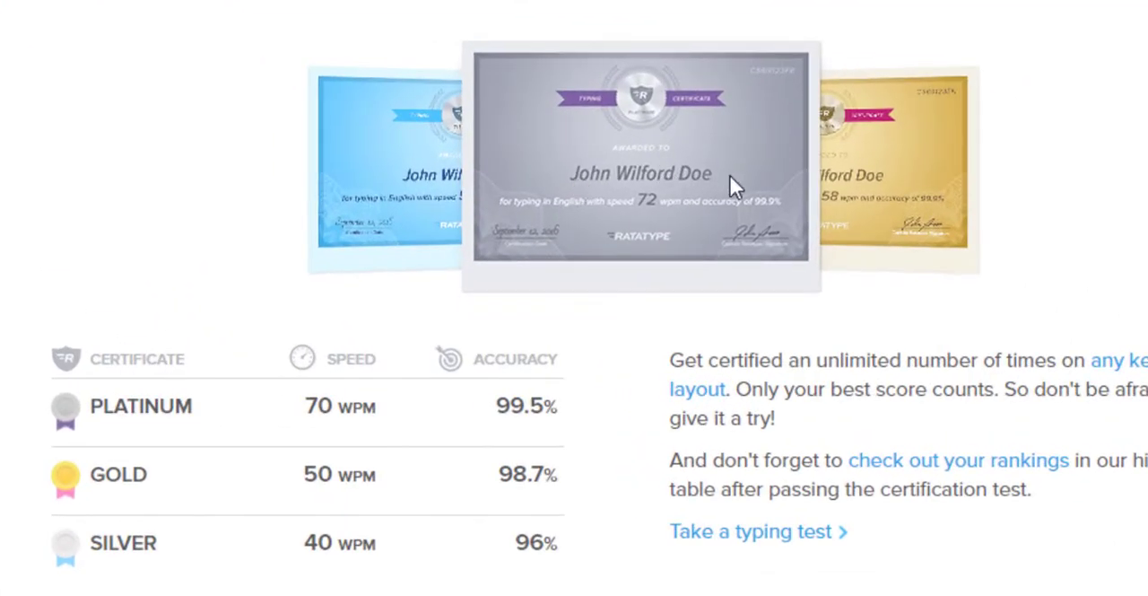
pyautogui.moveTo(899, 204)
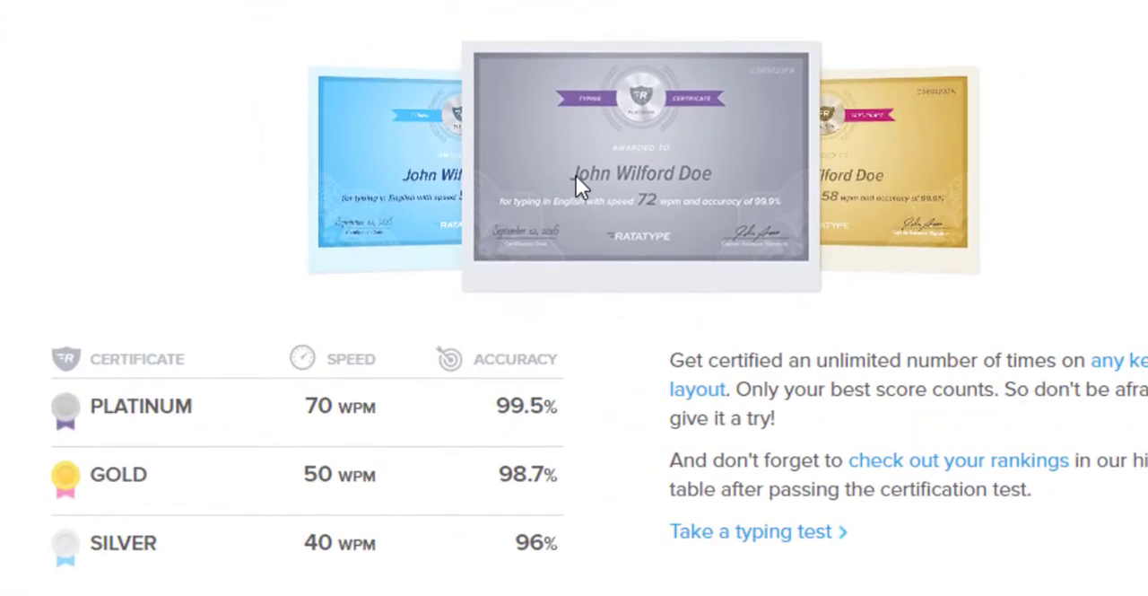
pyautogui.moveTo(898, 205)
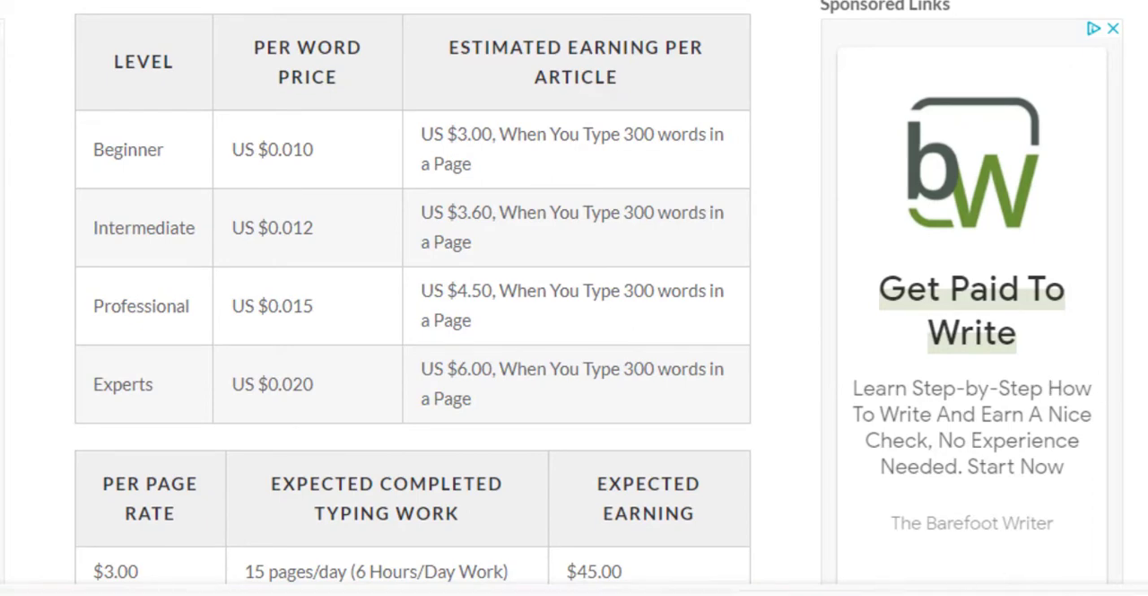
# Scroll the Online Typing Jobs page through rate tables and eligibility to Payment Terms and Options
pyautogui.scroll(-3)
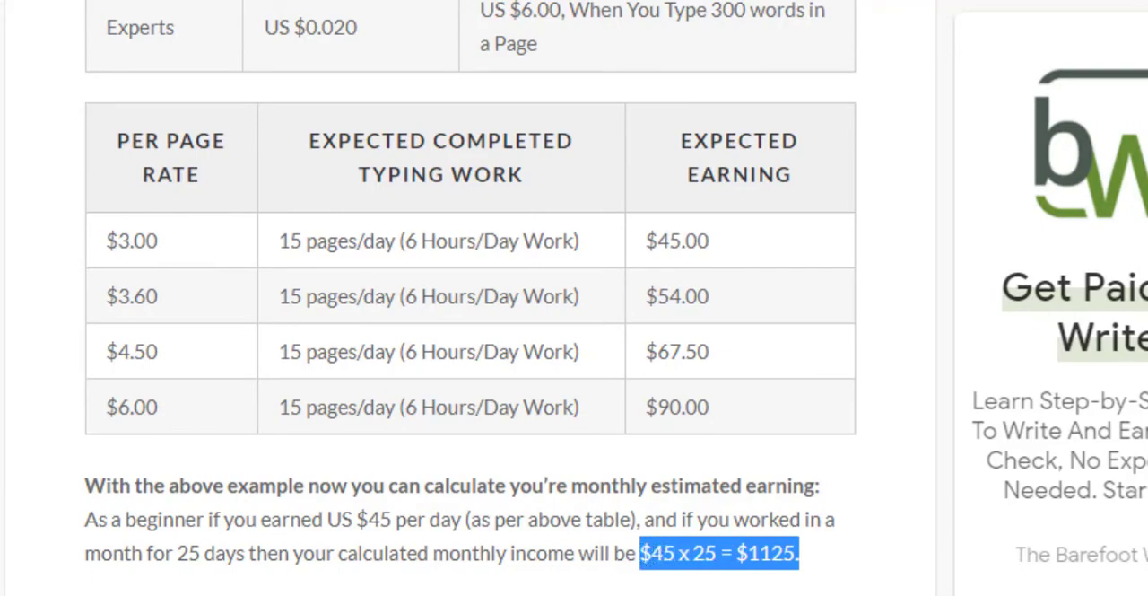
pyautogui.scroll(-3)
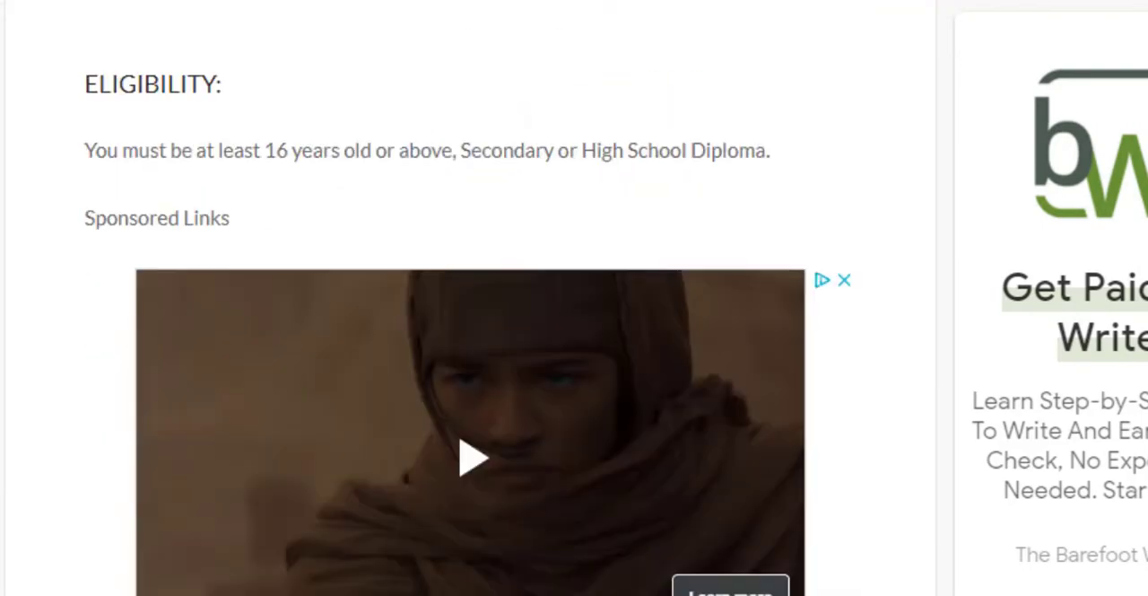
pyautogui.scroll(-3)
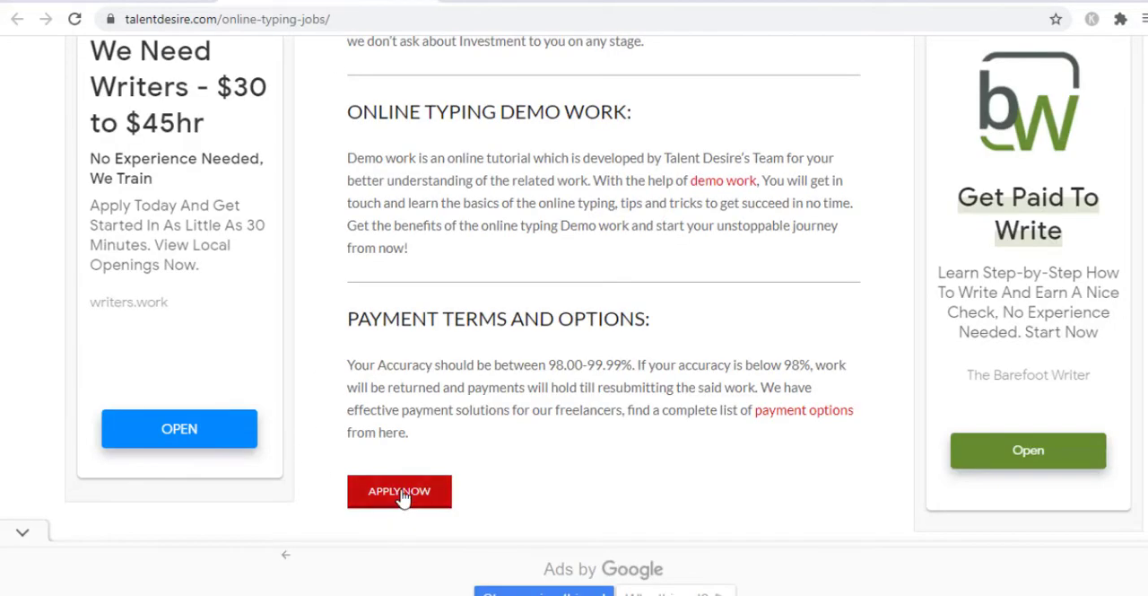
# Start the typing job application and dismiss the Wix website advert
pyautogui.click(398, 491)
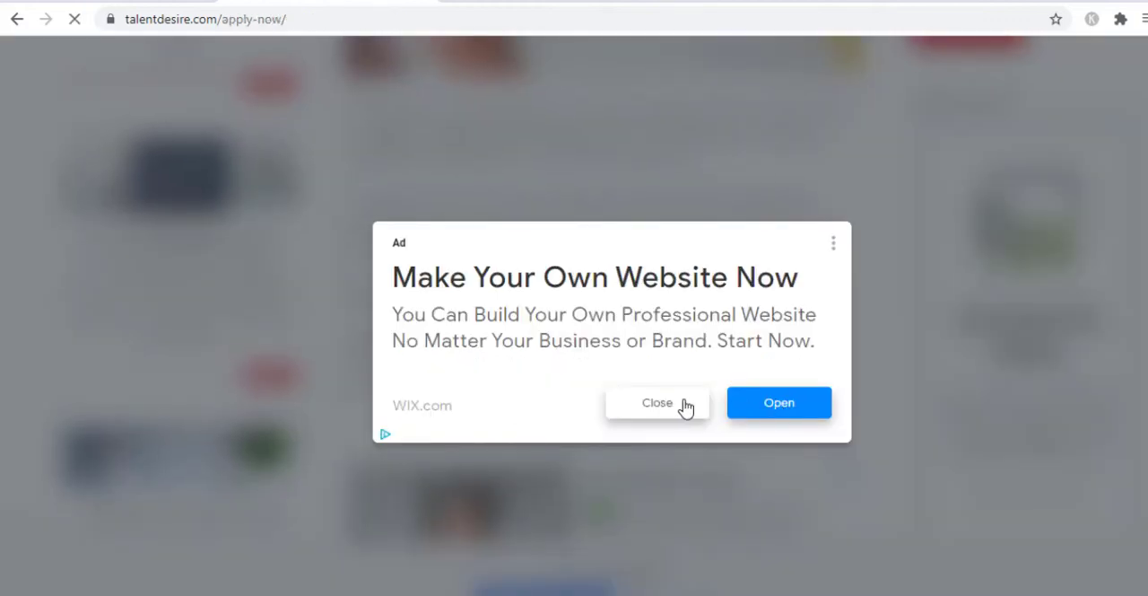
pyautogui.click(656, 402)
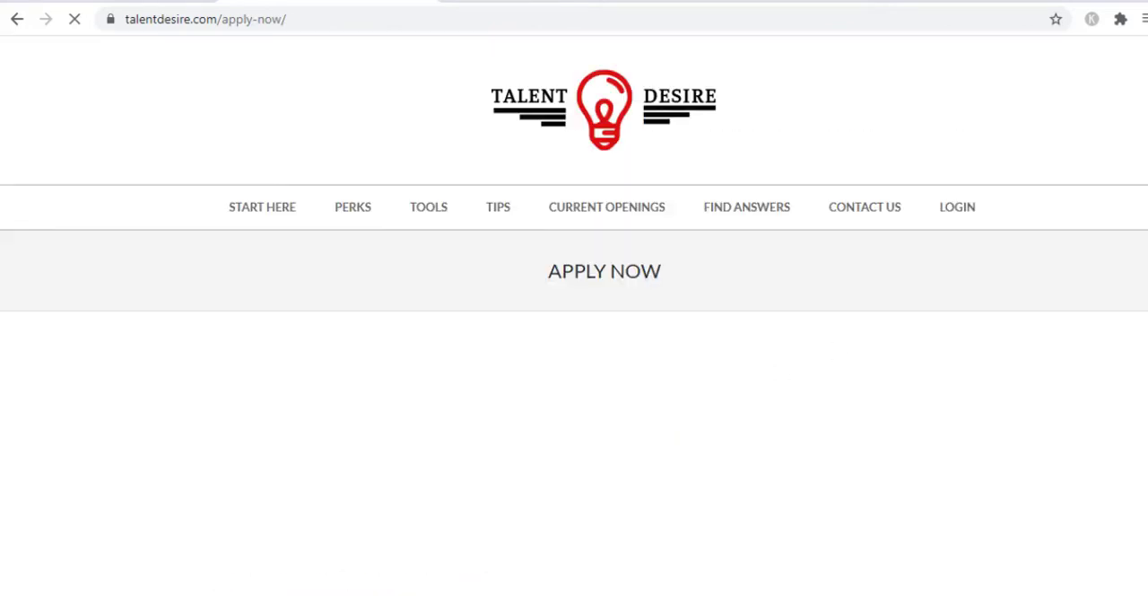
# Scroll through the Apply Now page's three application steps
pyautogui.scroll(-3)
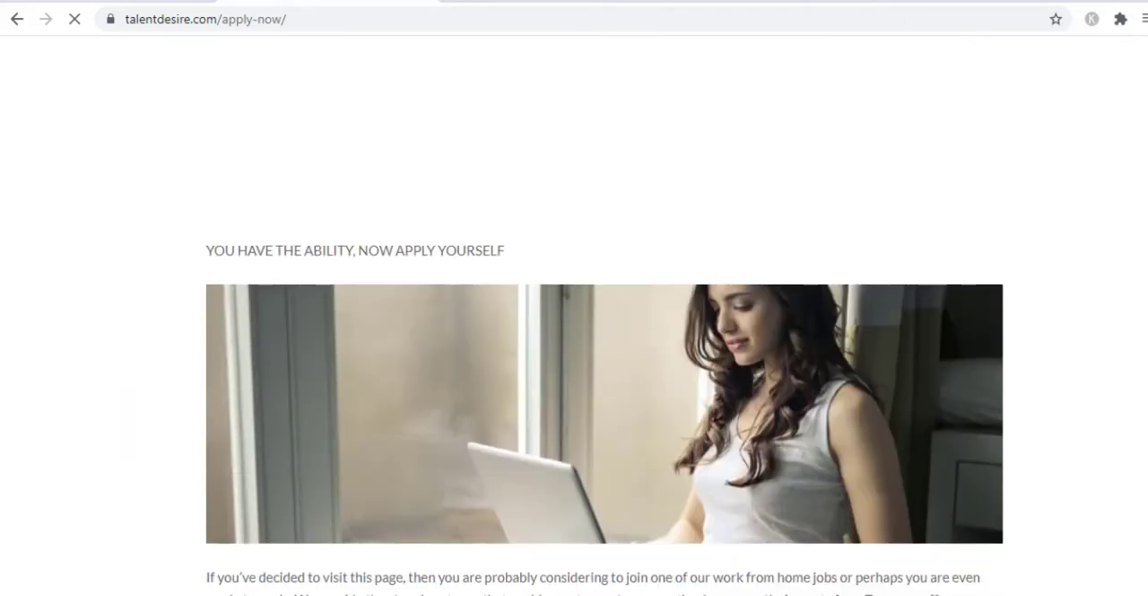
pyautogui.scroll(-3)
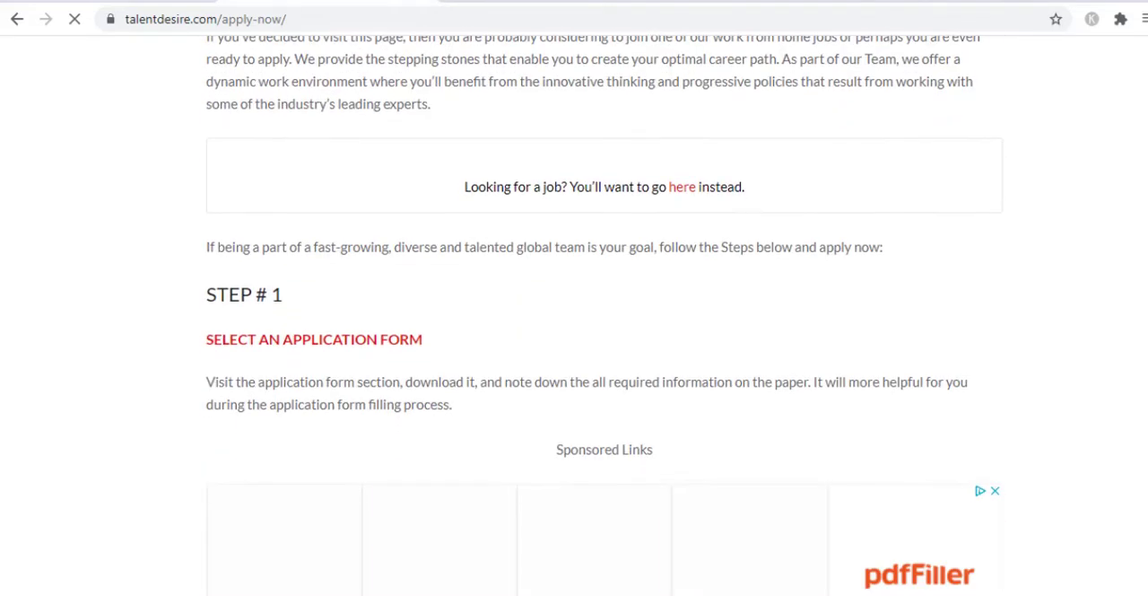
pyautogui.scroll(-3)
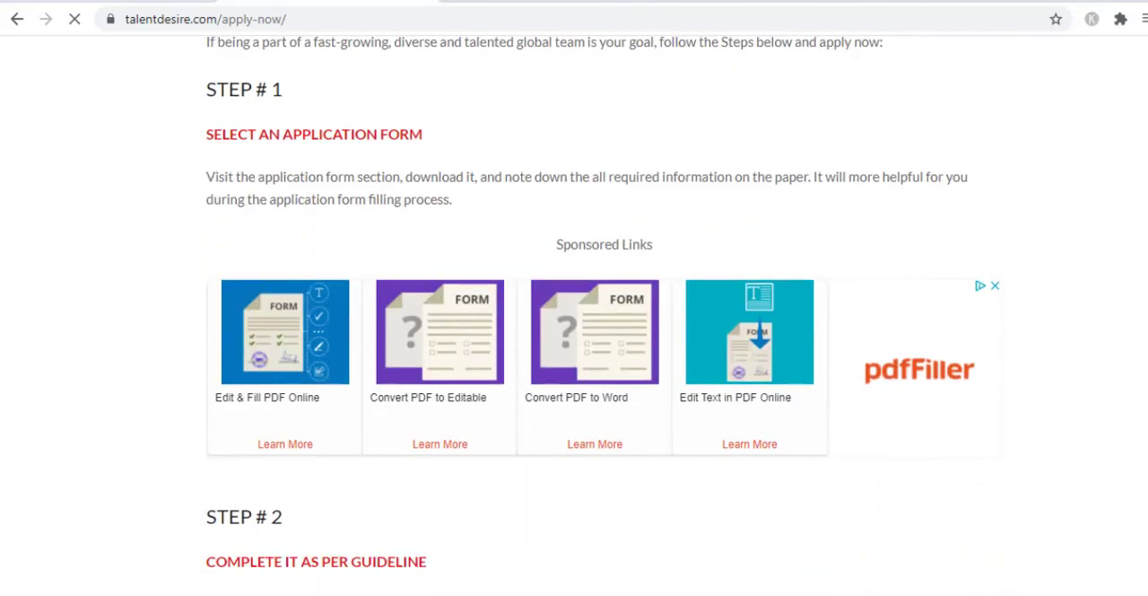
pyautogui.scroll(-3)
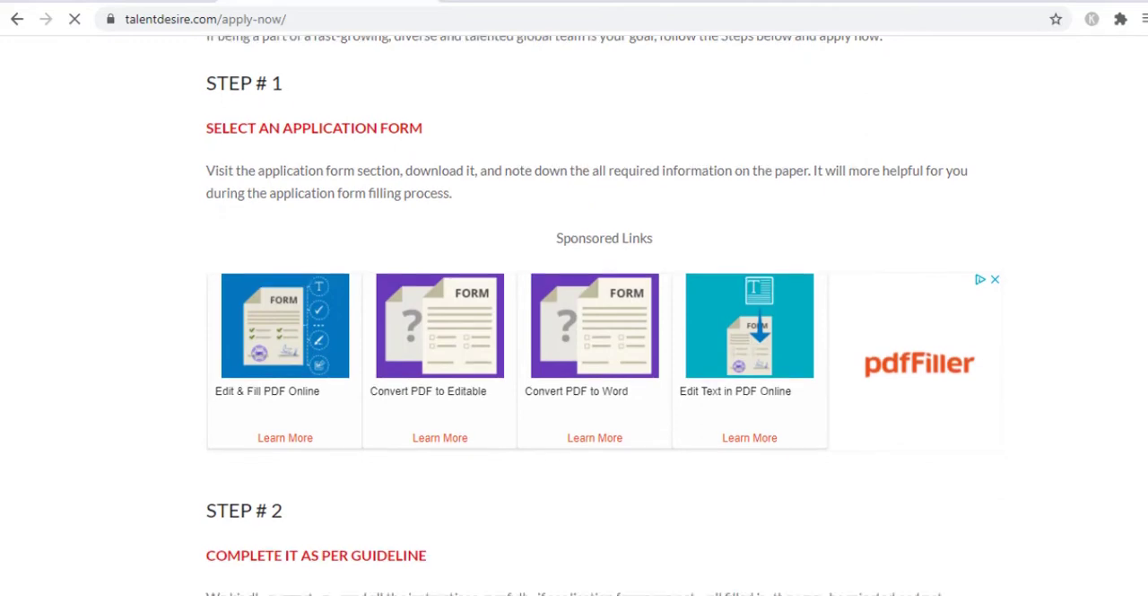
pyautogui.scroll(-3)
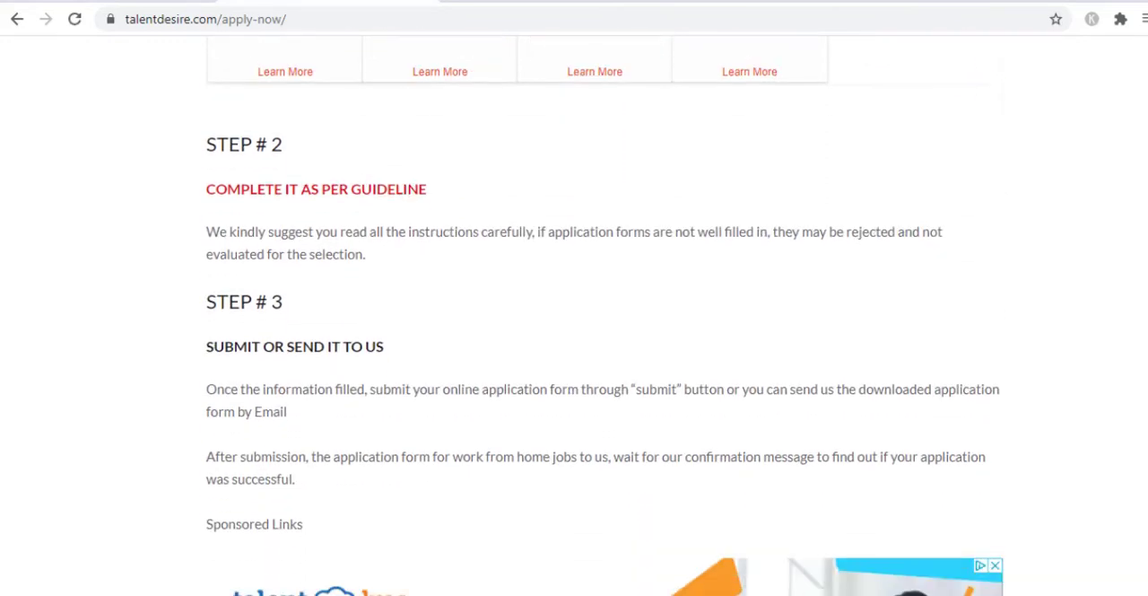
pyautogui.scroll(3)
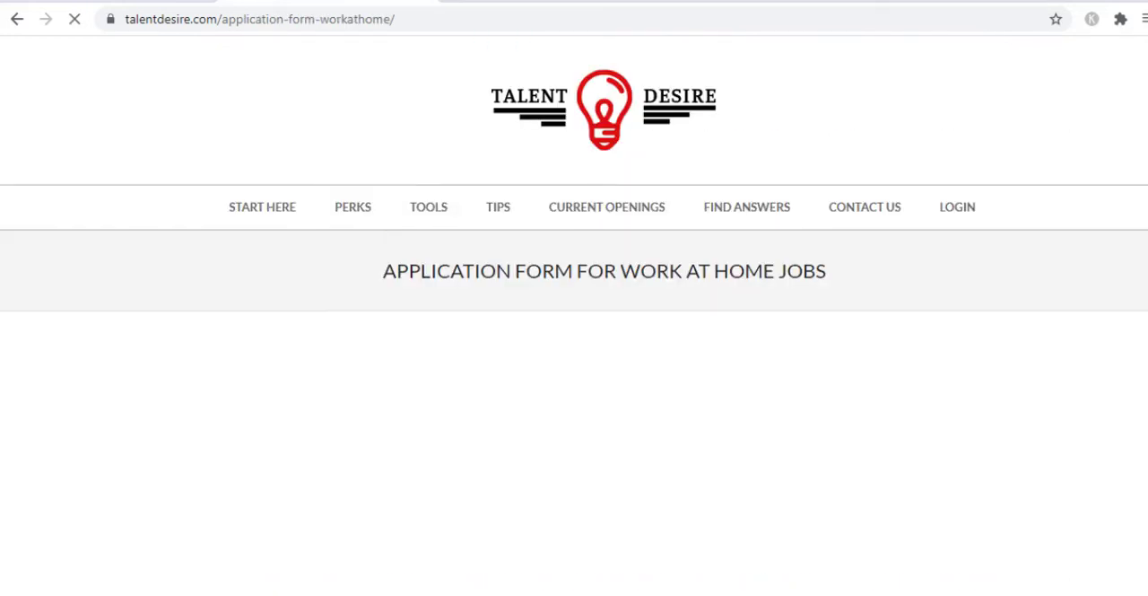
# Follow the 'Online Application Form' link to the Fill In Your Details to Apply page
pyautogui.scroll(-3)
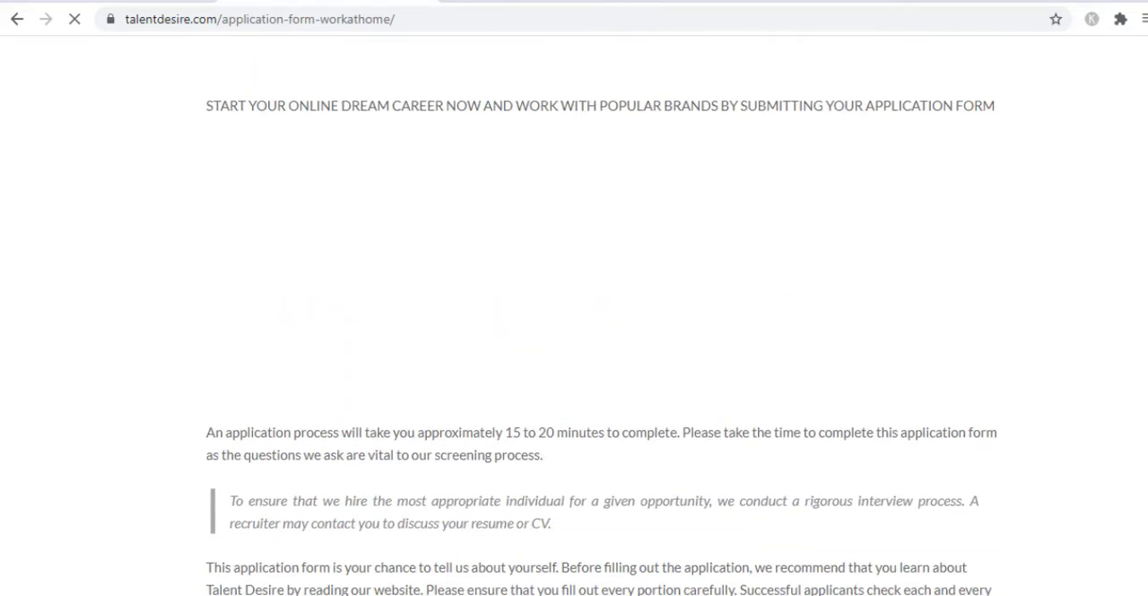
pyautogui.scroll(-3)
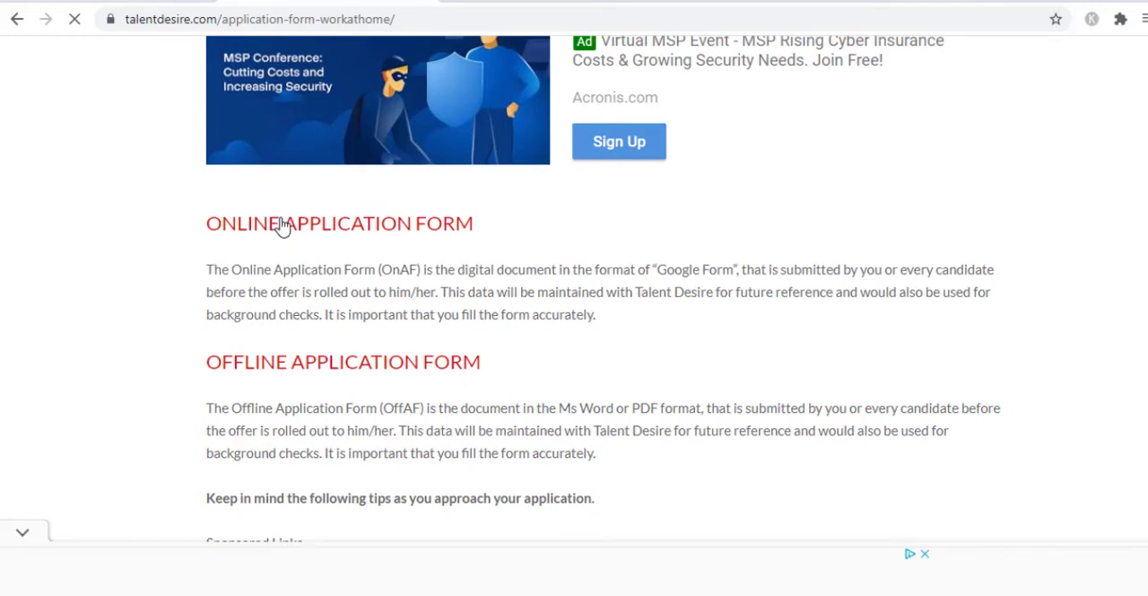
pyautogui.moveTo(294, 226)
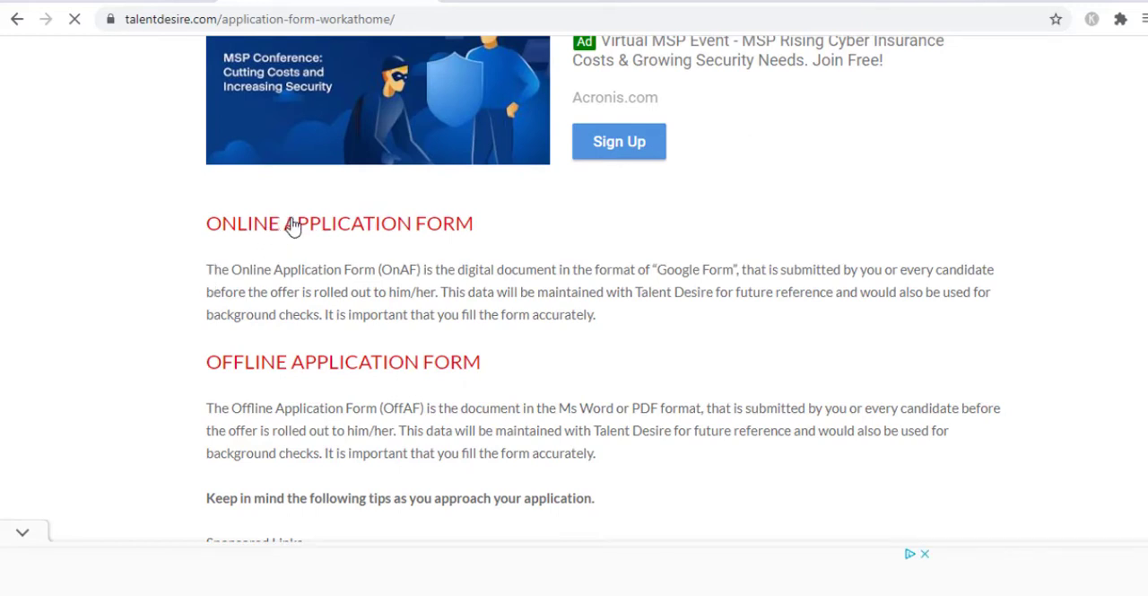
pyautogui.click(326, 222)
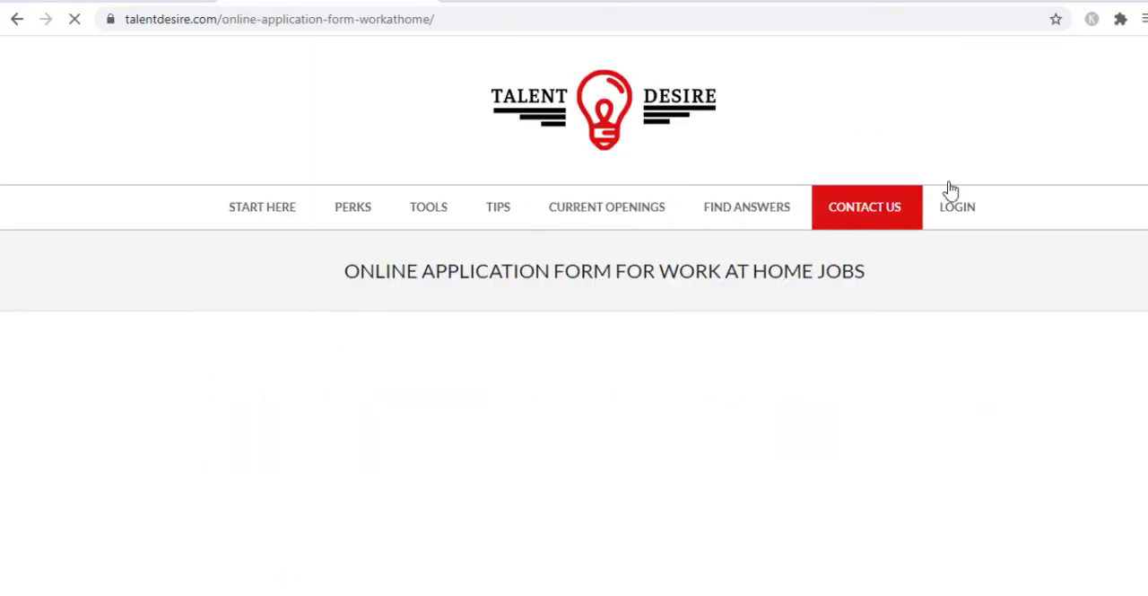
pyautogui.scroll(-3)
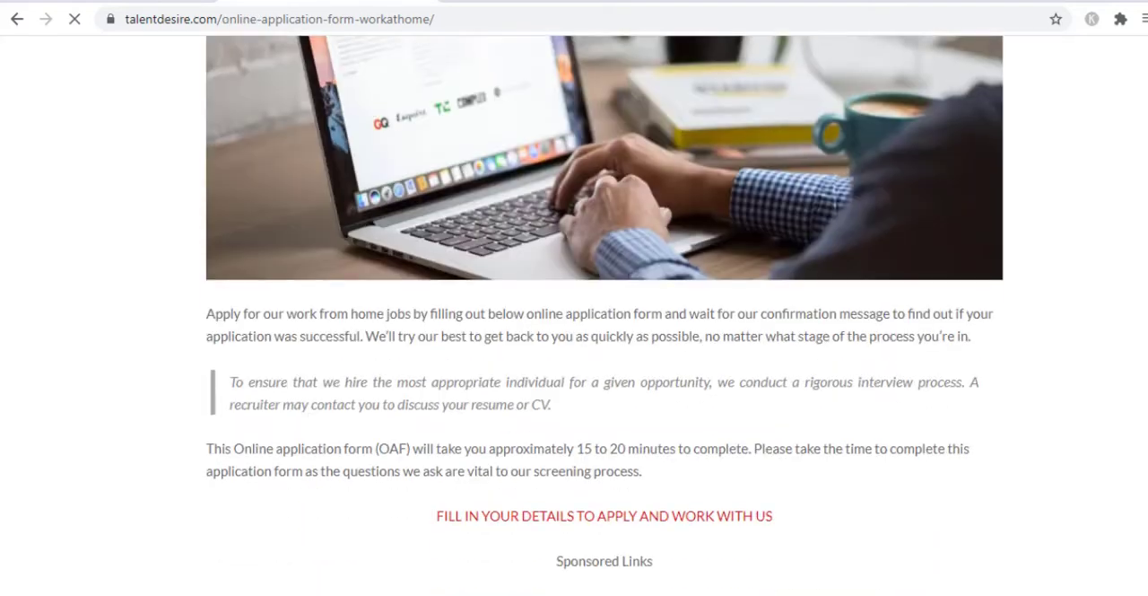
pyautogui.scroll(-3)
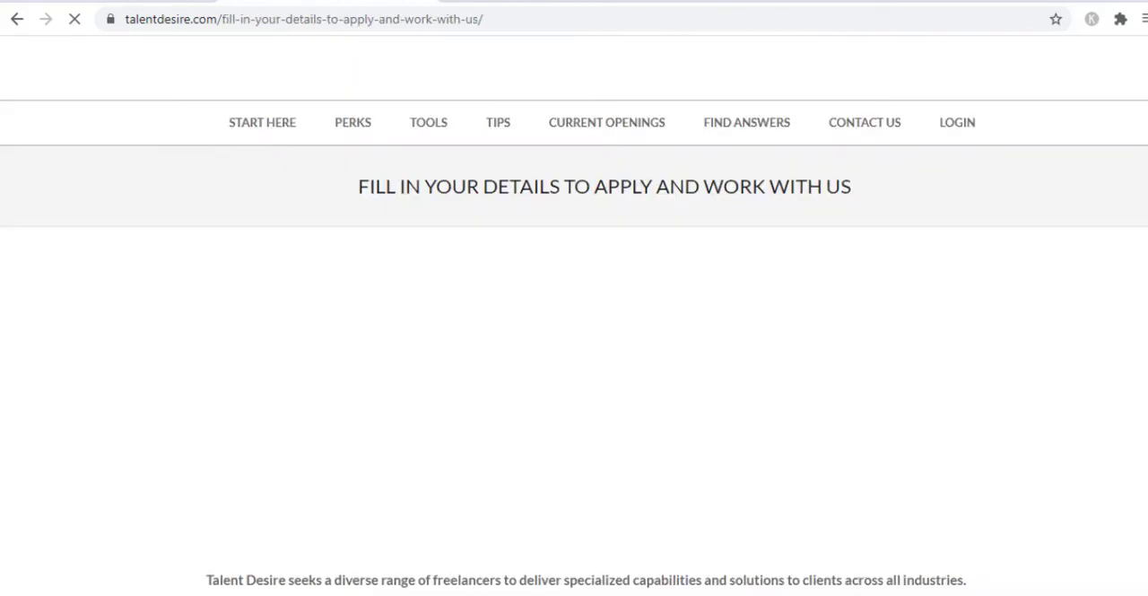
# Accept the privacy policy and move into the Preferred Job Title field
pyautogui.scroll(-3)
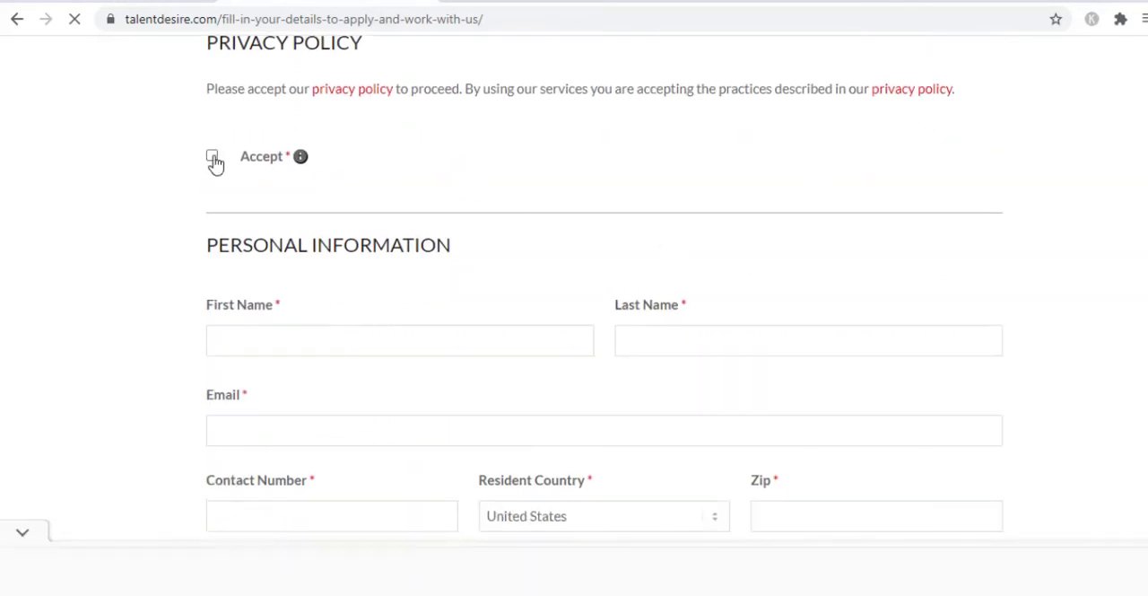
pyautogui.click(212, 154)
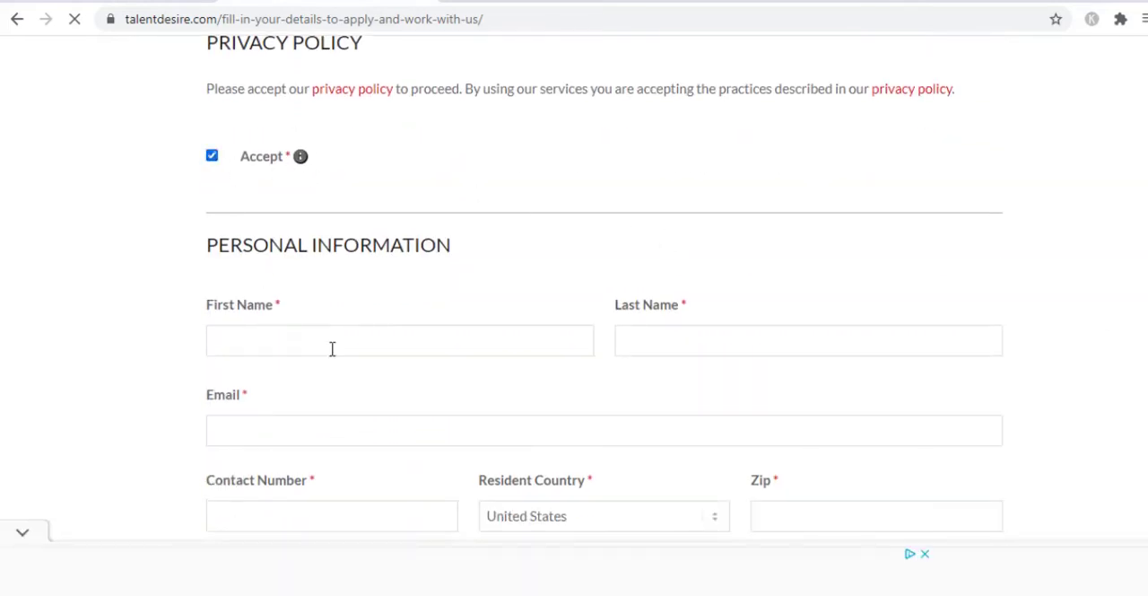
pyautogui.moveTo(327, 430)
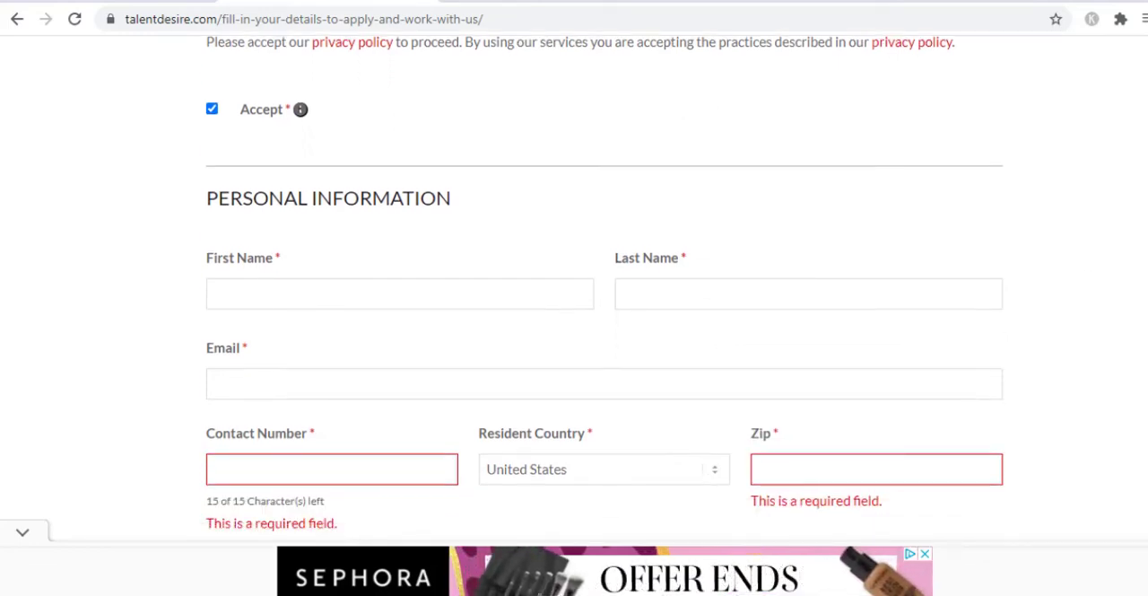
pyautogui.scroll(-3)
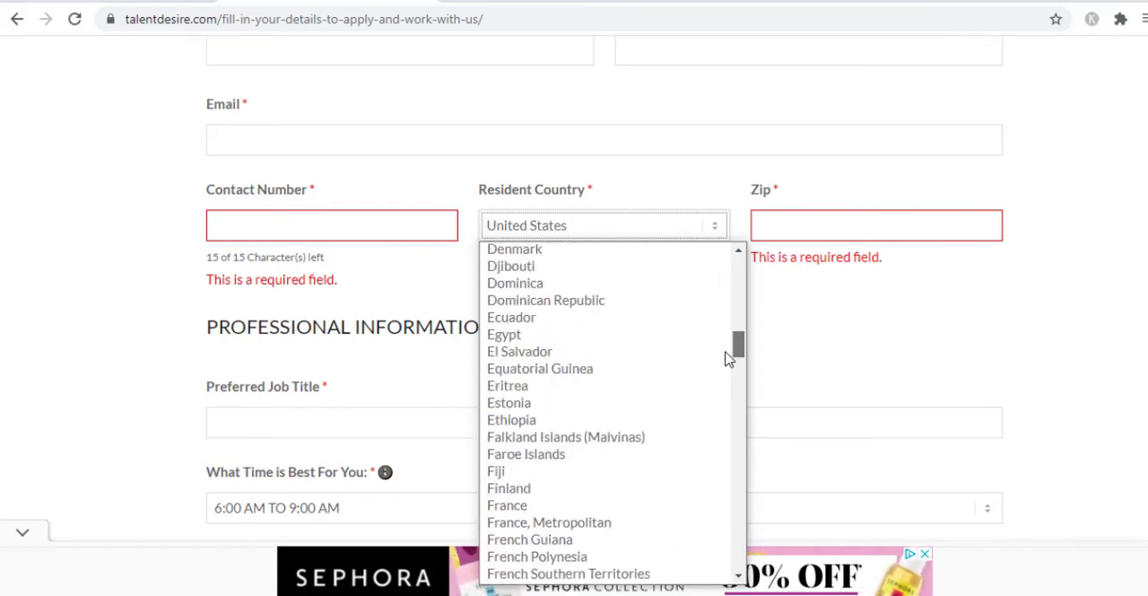
pyautogui.moveTo(556, 402)
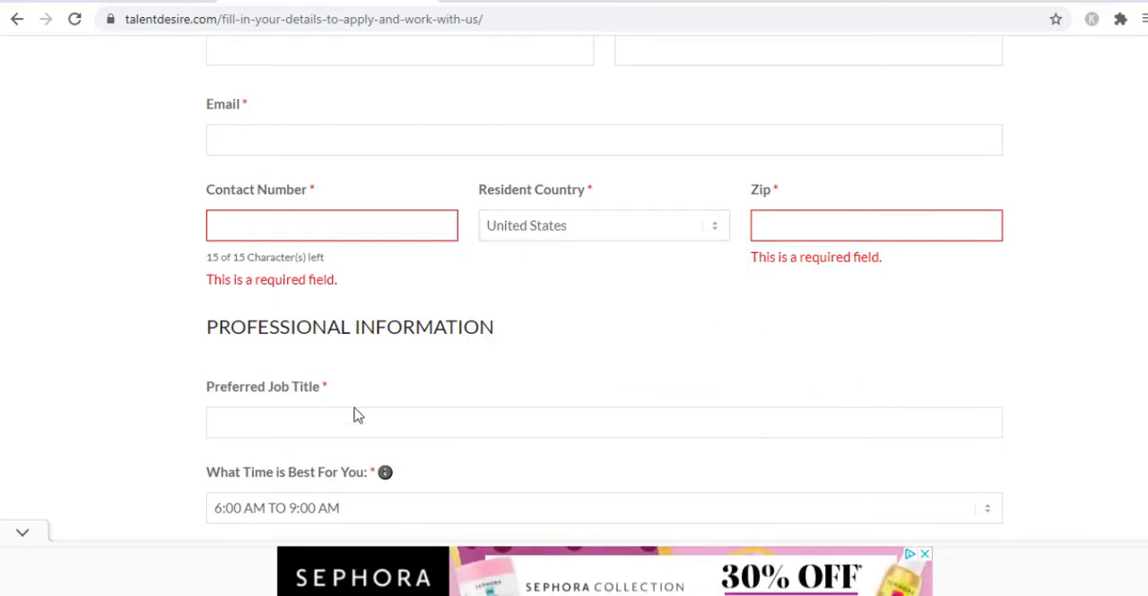
pyautogui.click(621, 407)
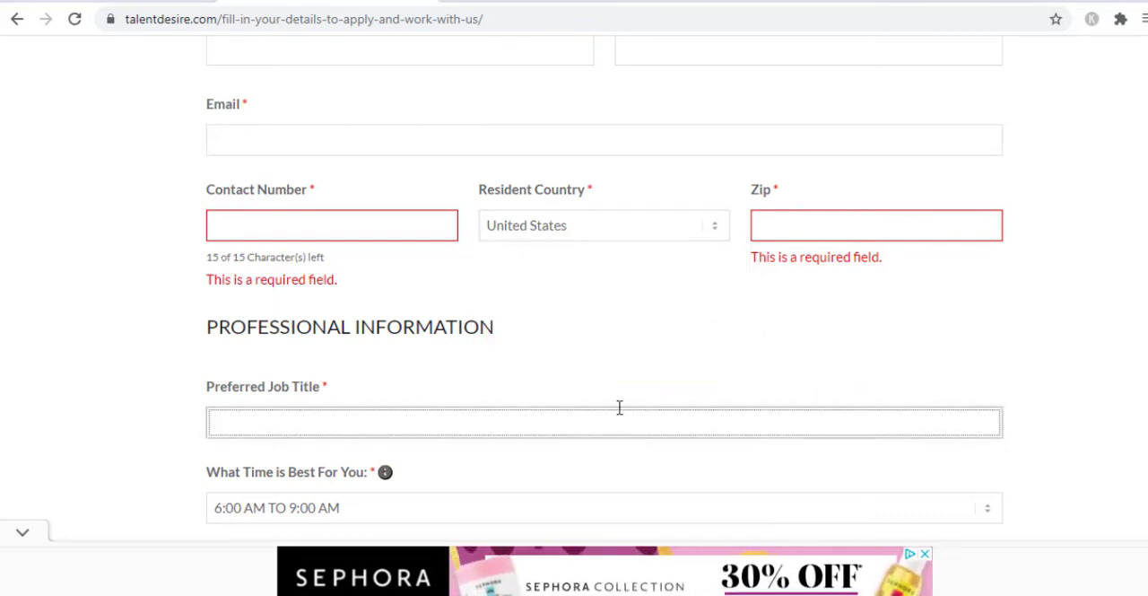
pyautogui.click(621, 407)
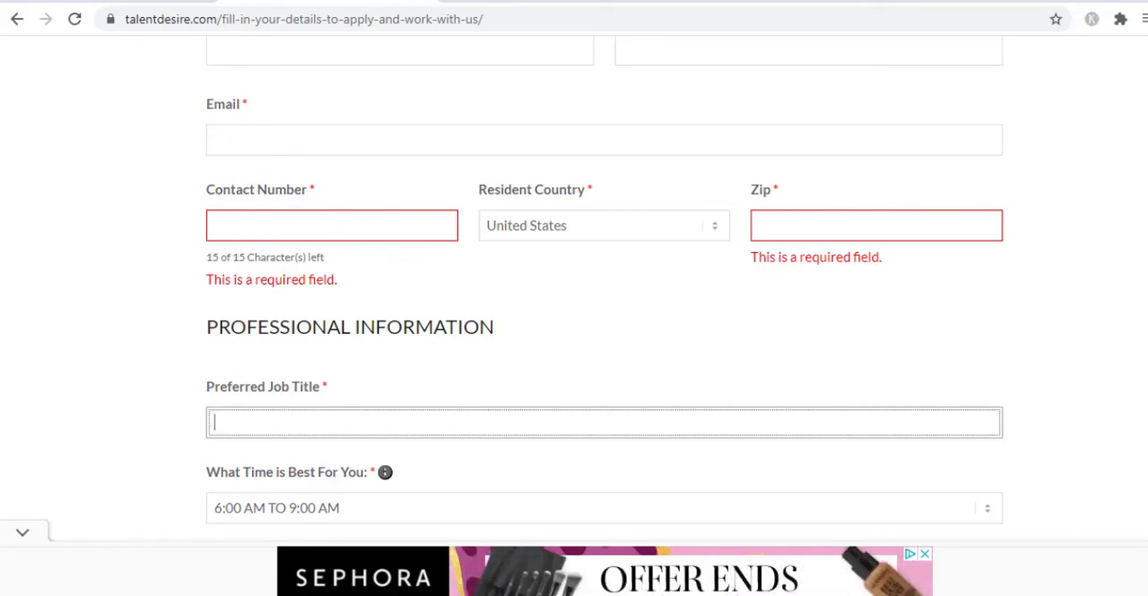
# Set 'What Time is Best For You' to All Day
pyautogui.scroll(-3)
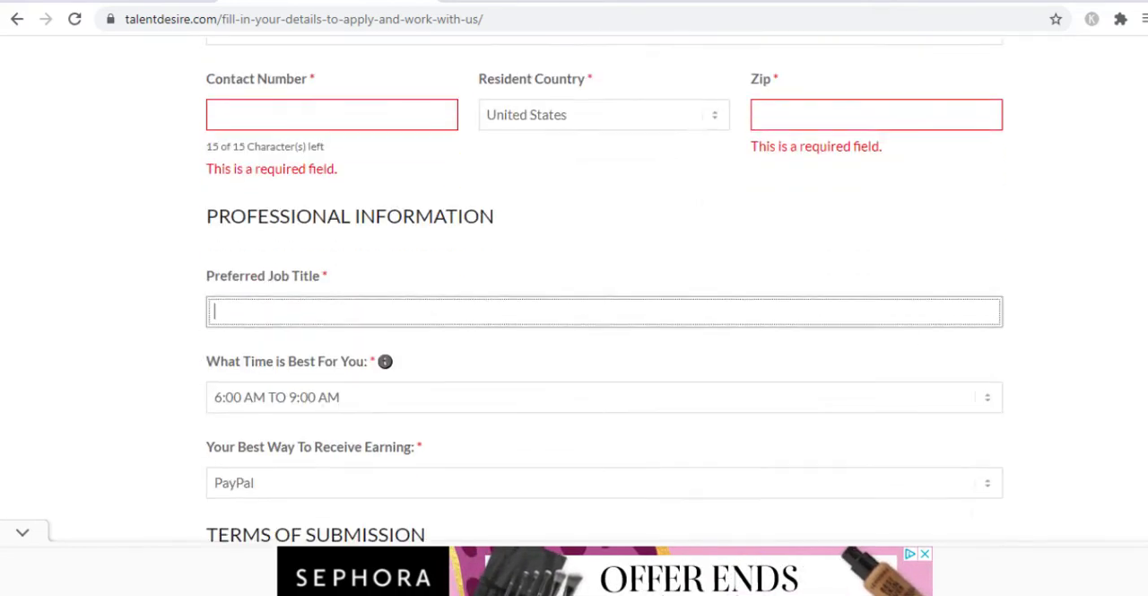
pyautogui.scroll(-3)
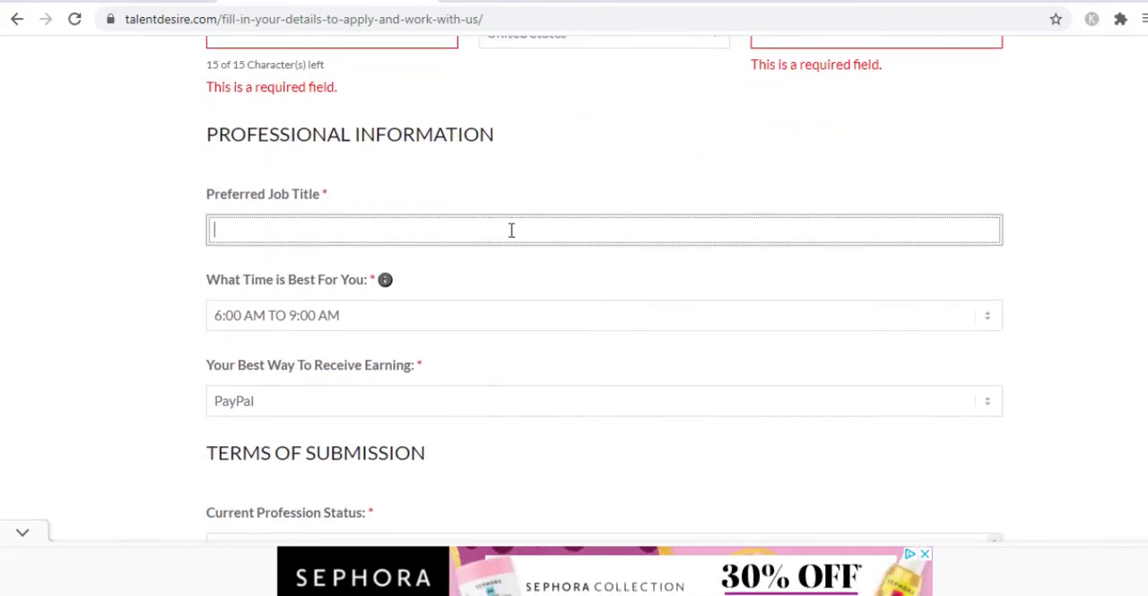
pyautogui.moveTo(592, 265)
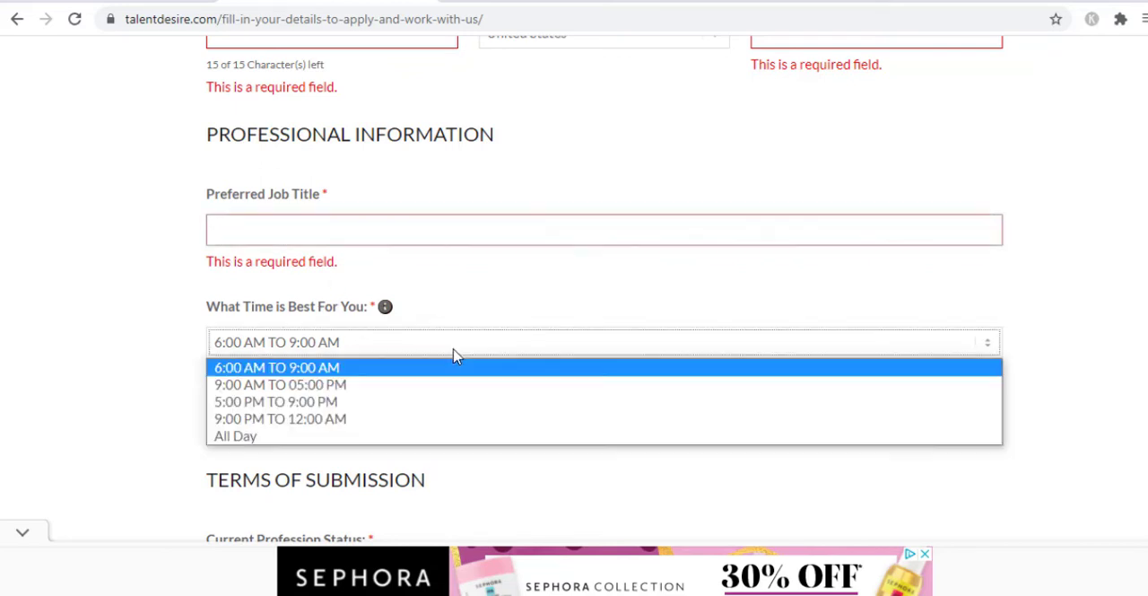
pyautogui.moveTo(332, 419)
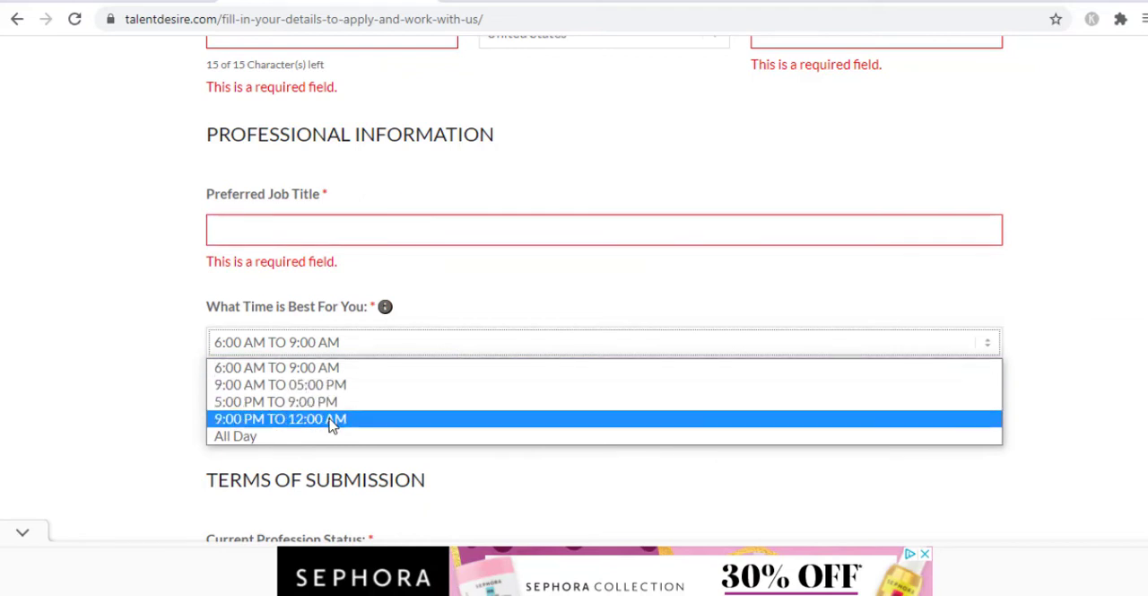
pyautogui.moveTo(258, 435)
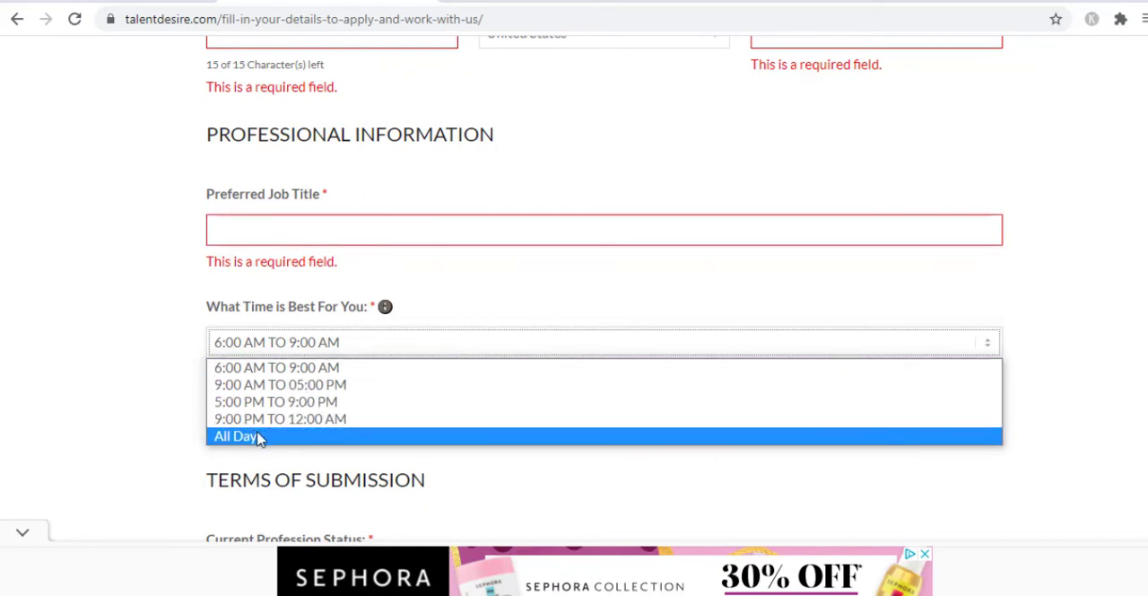
pyautogui.click(236, 436)
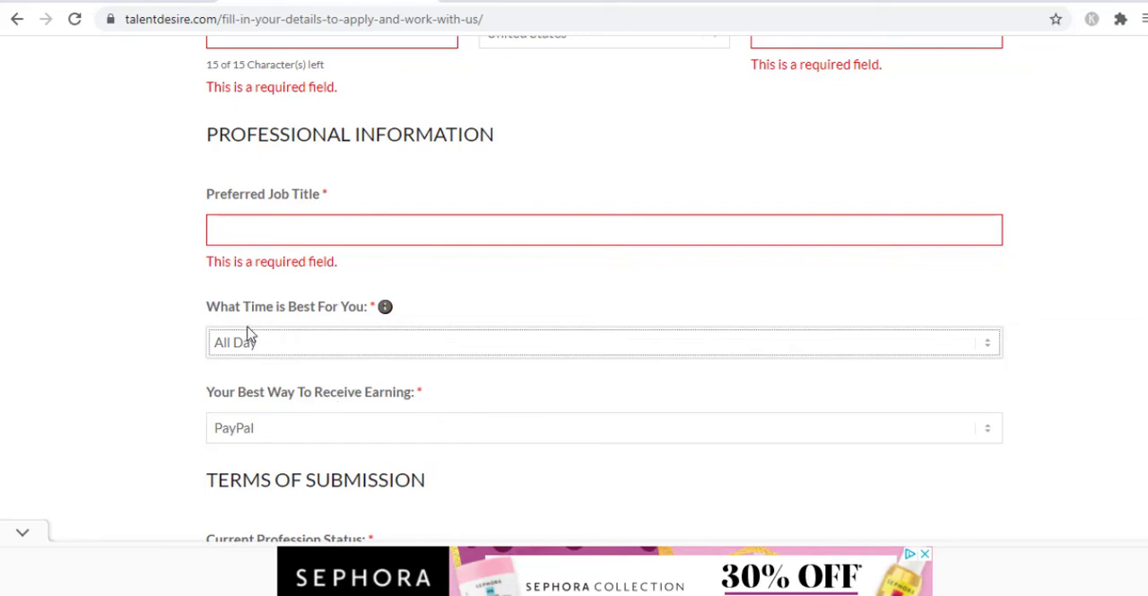
pyautogui.click(602, 341)
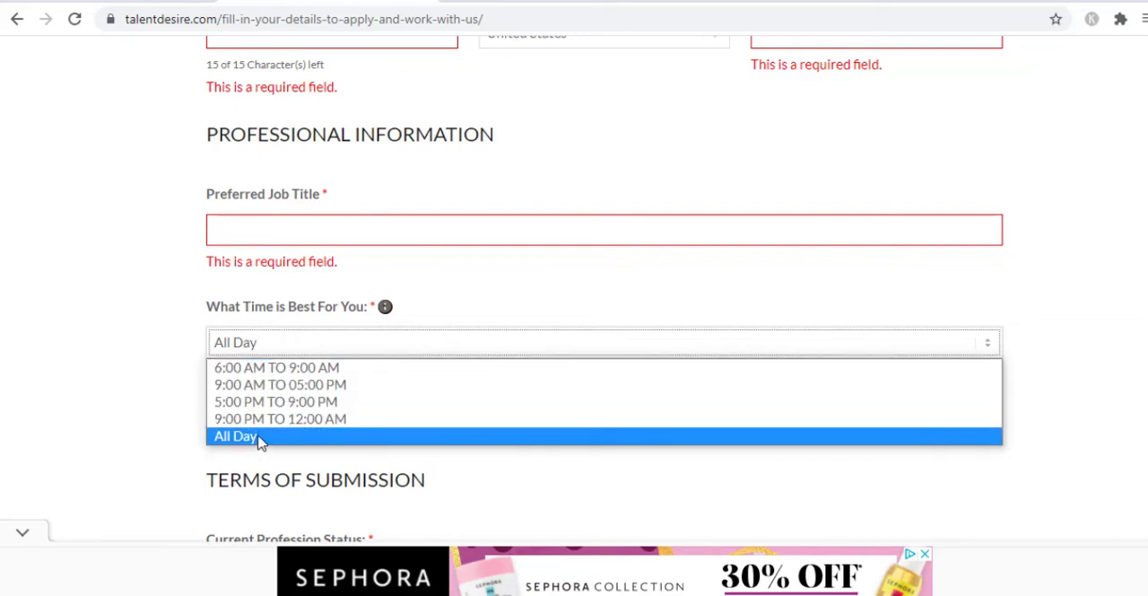
pyautogui.click(235, 434)
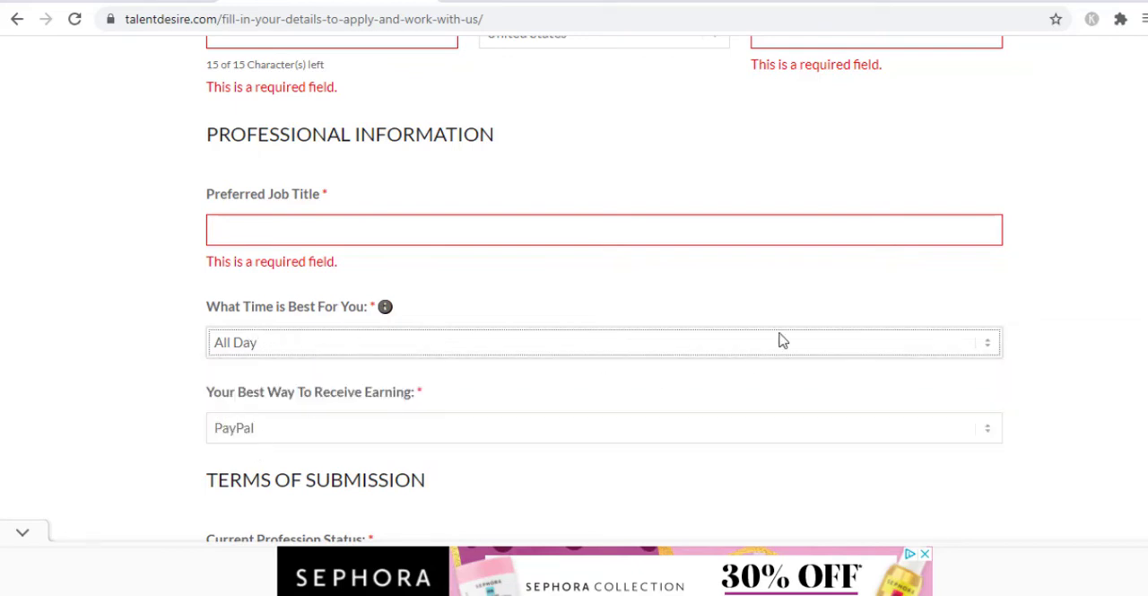
# Set the best way to receive earnings to PayPal after trying Payoneer
pyautogui.scroll(-3)
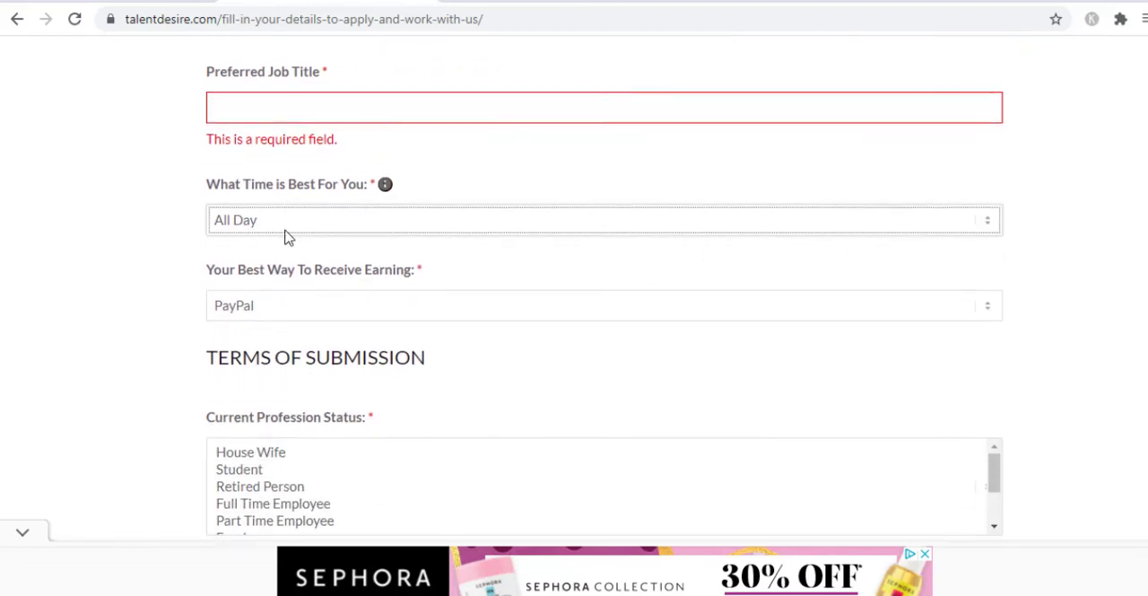
pyautogui.moveTo(201, 169)
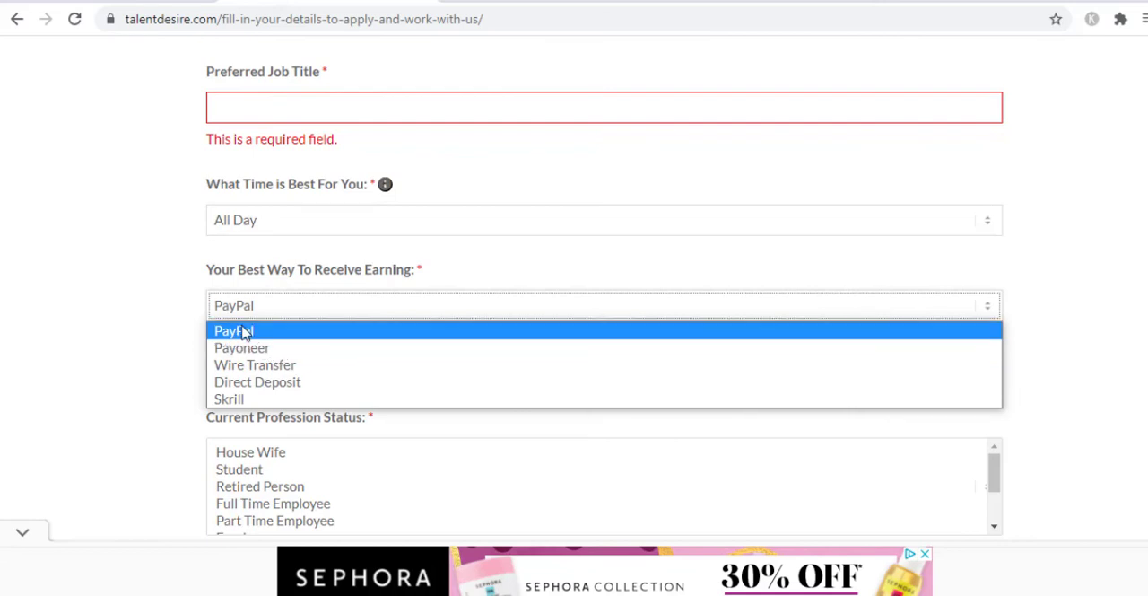
pyautogui.click(242, 348)
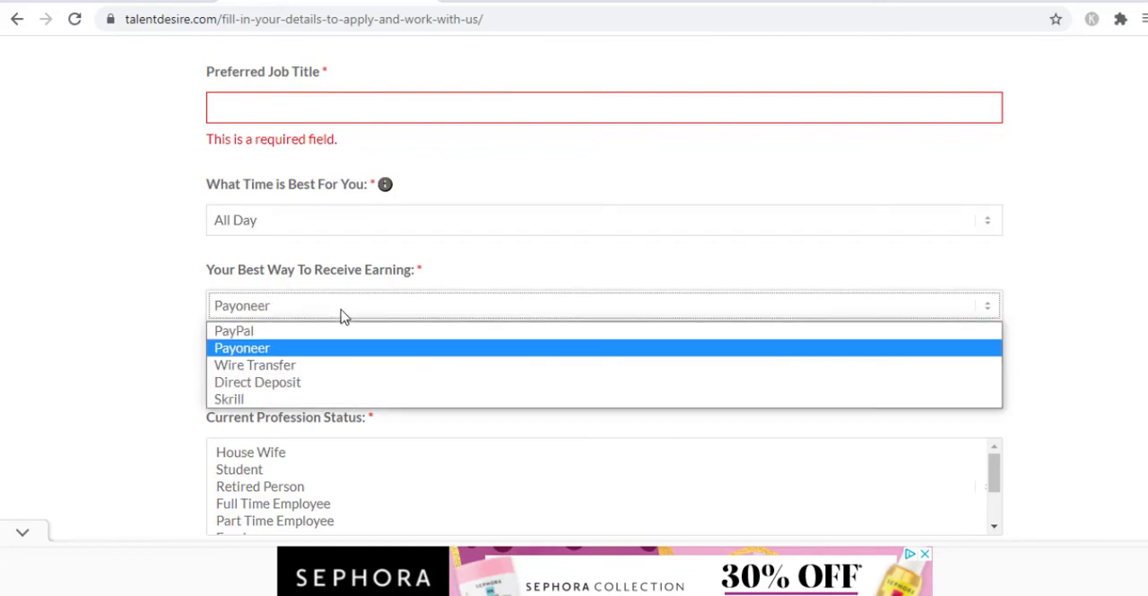
pyautogui.moveTo(312, 387)
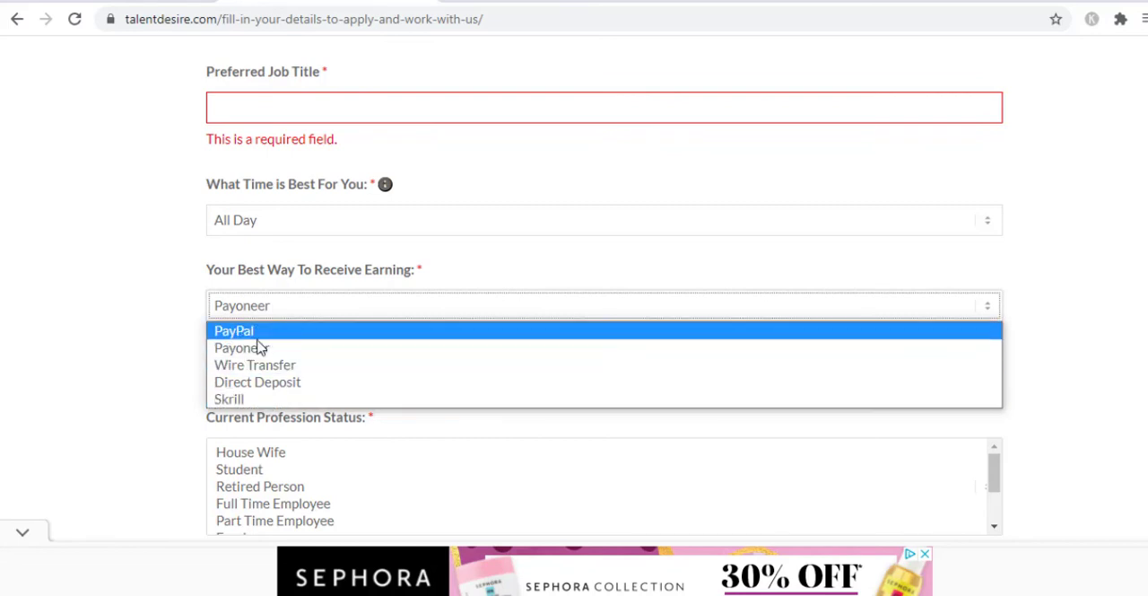
pyautogui.moveTo(258, 352)
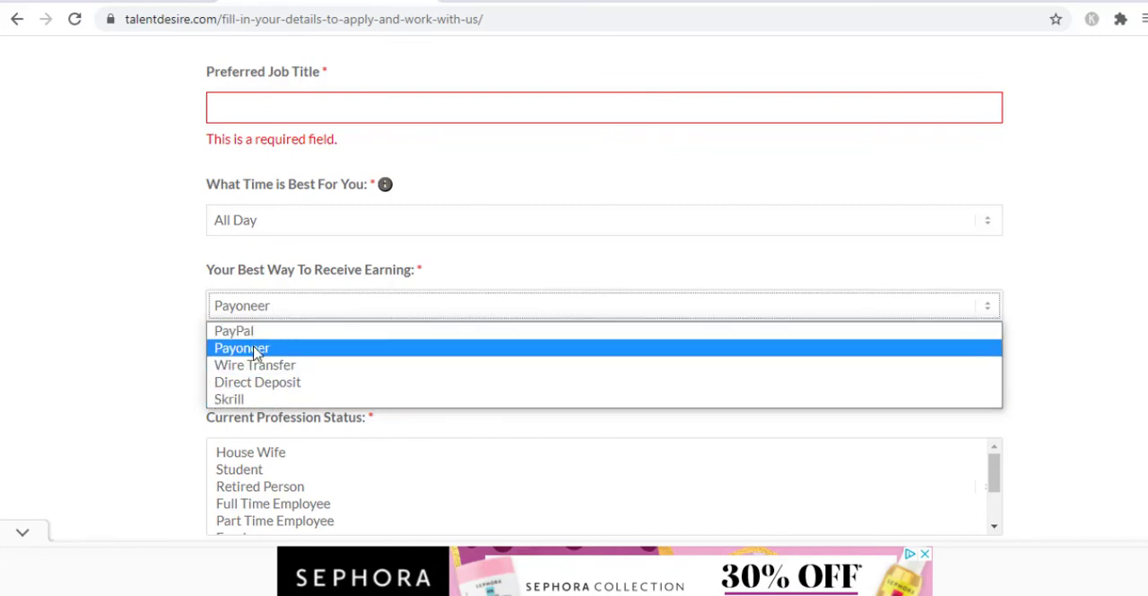
pyautogui.click(233, 331)
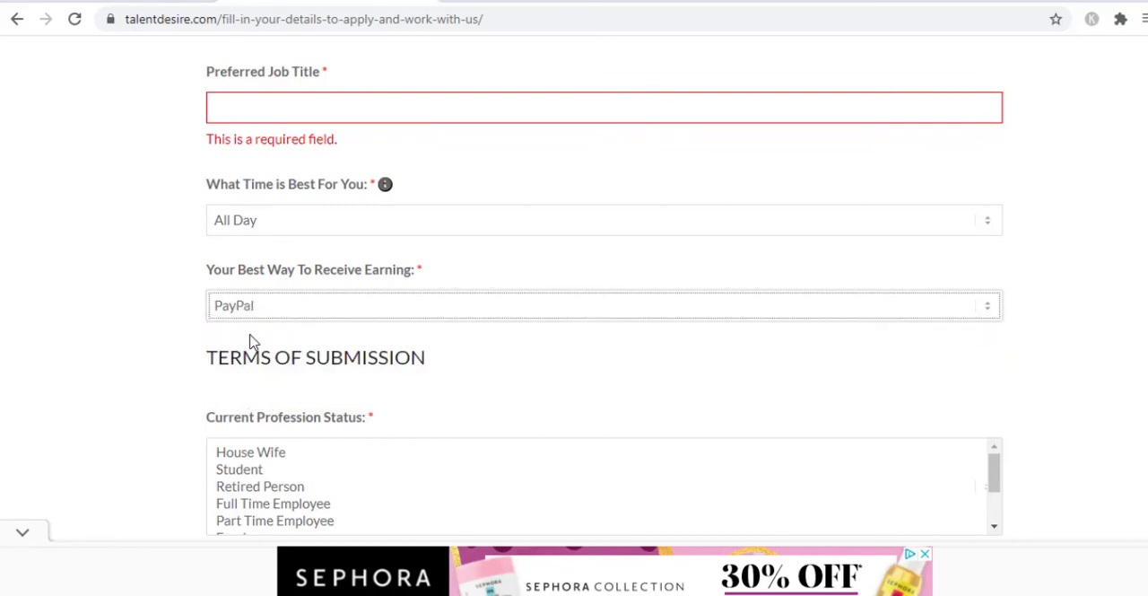
# Set Current Profession Status to Freelancer
pyautogui.scroll(-3)
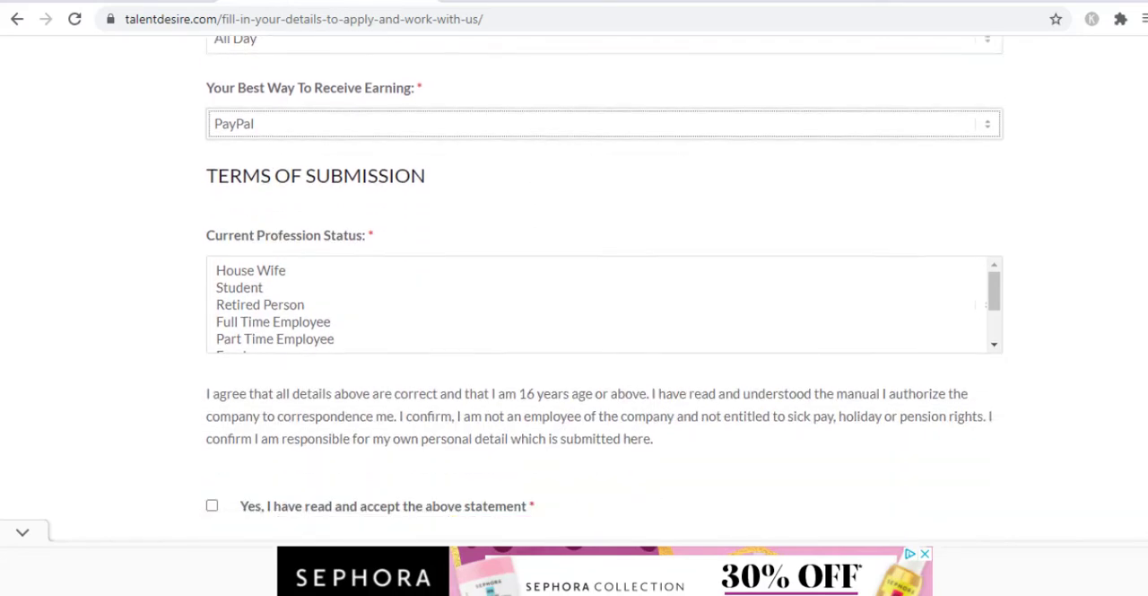
pyautogui.scroll(-3)
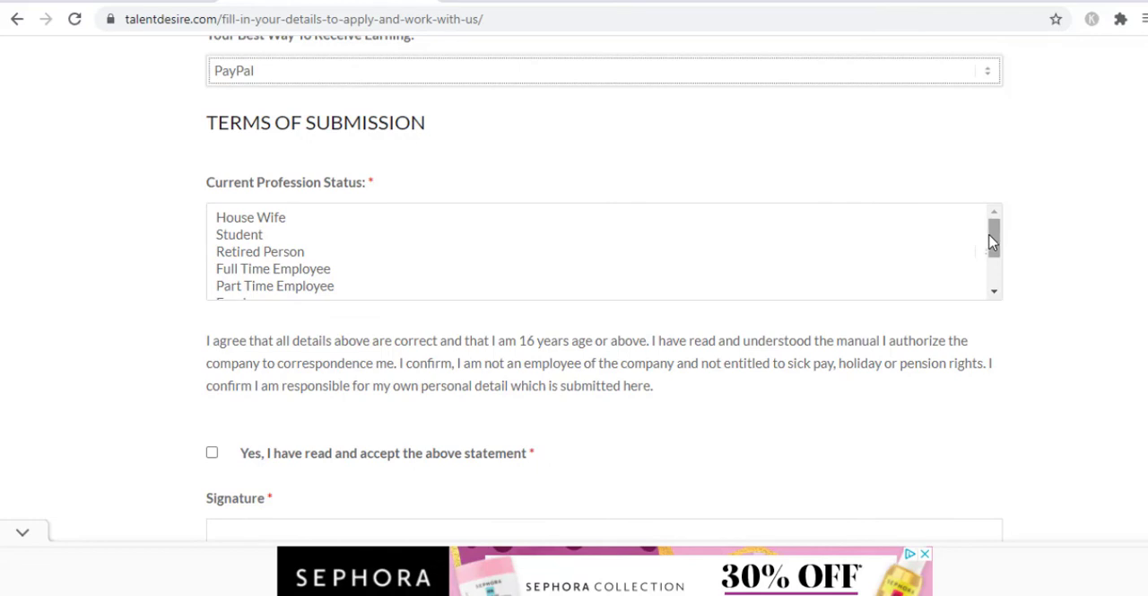
pyautogui.scroll(-3)
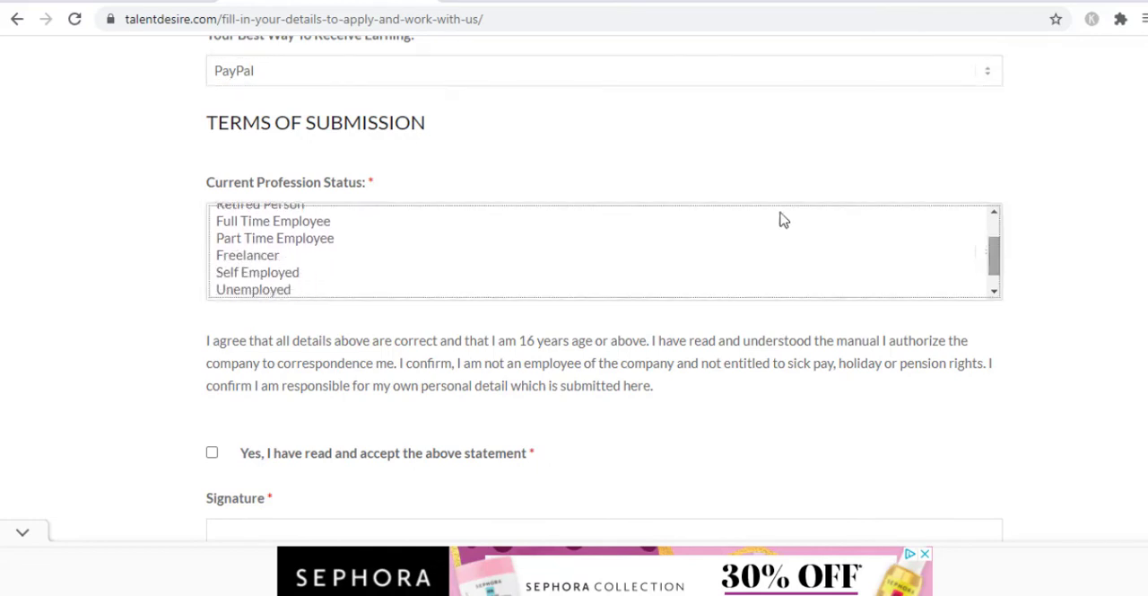
pyautogui.click(248, 255)
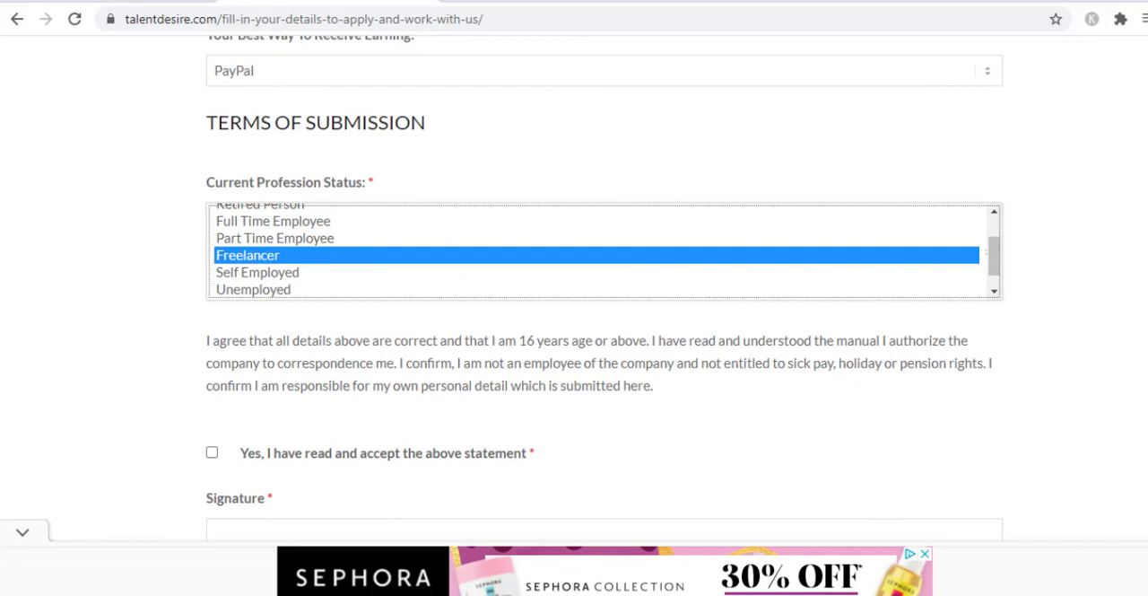
# Accept the terms of submission, pass the reCAPTCHA robot check and submit the form
pyautogui.scroll(-3)
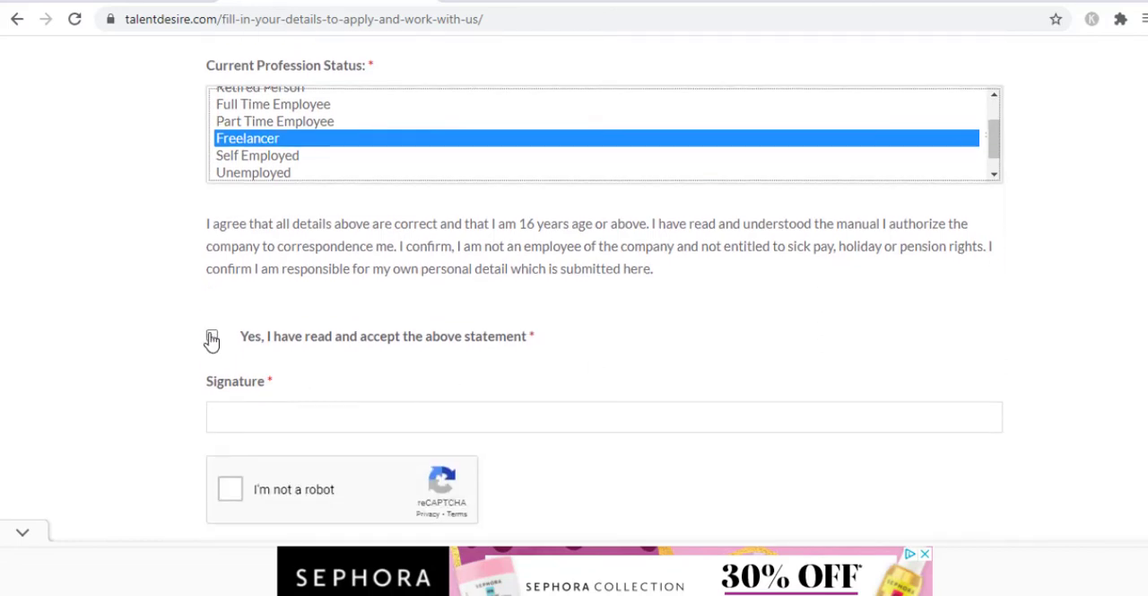
pyautogui.click(212, 335)
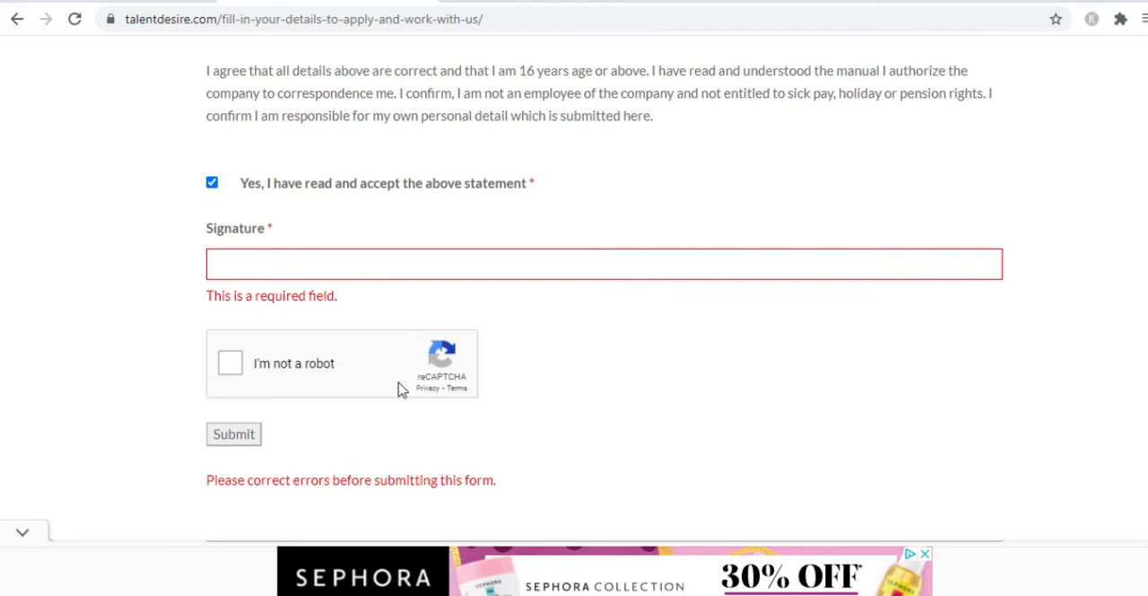
pyautogui.moveTo(247, 466)
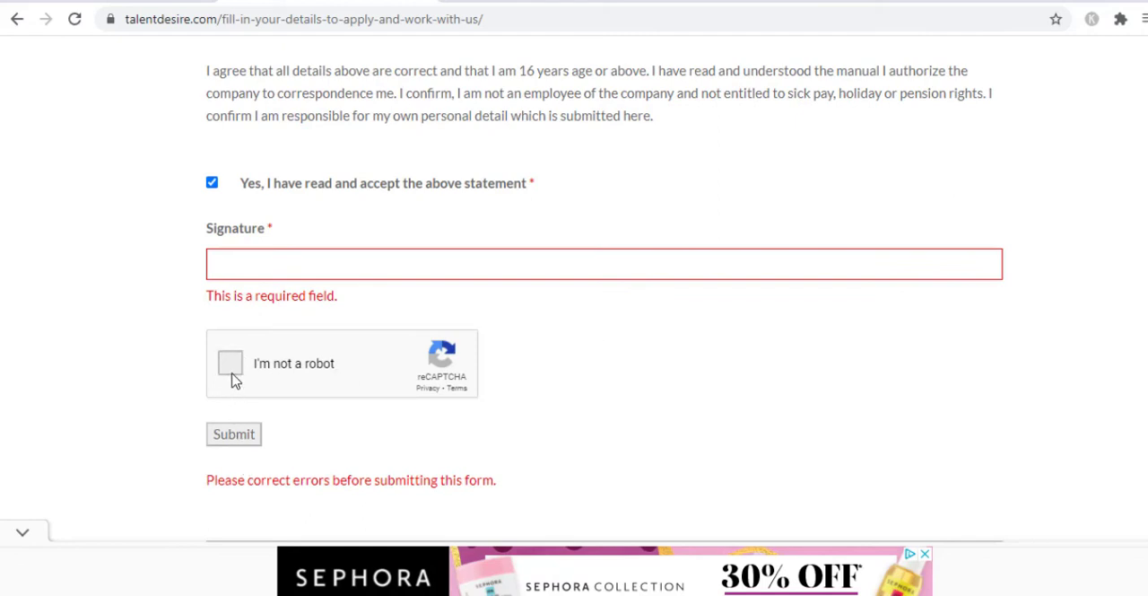
pyautogui.click(230, 362)
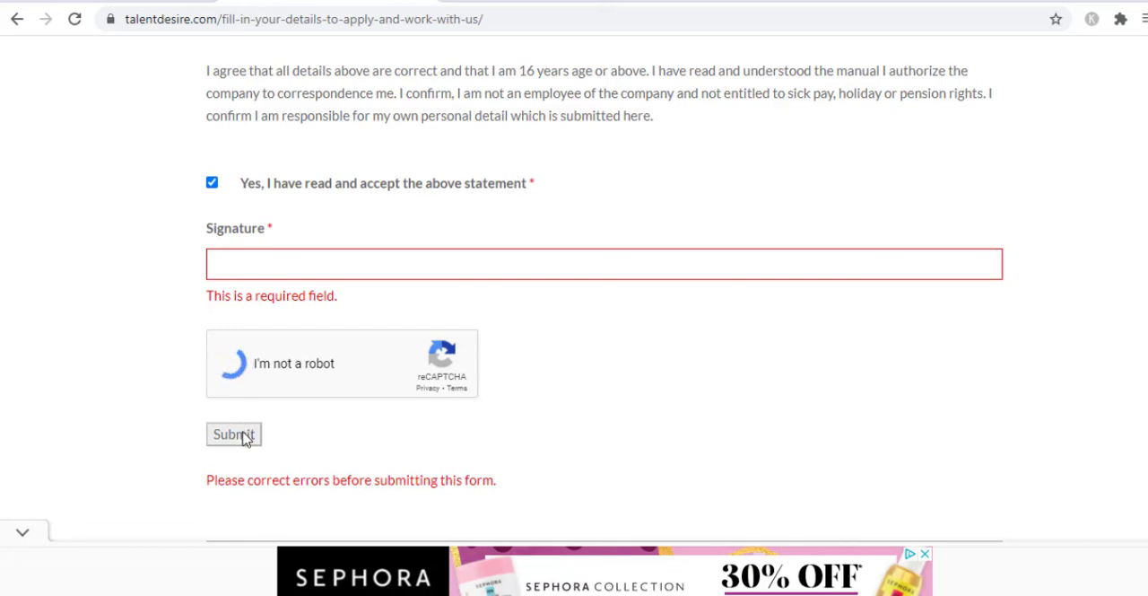
pyautogui.click(234, 363)
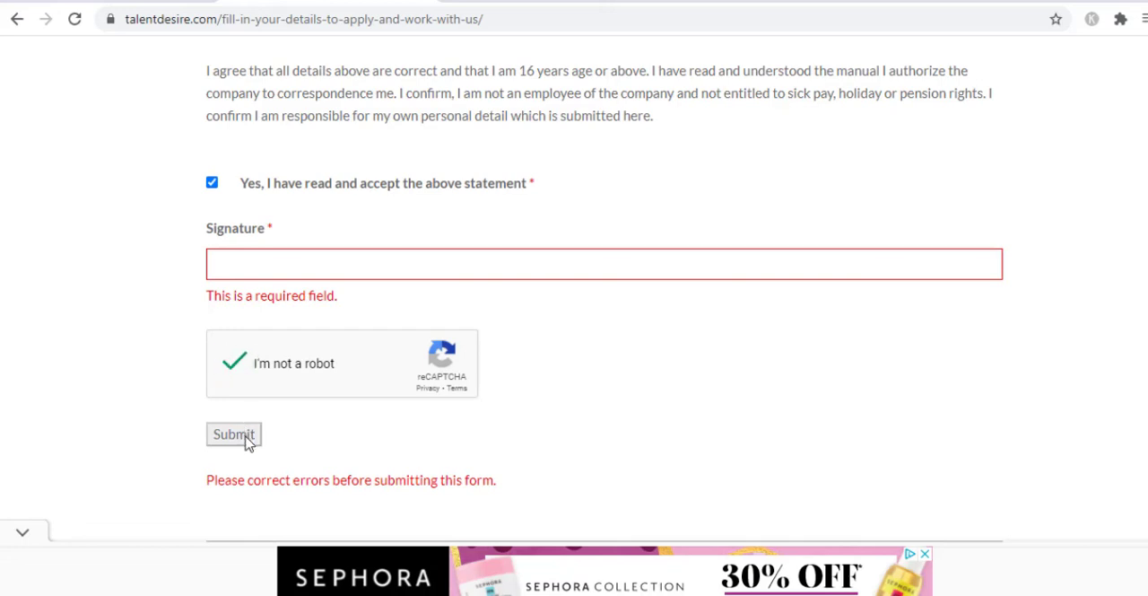
pyautogui.moveTo(483, 47)
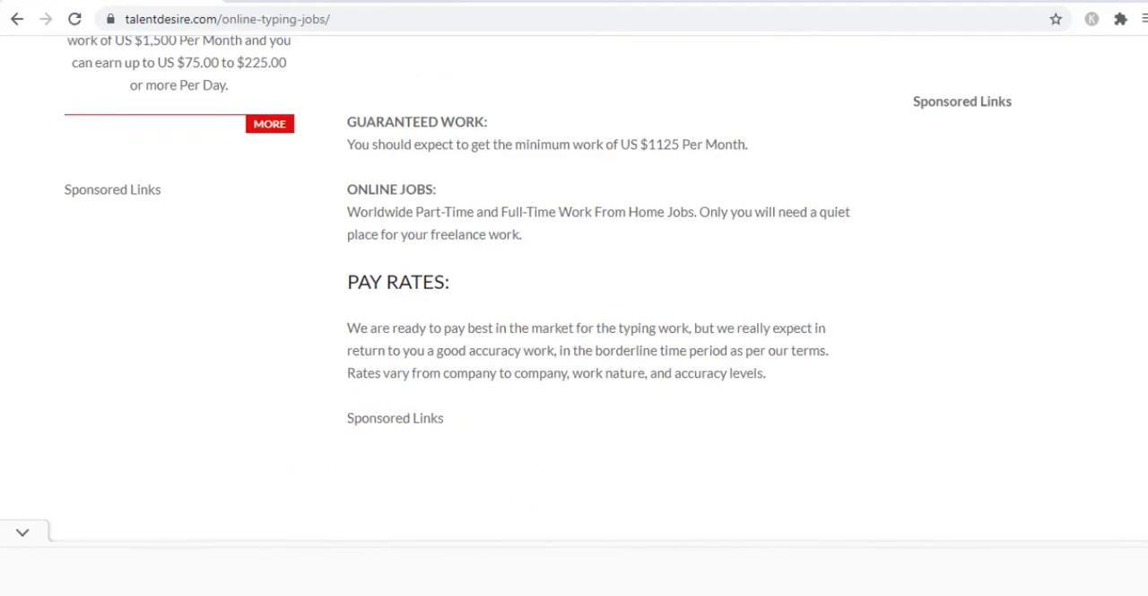
pyautogui.scroll(-3)
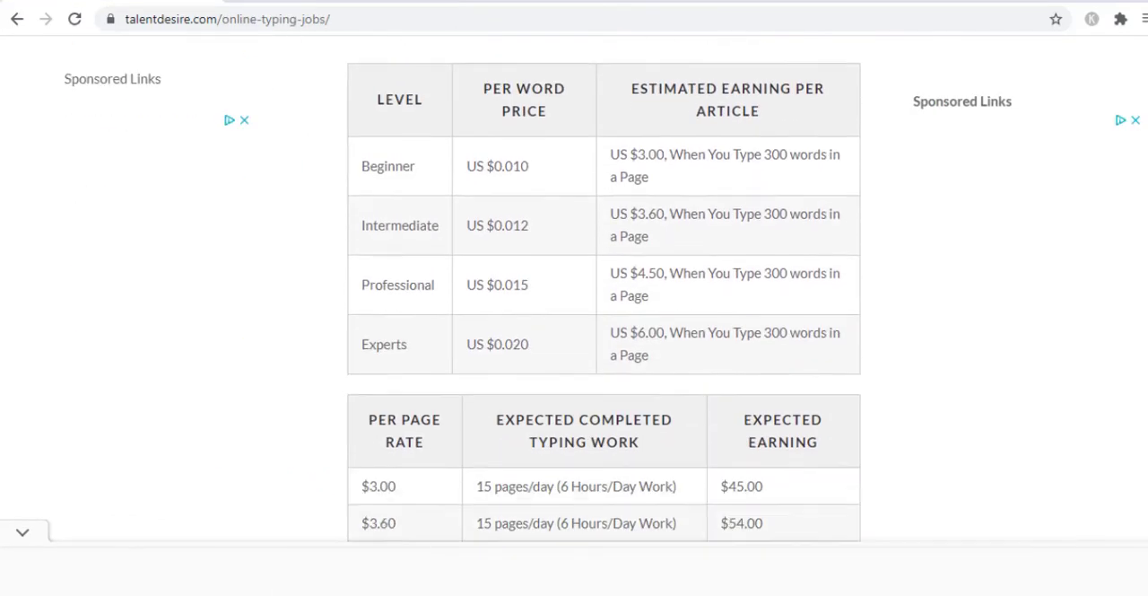
pyautogui.scroll(-3)
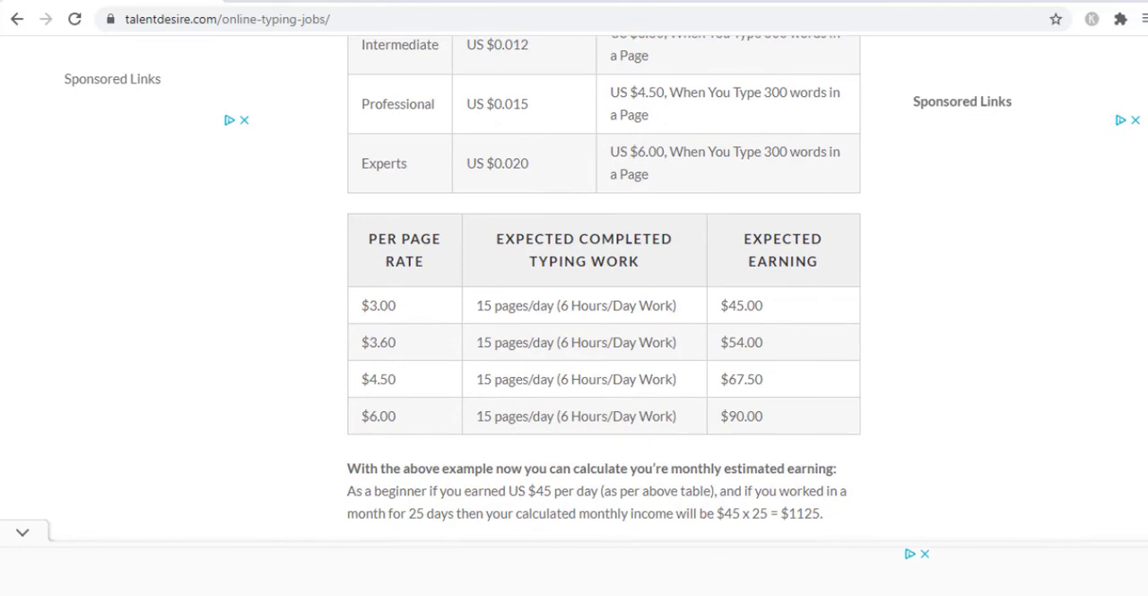
pyautogui.scroll(-3)
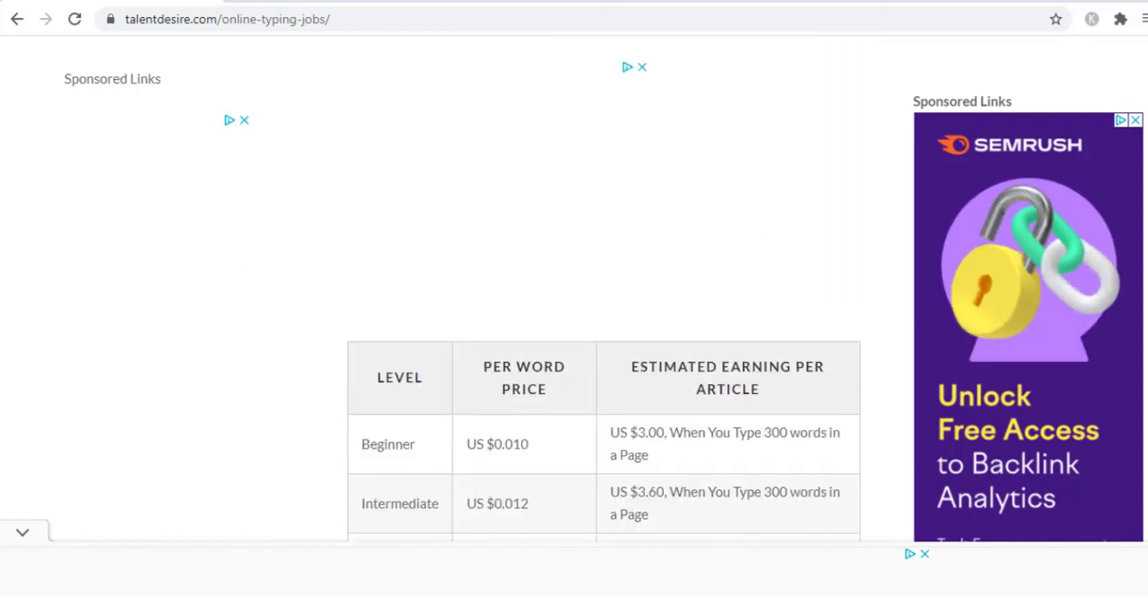
pyautogui.scroll(-3)
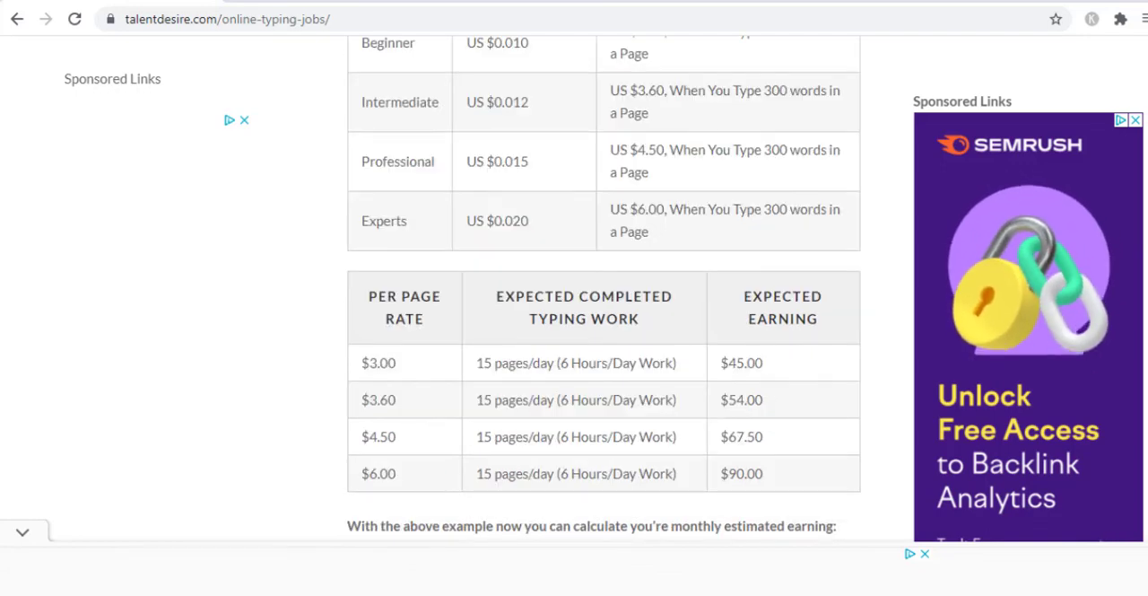
pyautogui.scroll(-3)
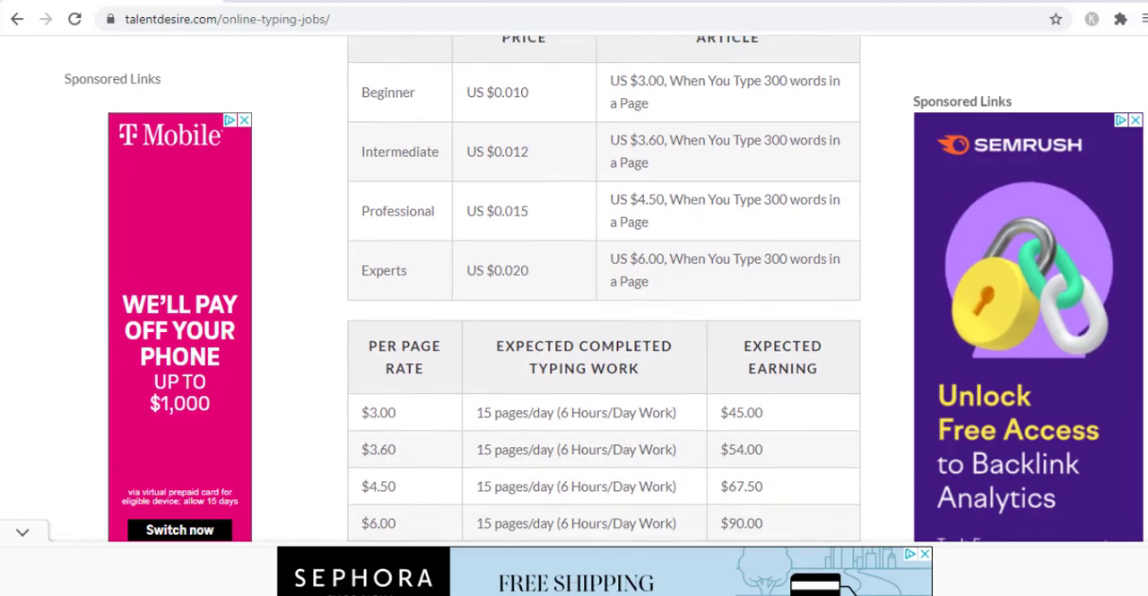
pyautogui.scroll(-3)
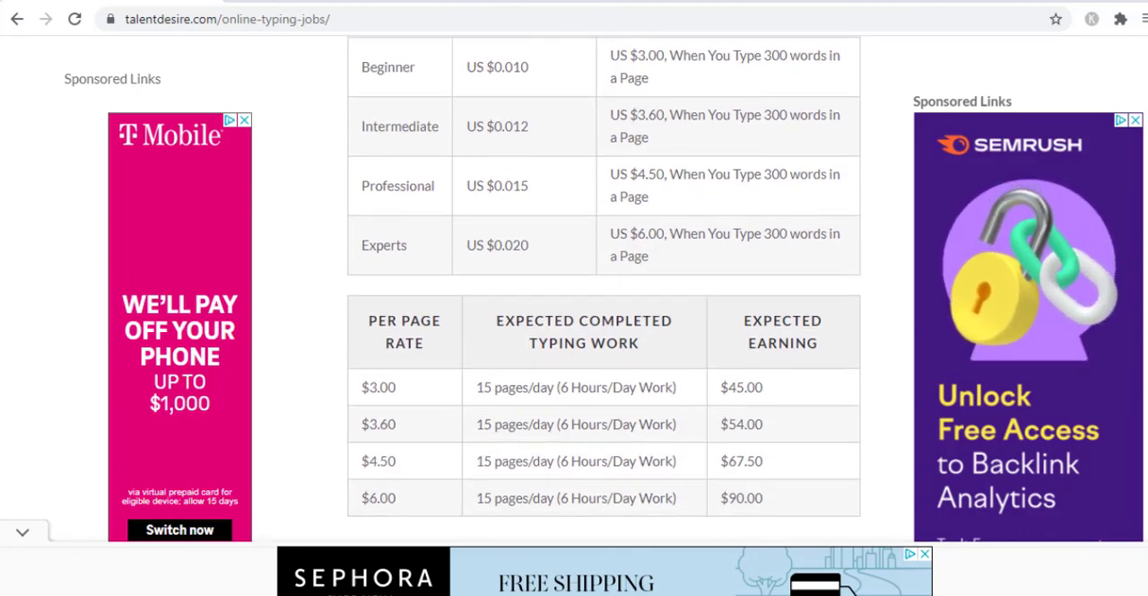
pyautogui.moveTo(951, 231)
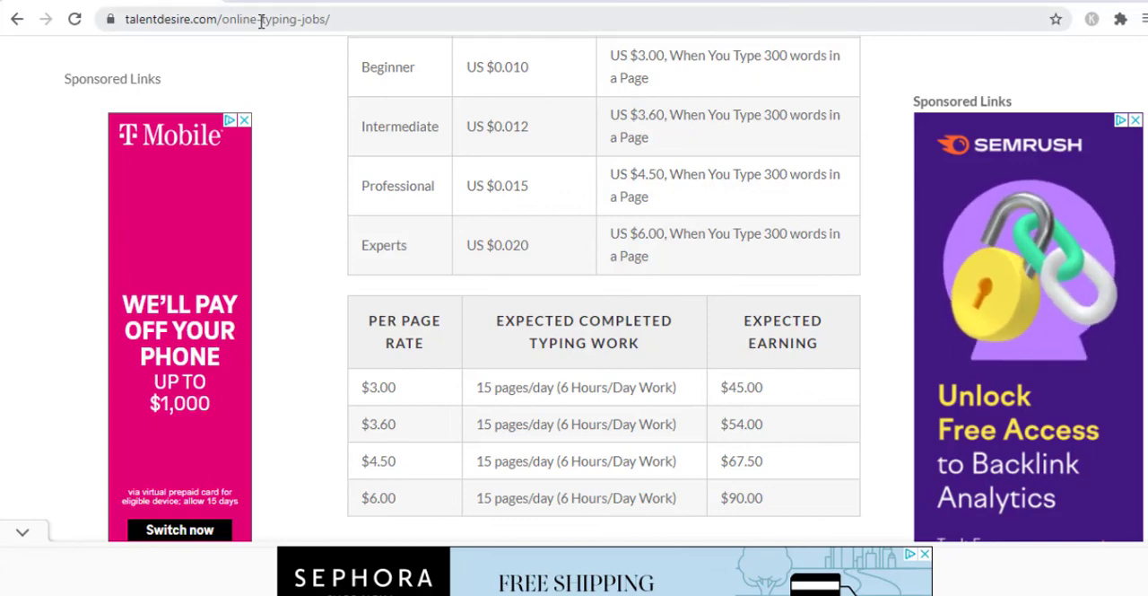
pyautogui.moveTo(11, 27)
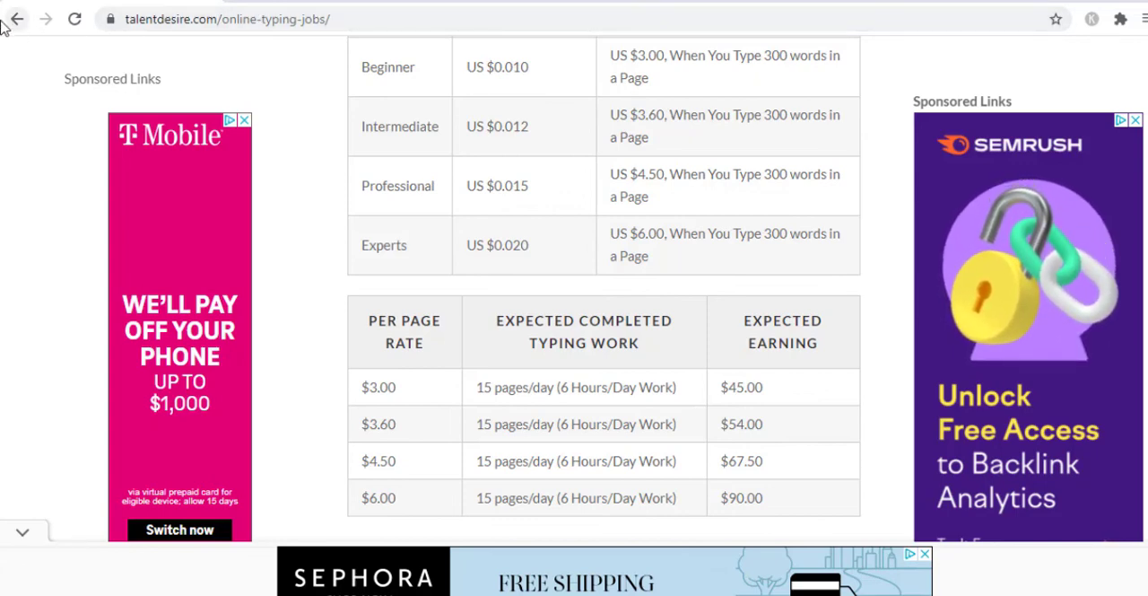
pyautogui.moveTo(15, 20)
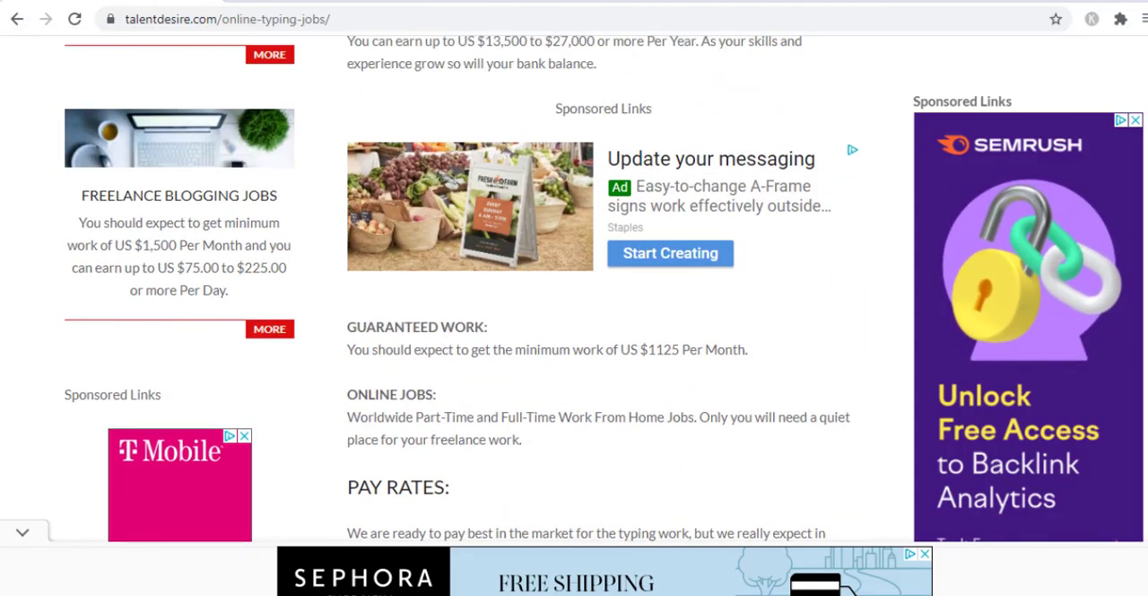
pyautogui.scroll(-3)
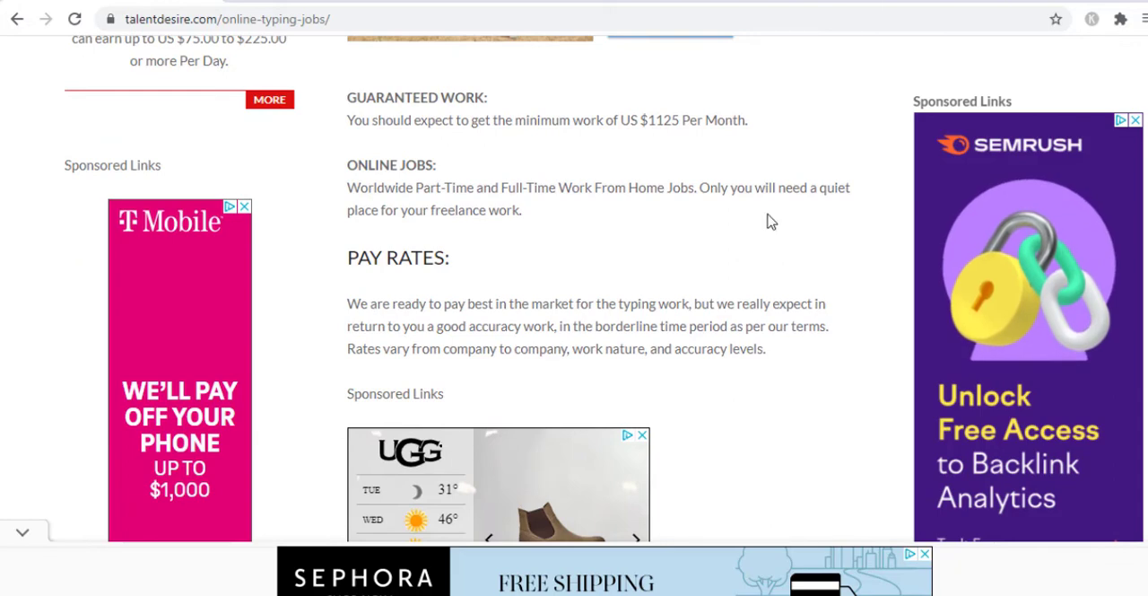
pyautogui.moveTo(372, 101)
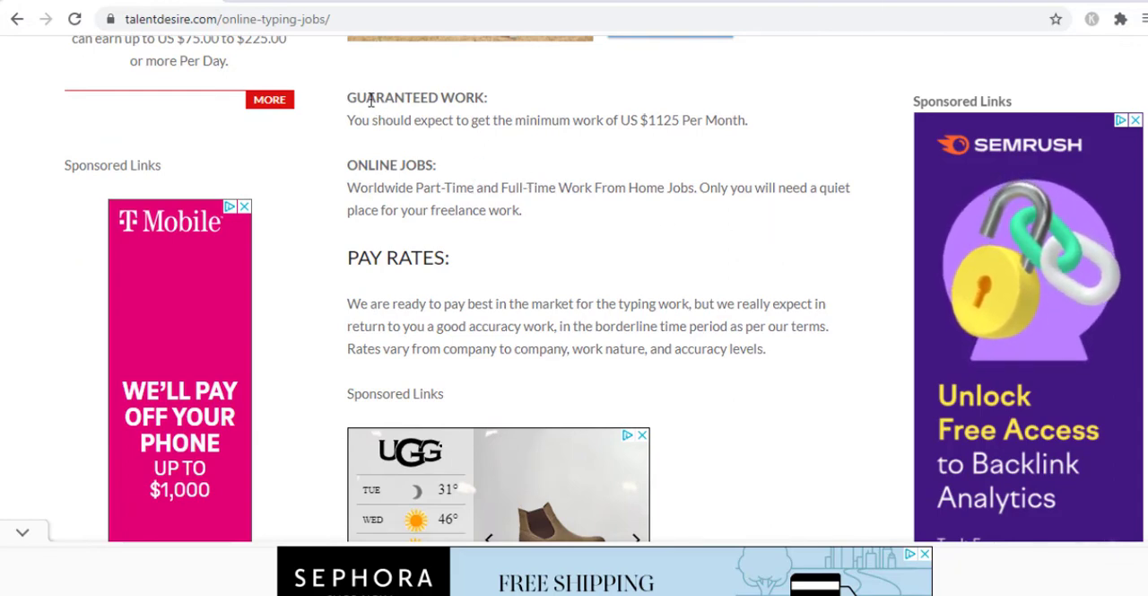